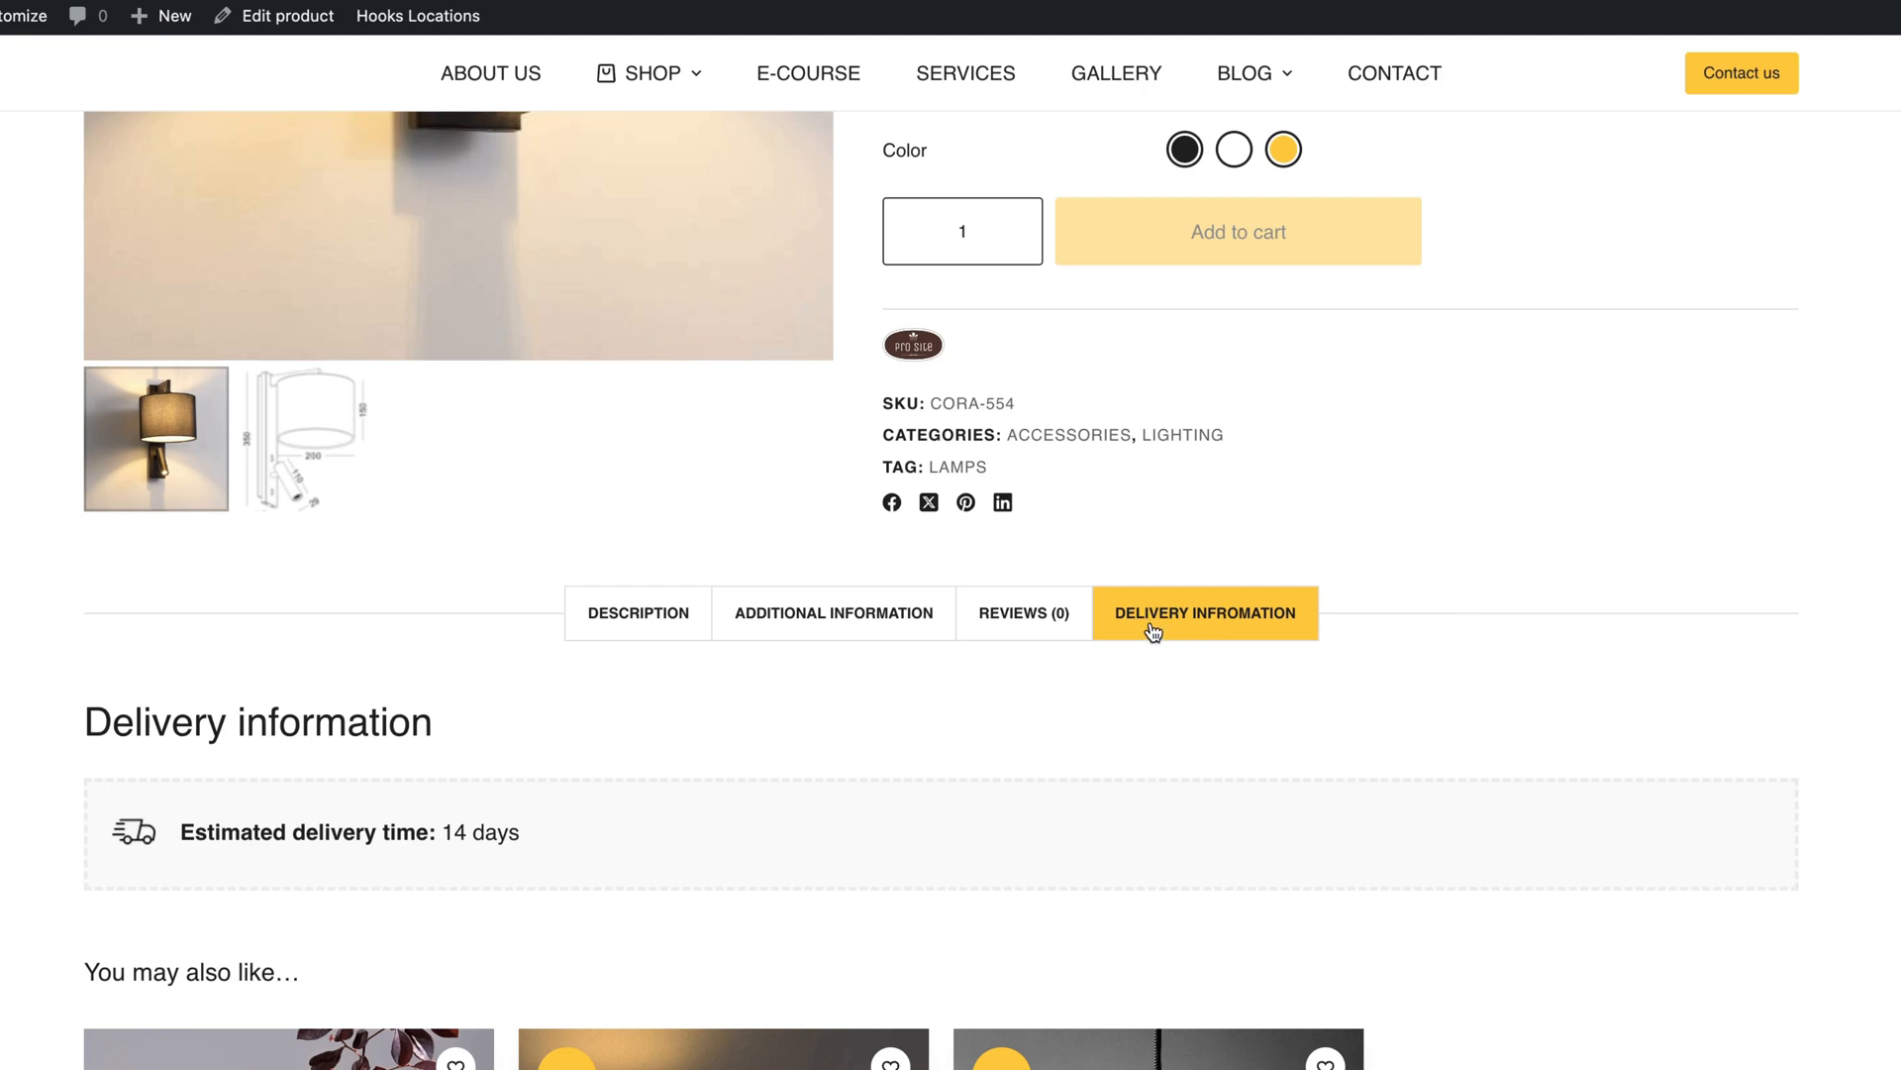
{"action": "mouse_move", "coordinate": [1291, 625]}
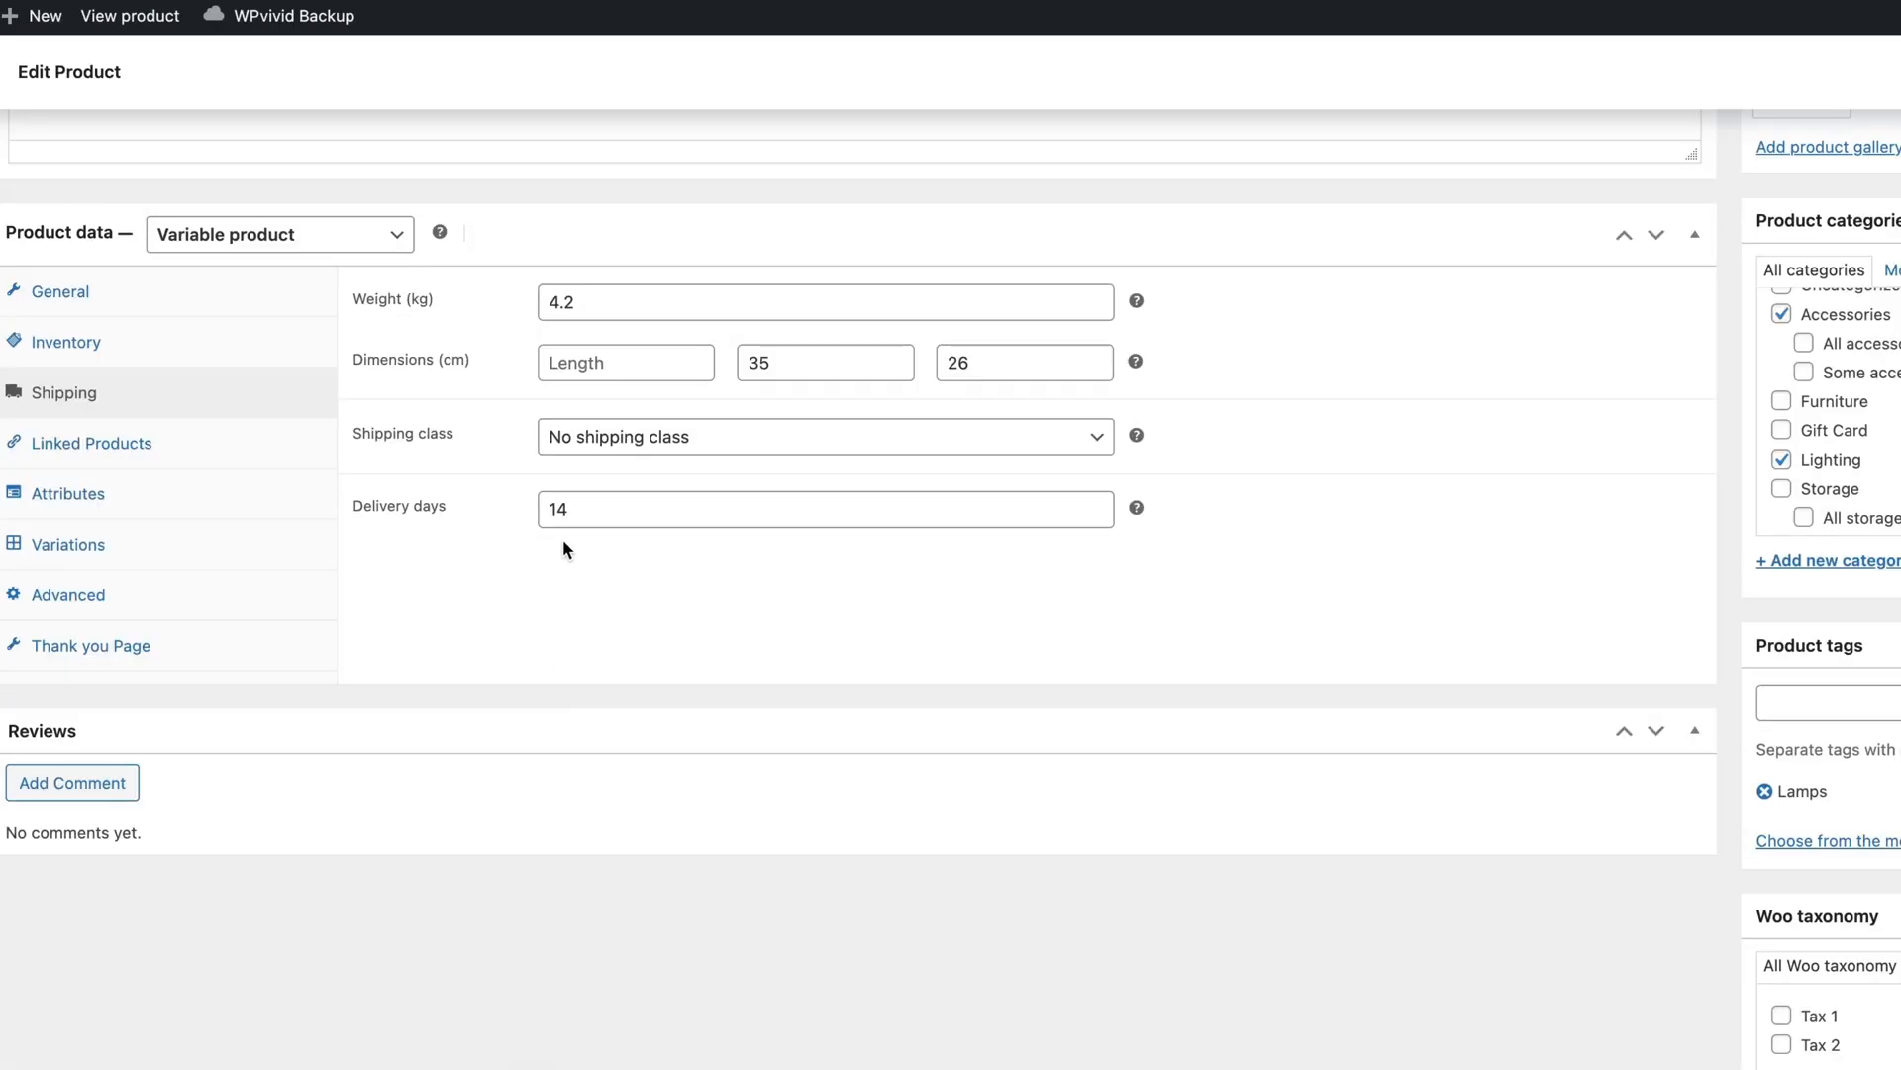
Return to the admin Dashboard after checking the 14-day Delivery days field
{"action": "left_click", "coordinate": [825, 508]}
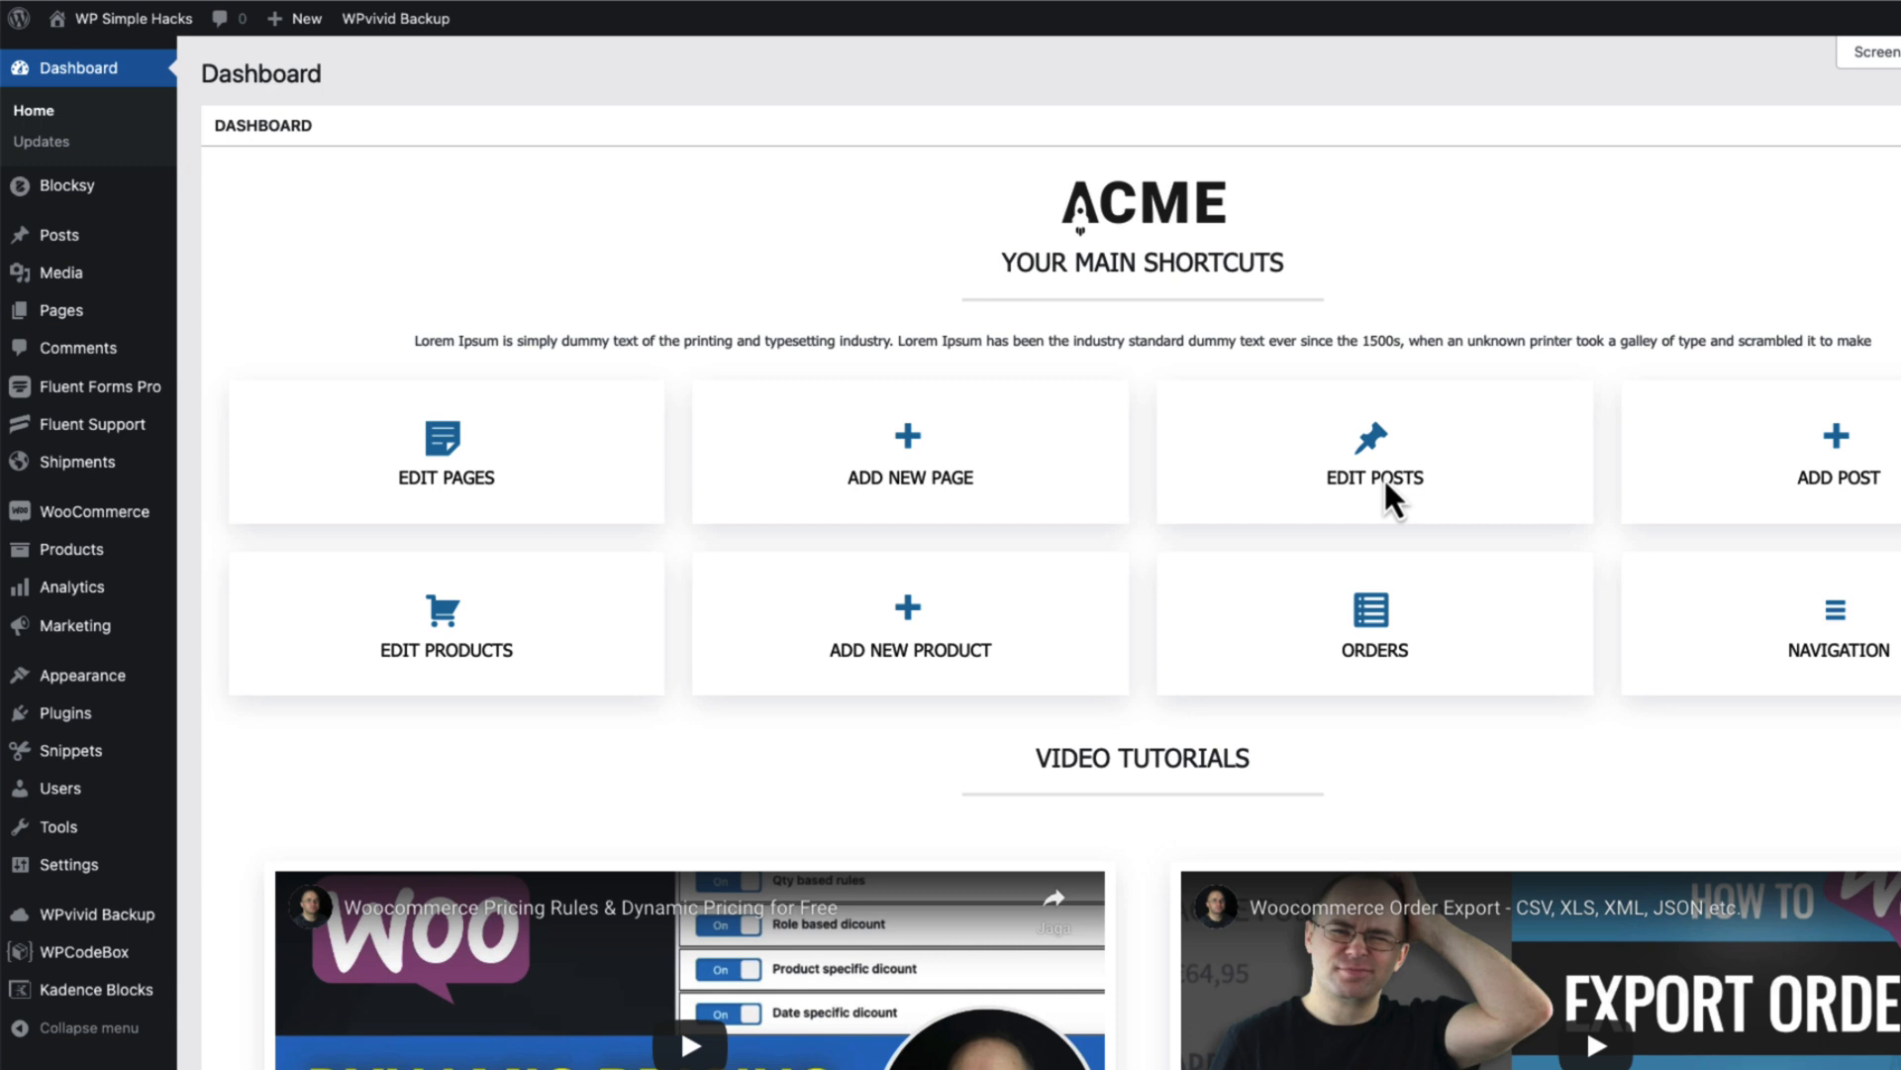
{"action": "mouse_move", "coordinate": [1030, 87]}
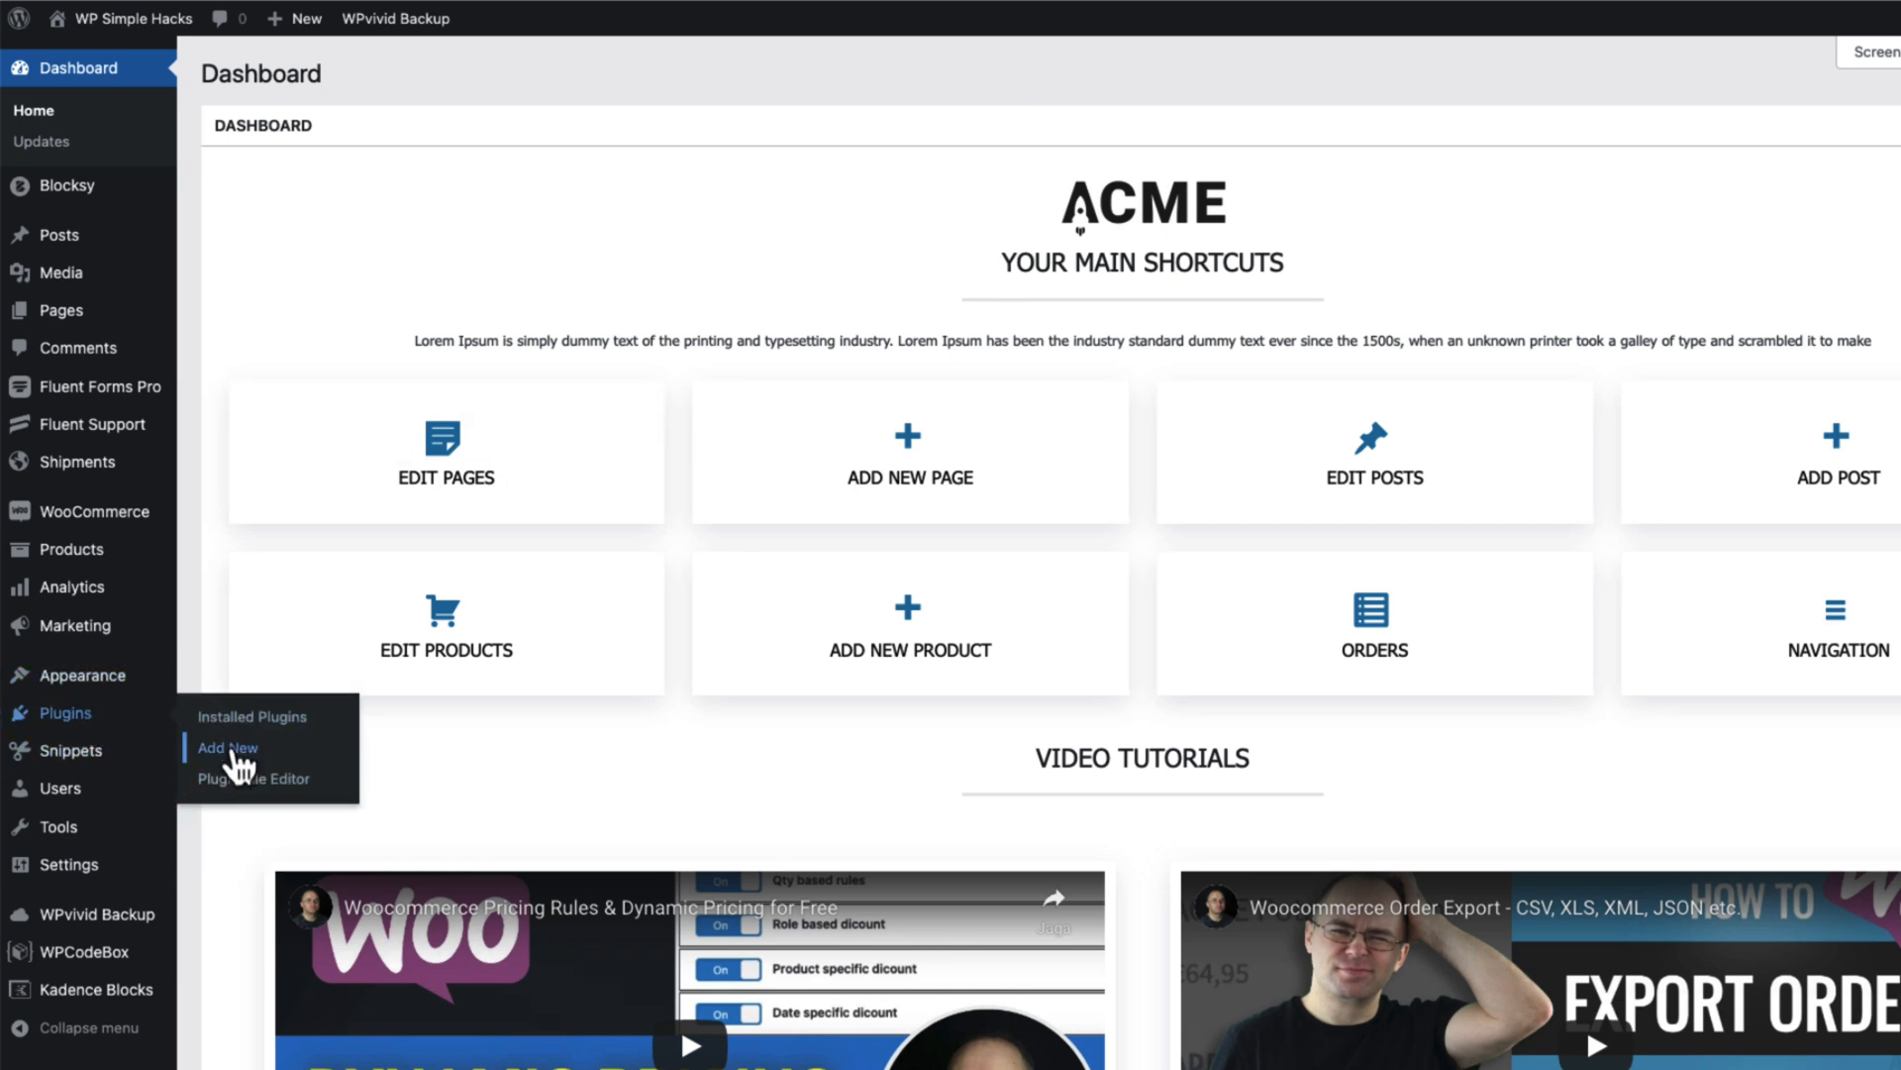
Search plugins for 'code snippets' and confirm Code Snippets is already active
{"action": "left_click", "coordinate": [226, 747]}
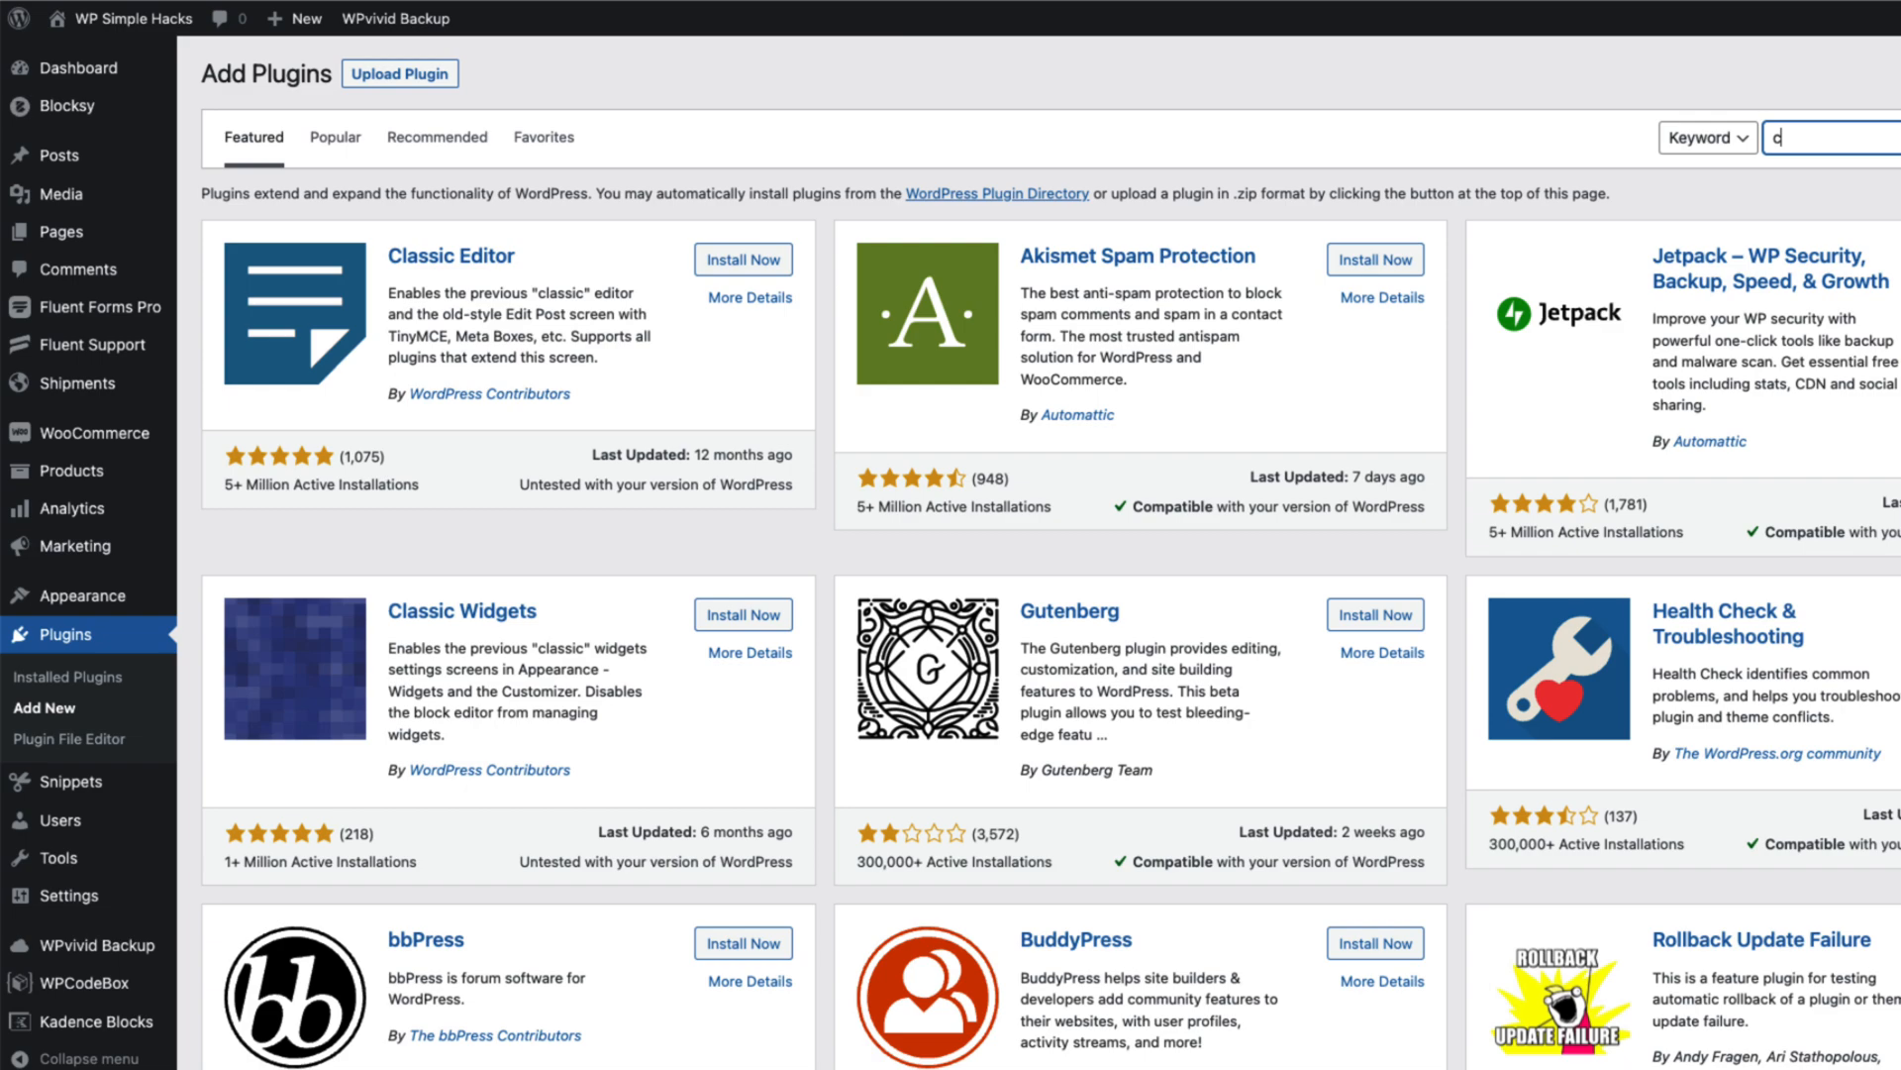
{"action": "type", "text": "code snippets"}
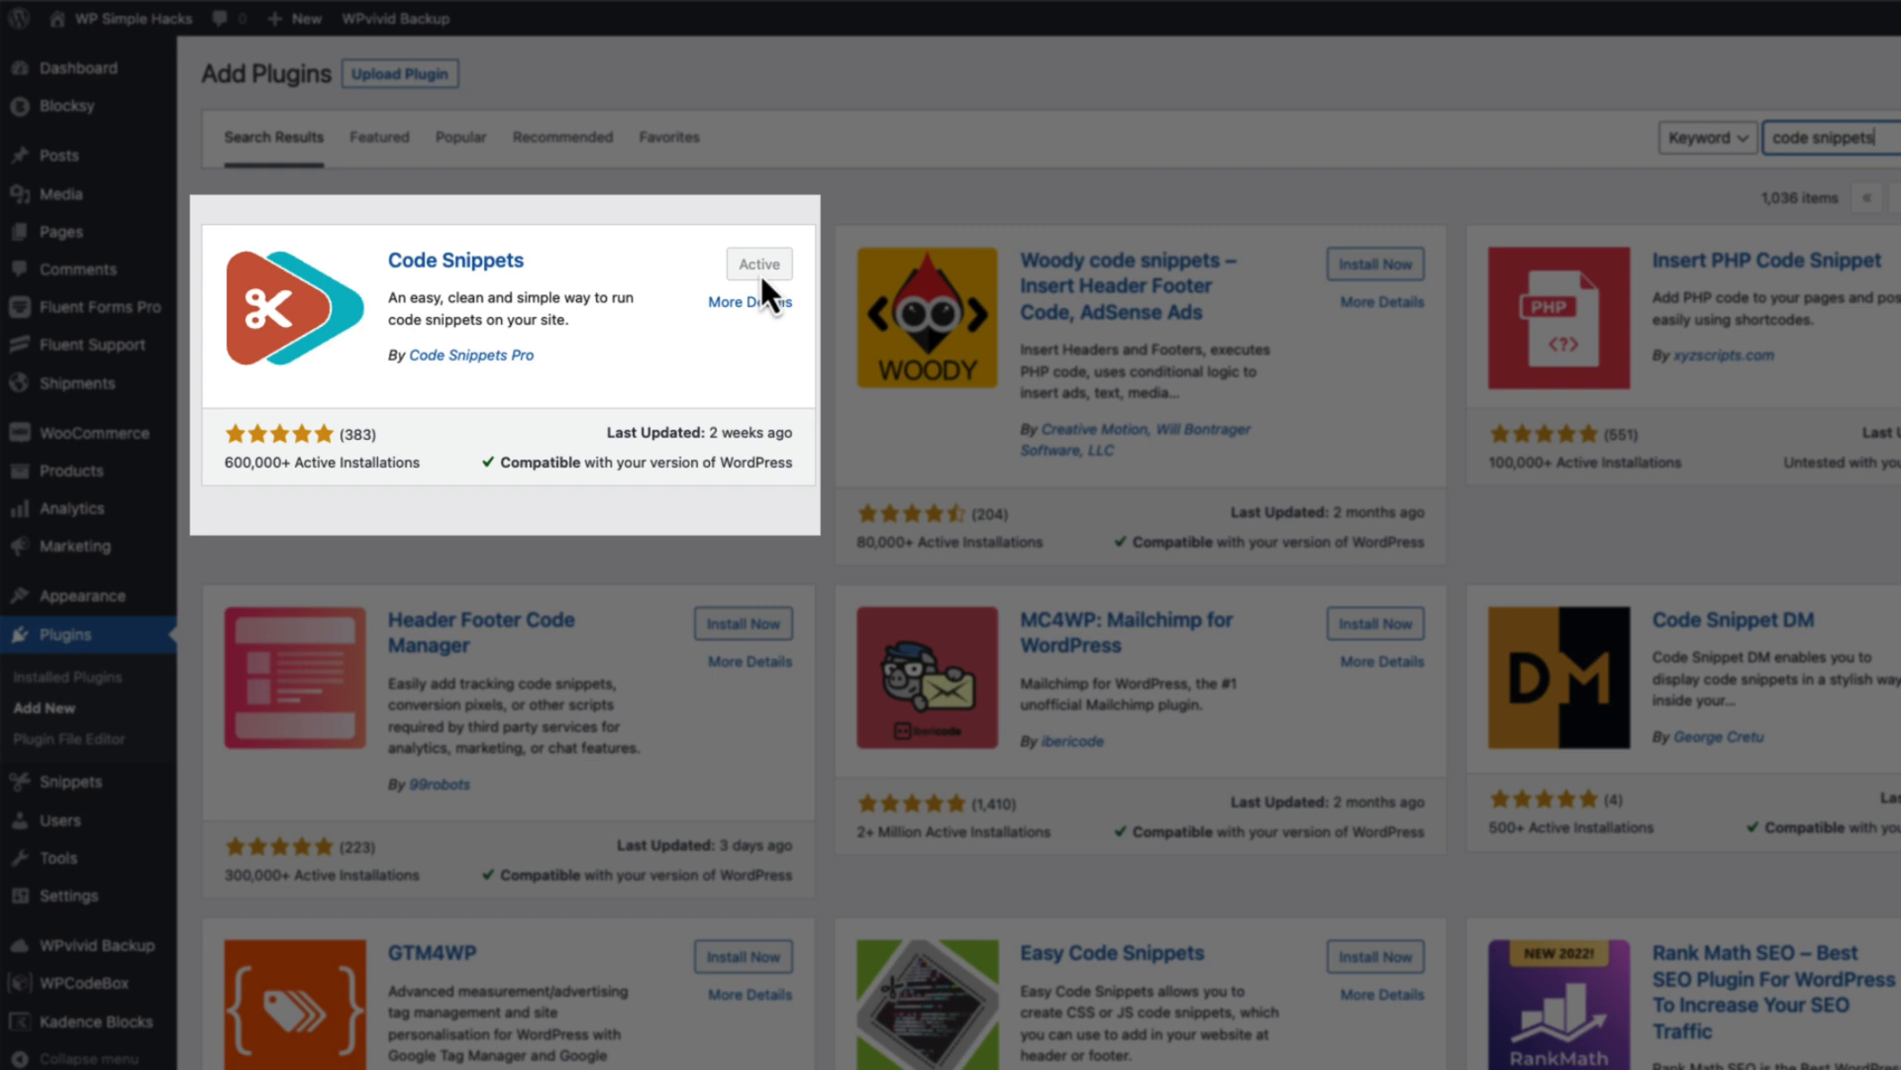
{"action": "mouse_move", "coordinate": [558, 299]}
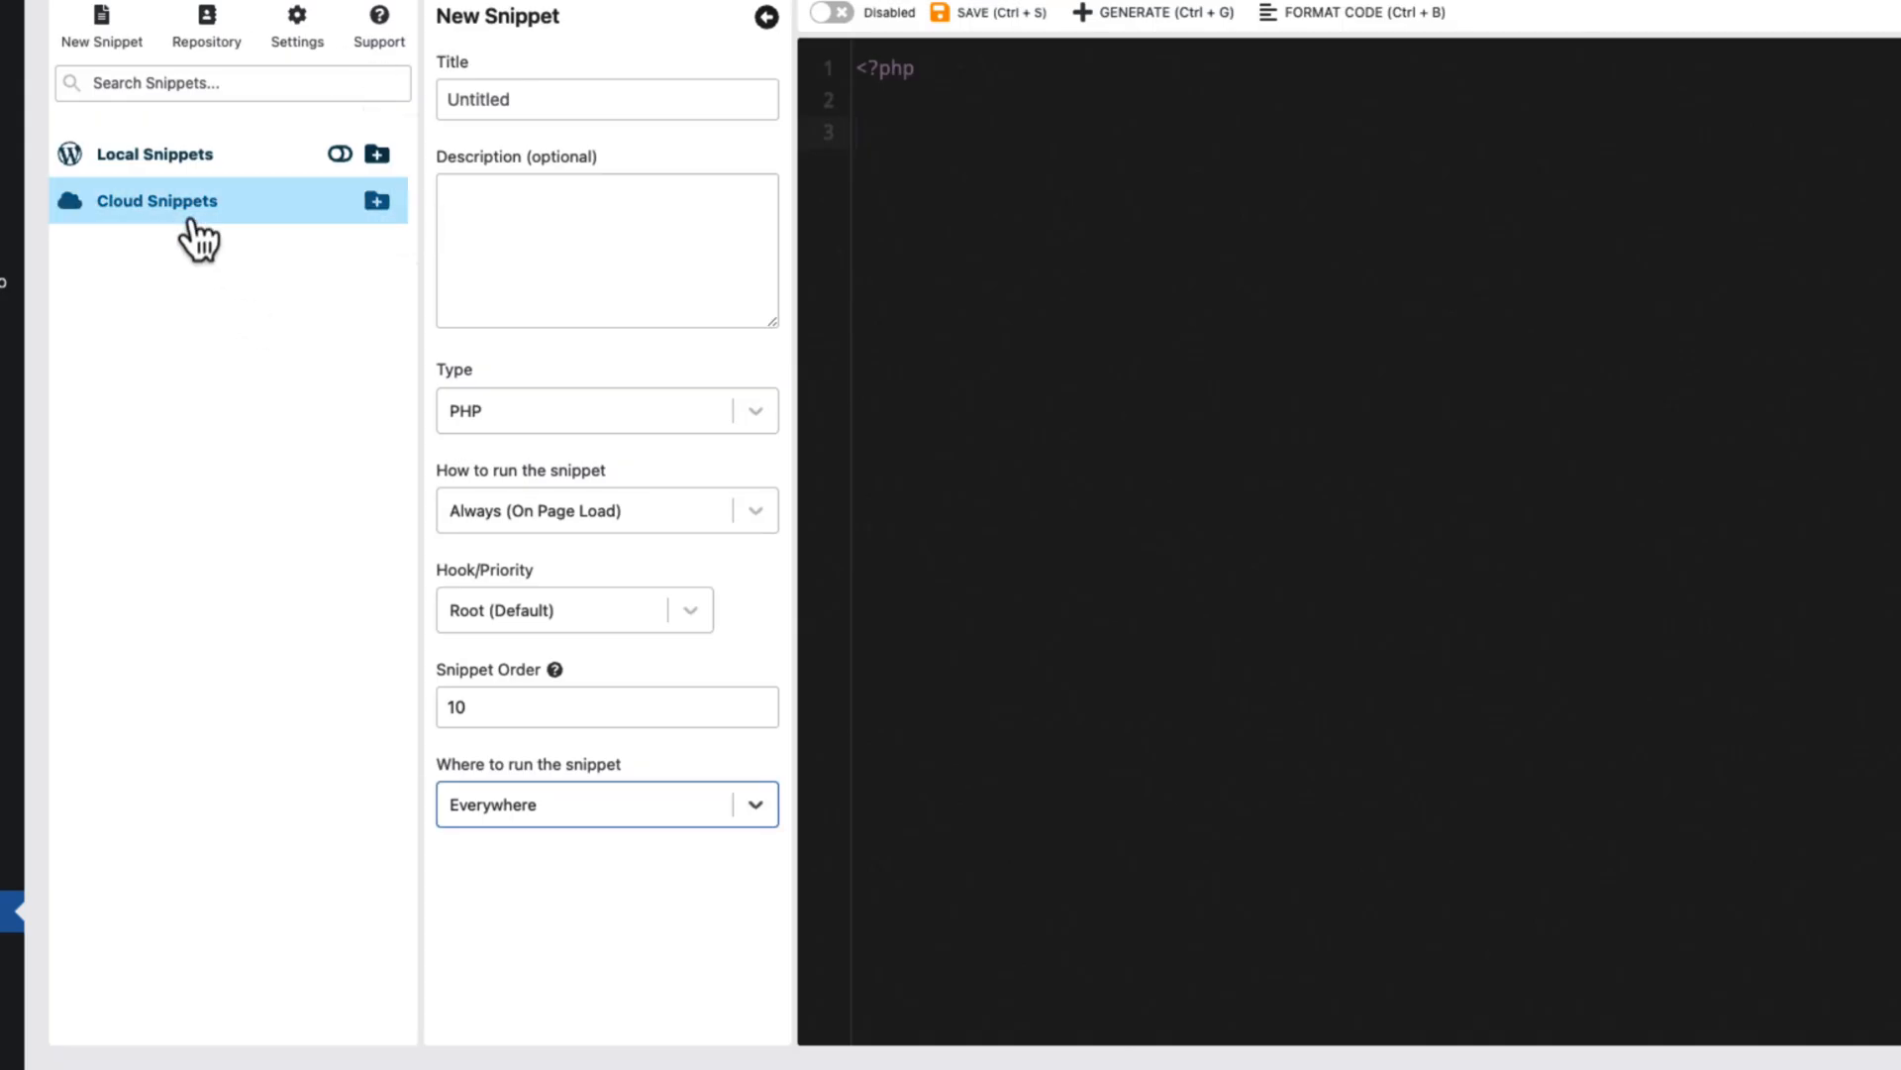
Set a custom run condition: taxonomy Product categories is Accessories, then save it
{"action": "left_click", "coordinate": [606, 410]}
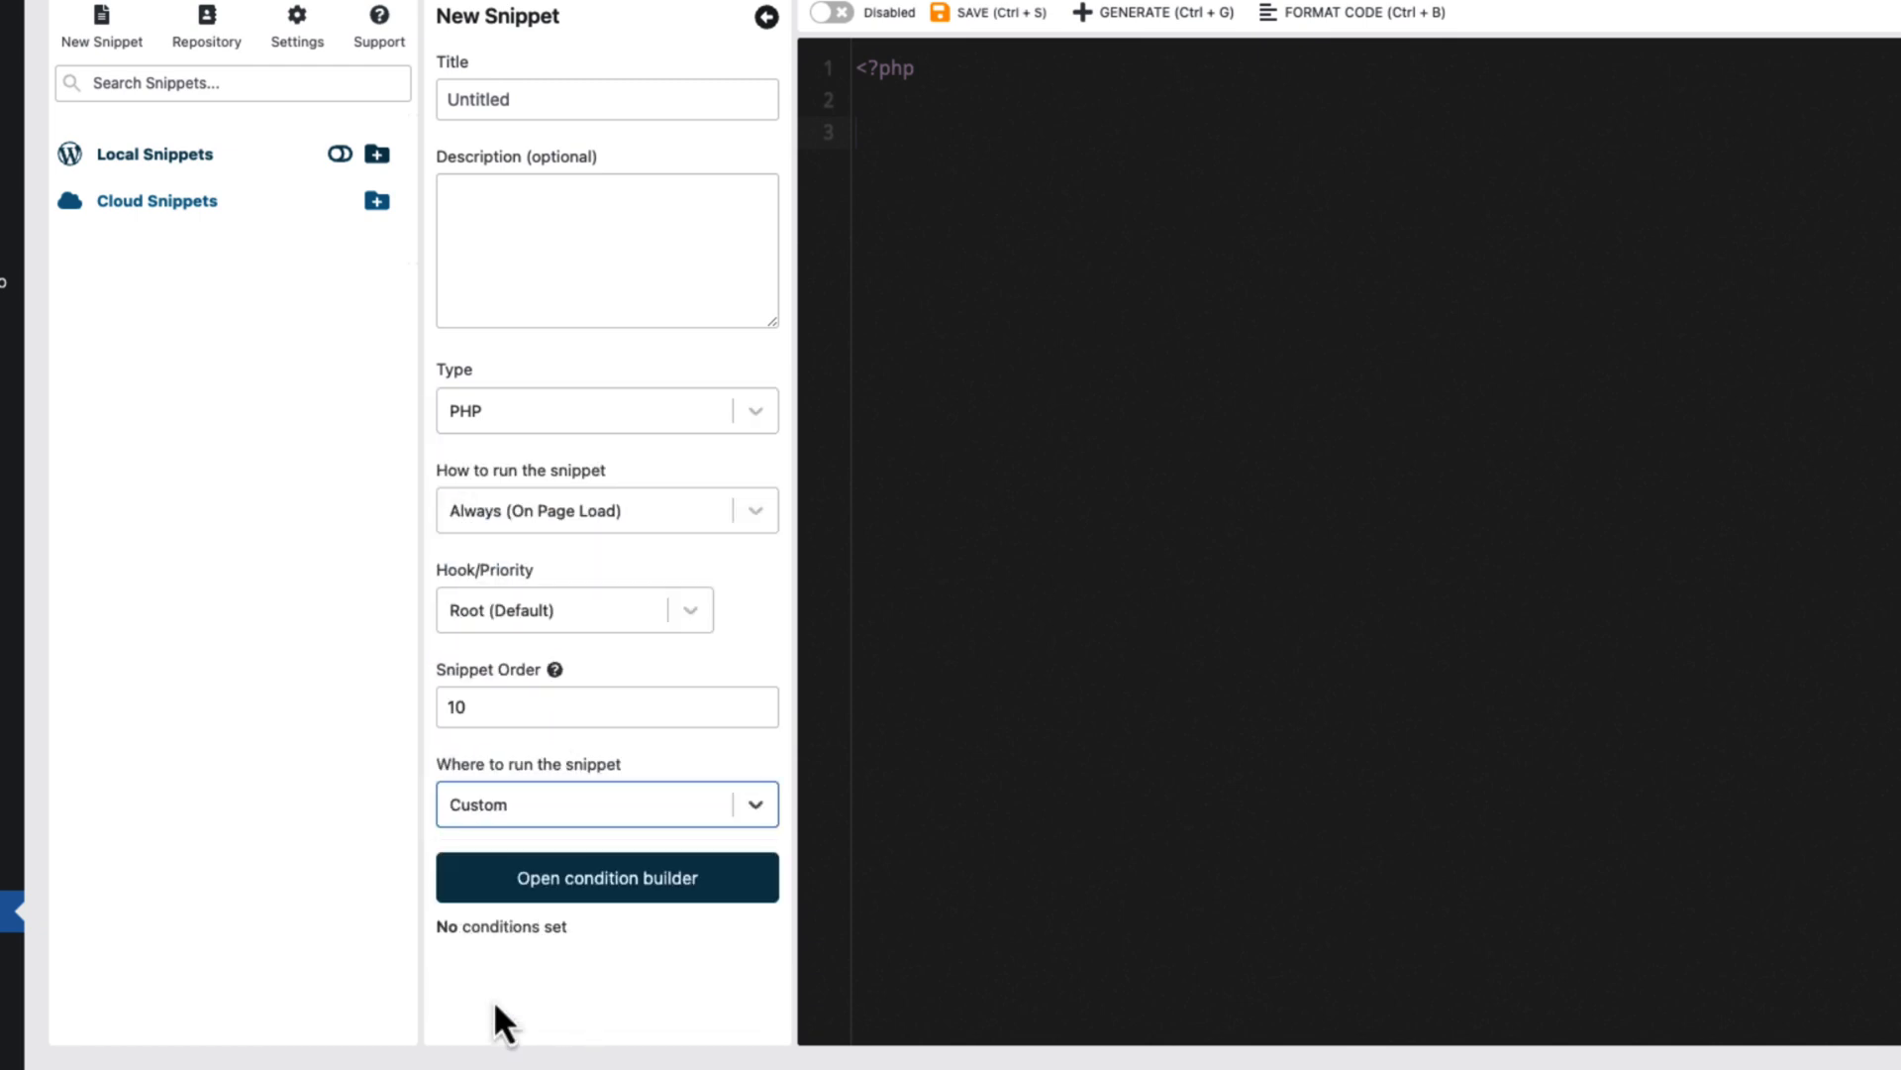
{"action": "left_click", "coordinate": [606, 876]}
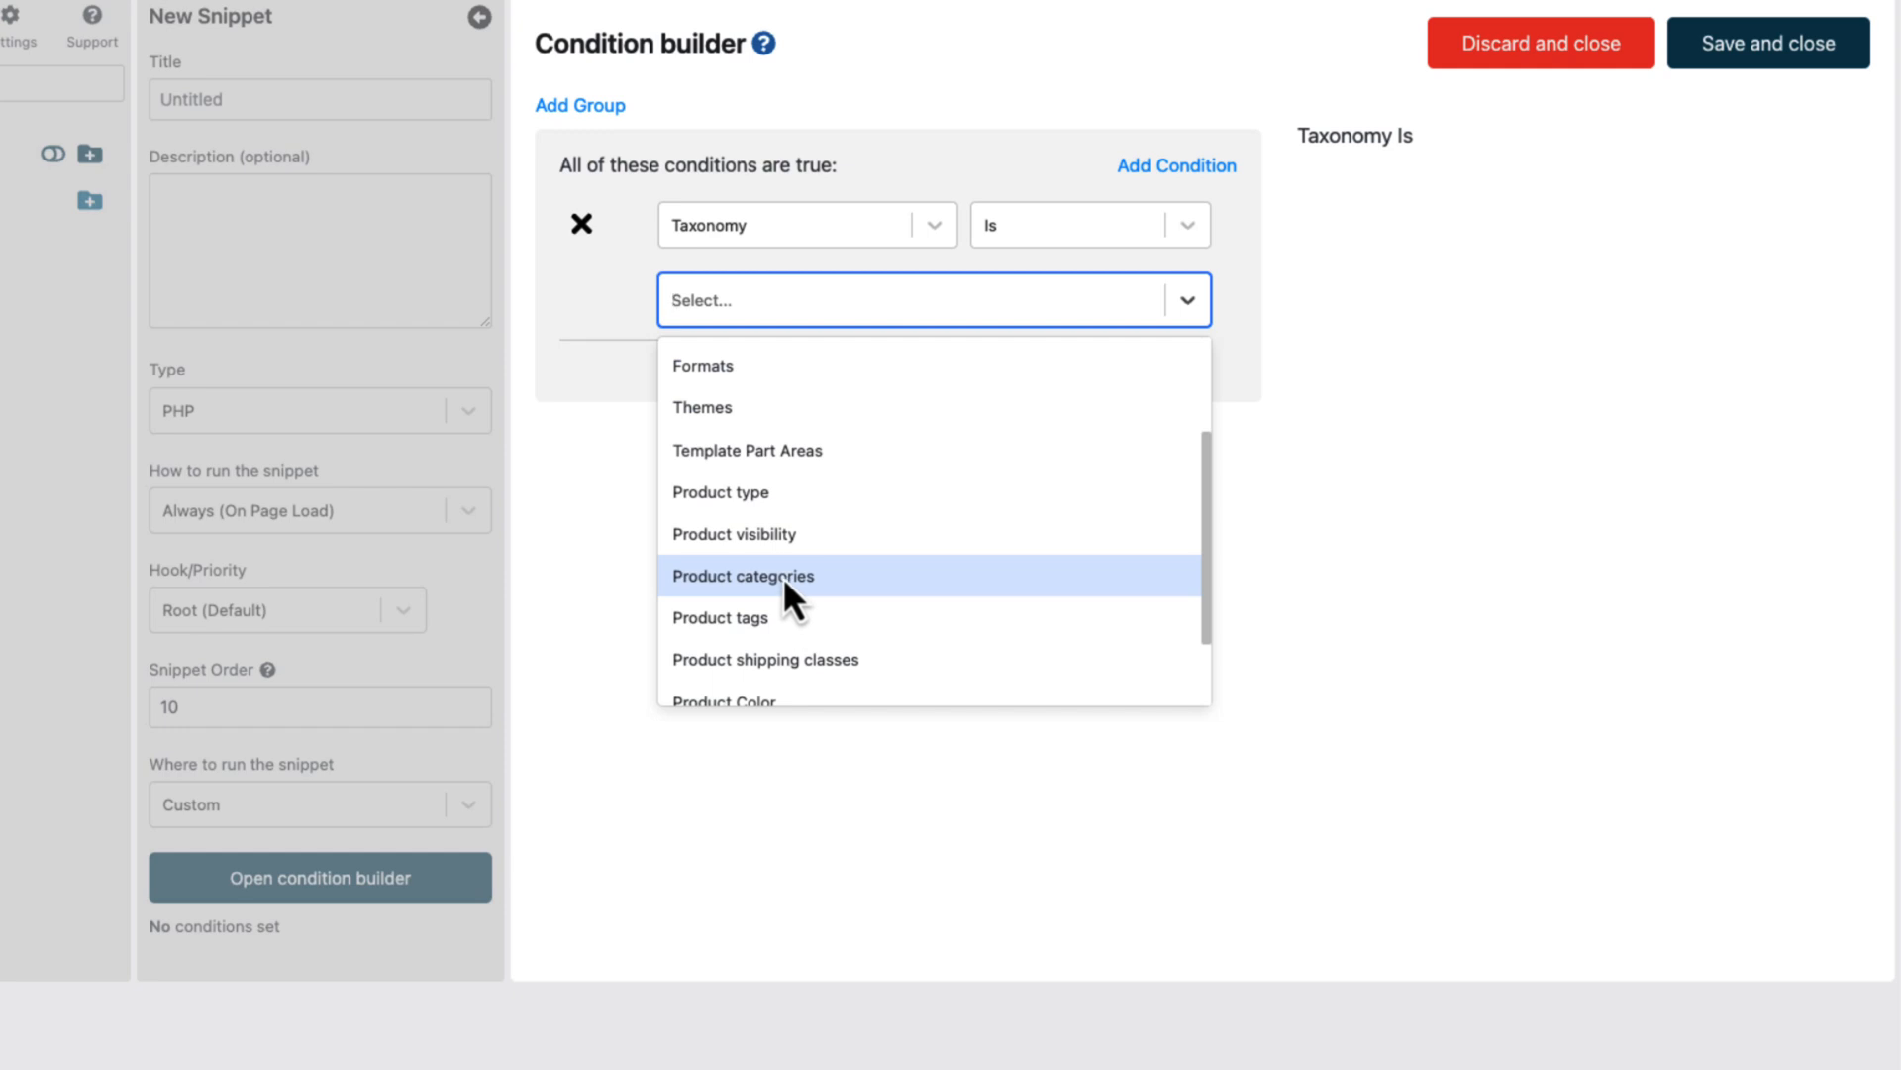
{"action": "left_click", "coordinate": [744, 574]}
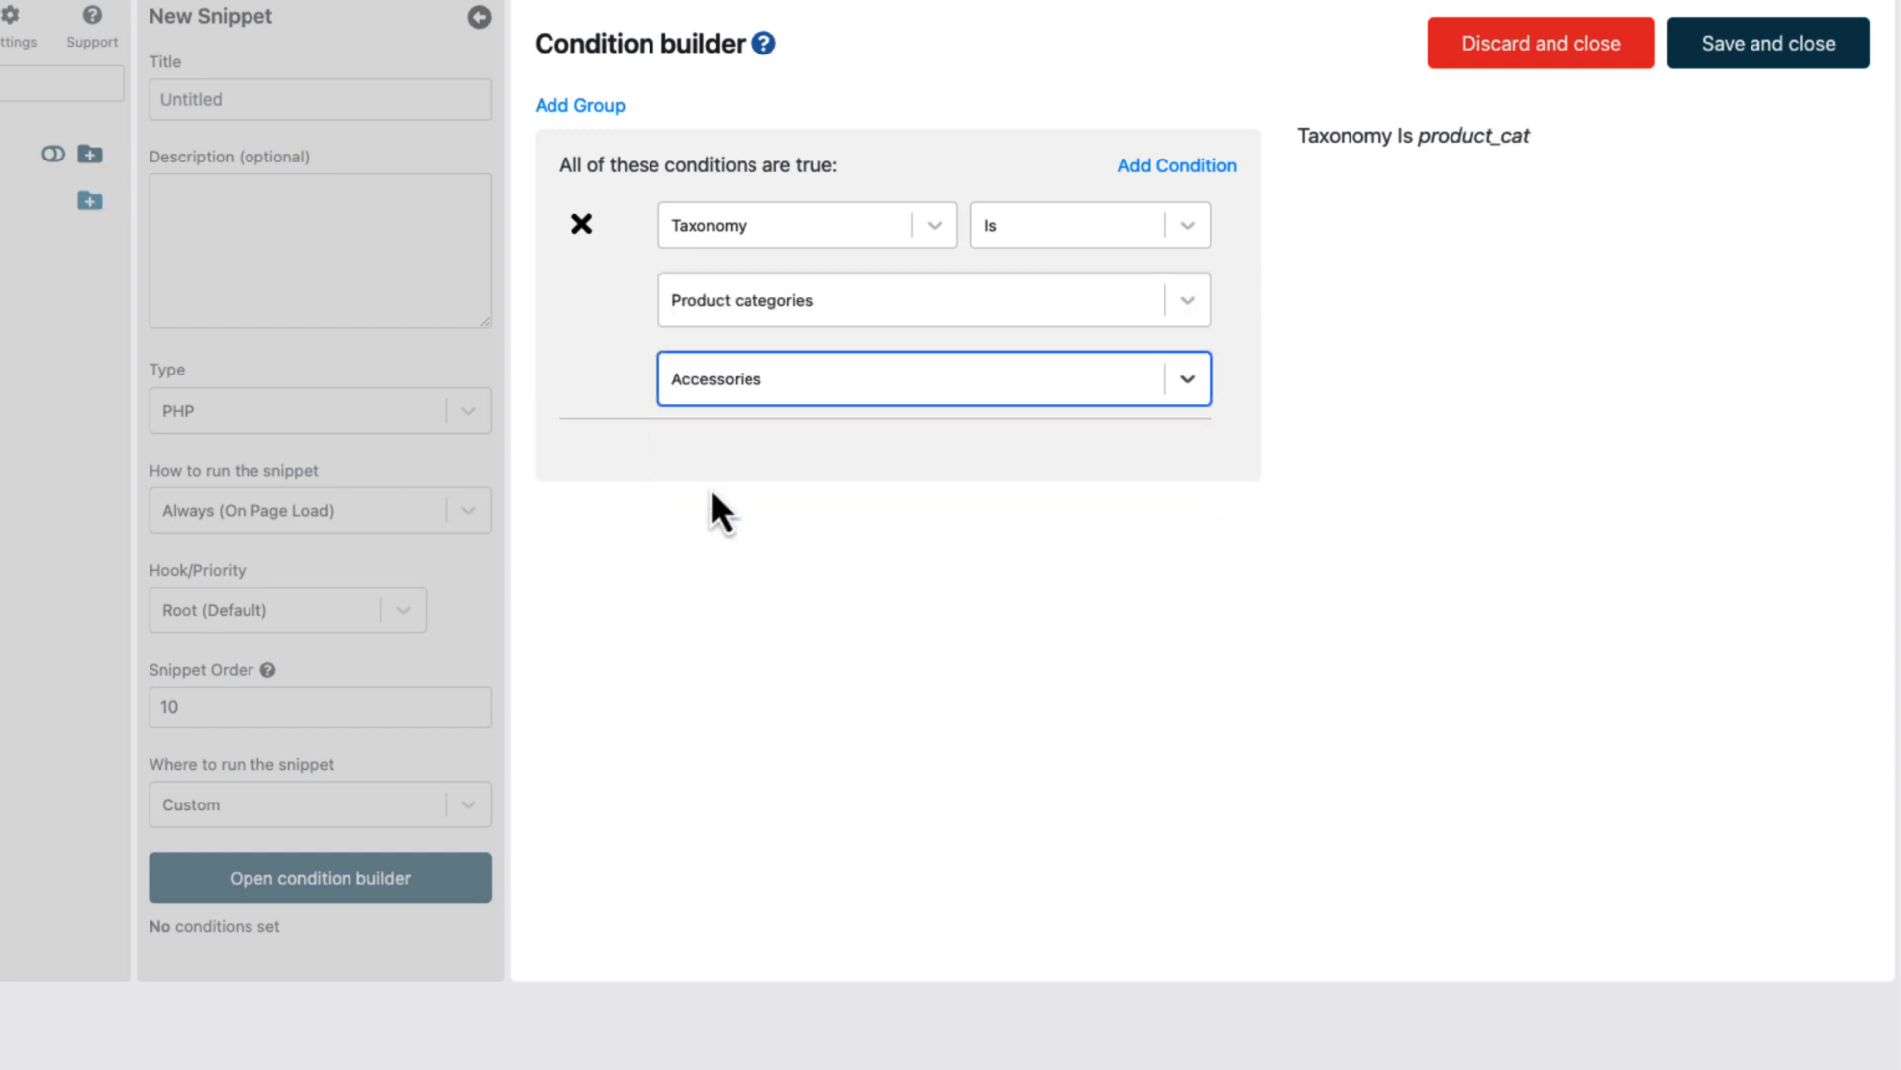
{"action": "mouse_move", "coordinate": [1768, 43]}
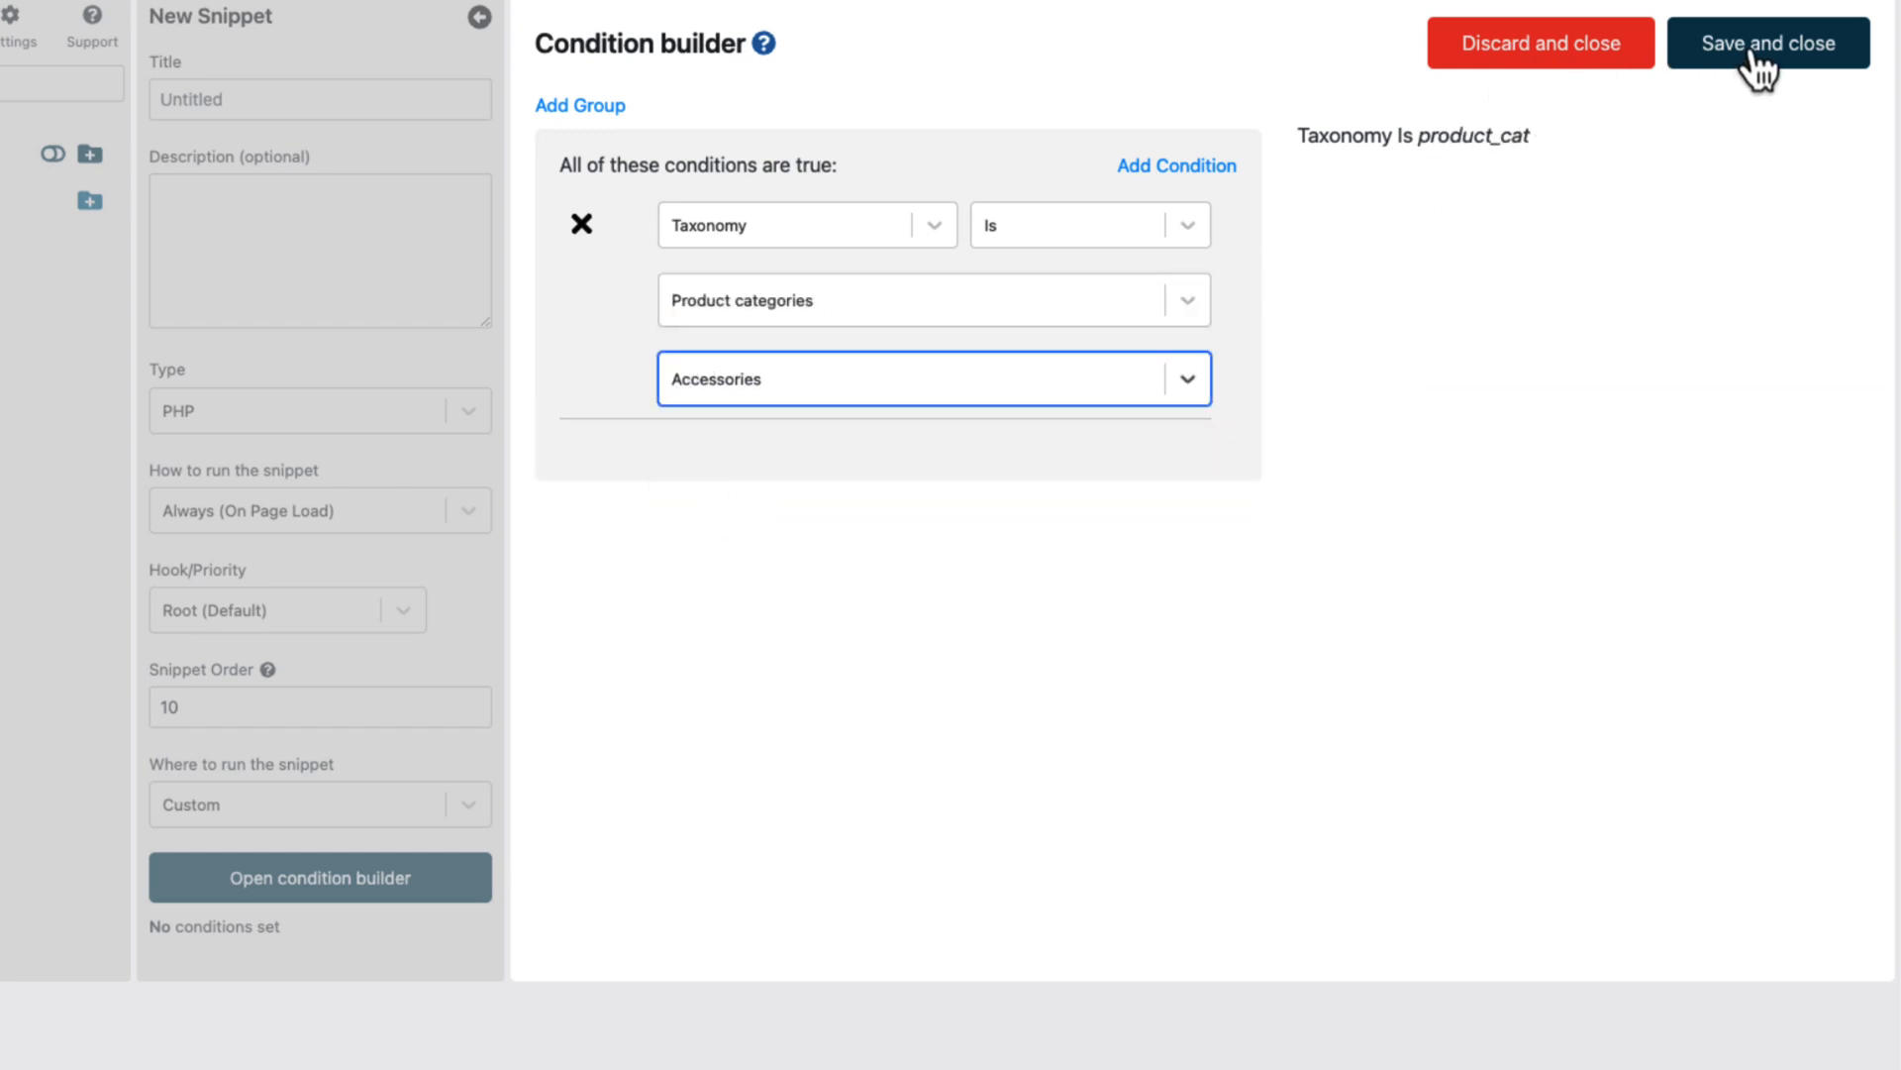
{"action": "left_click", "coordinate": [1767, 44]}
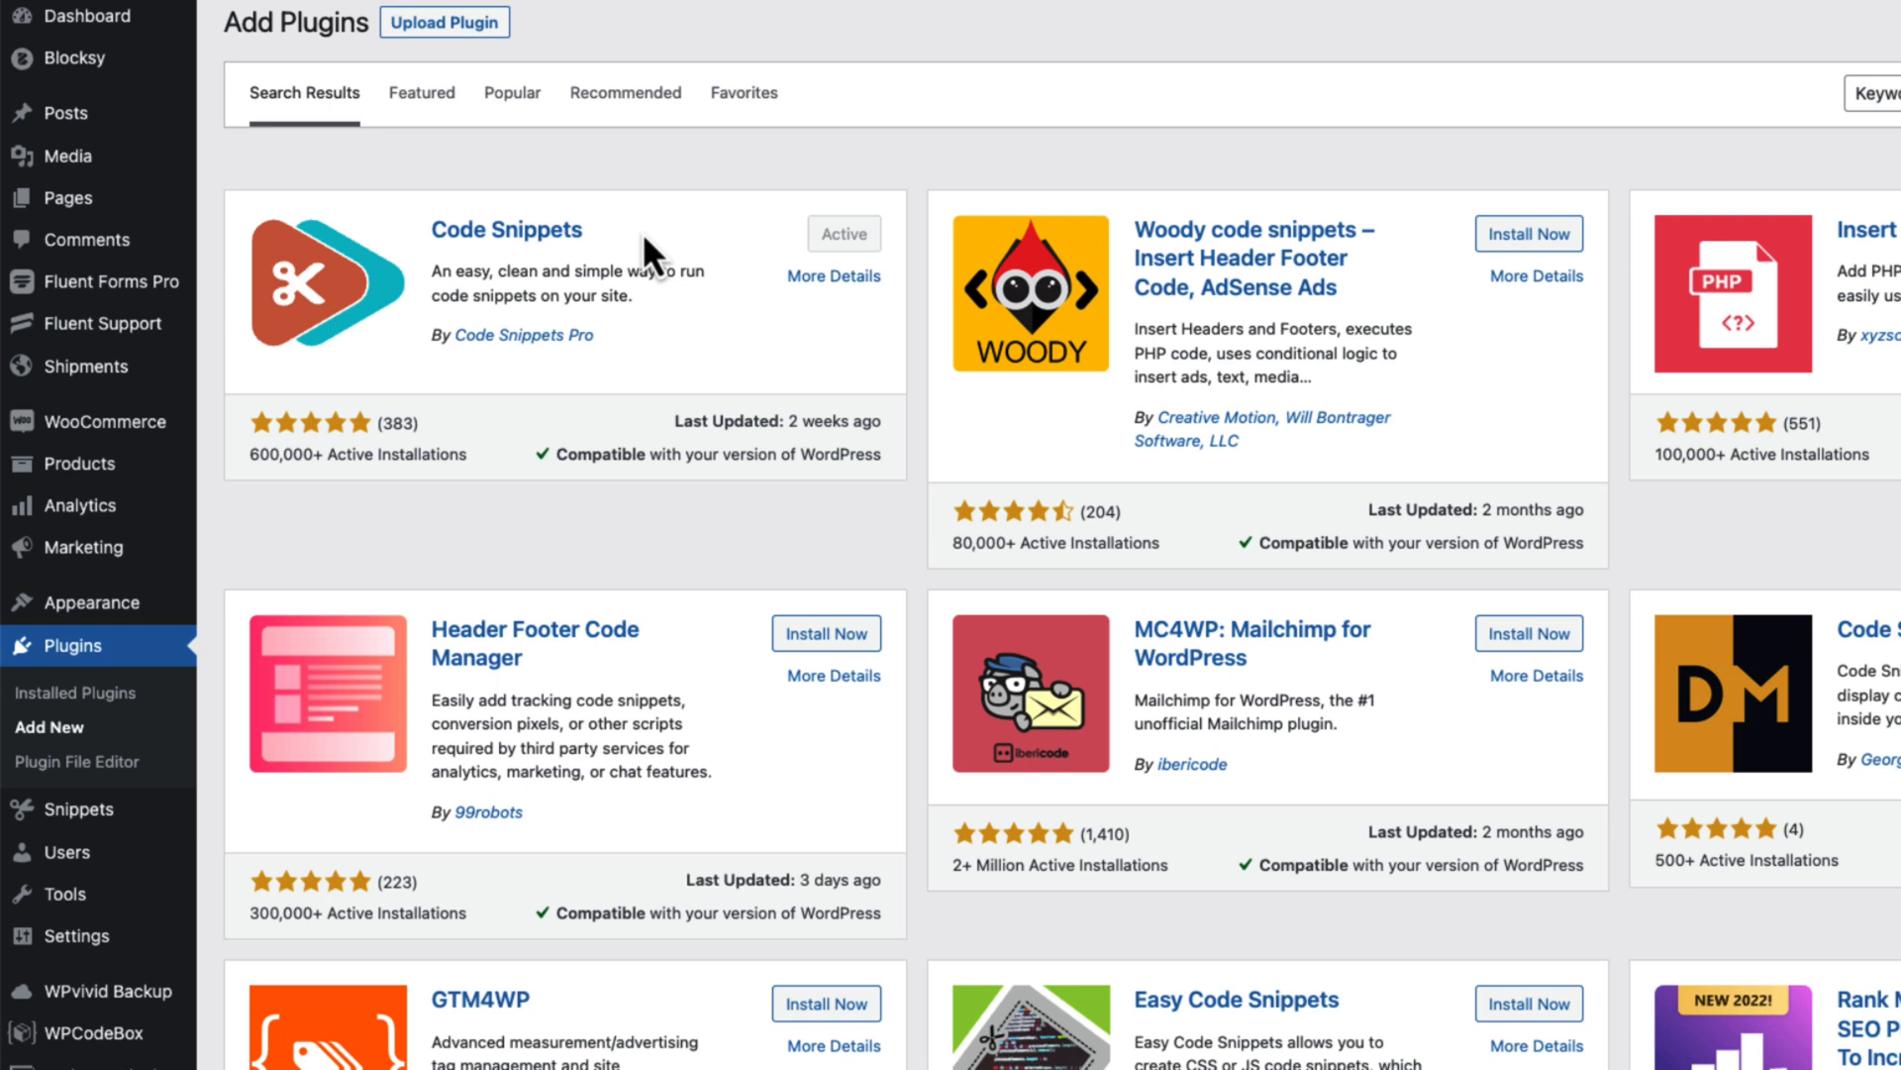
{"action": "mouse_move", "coordinate": [109, 739]}
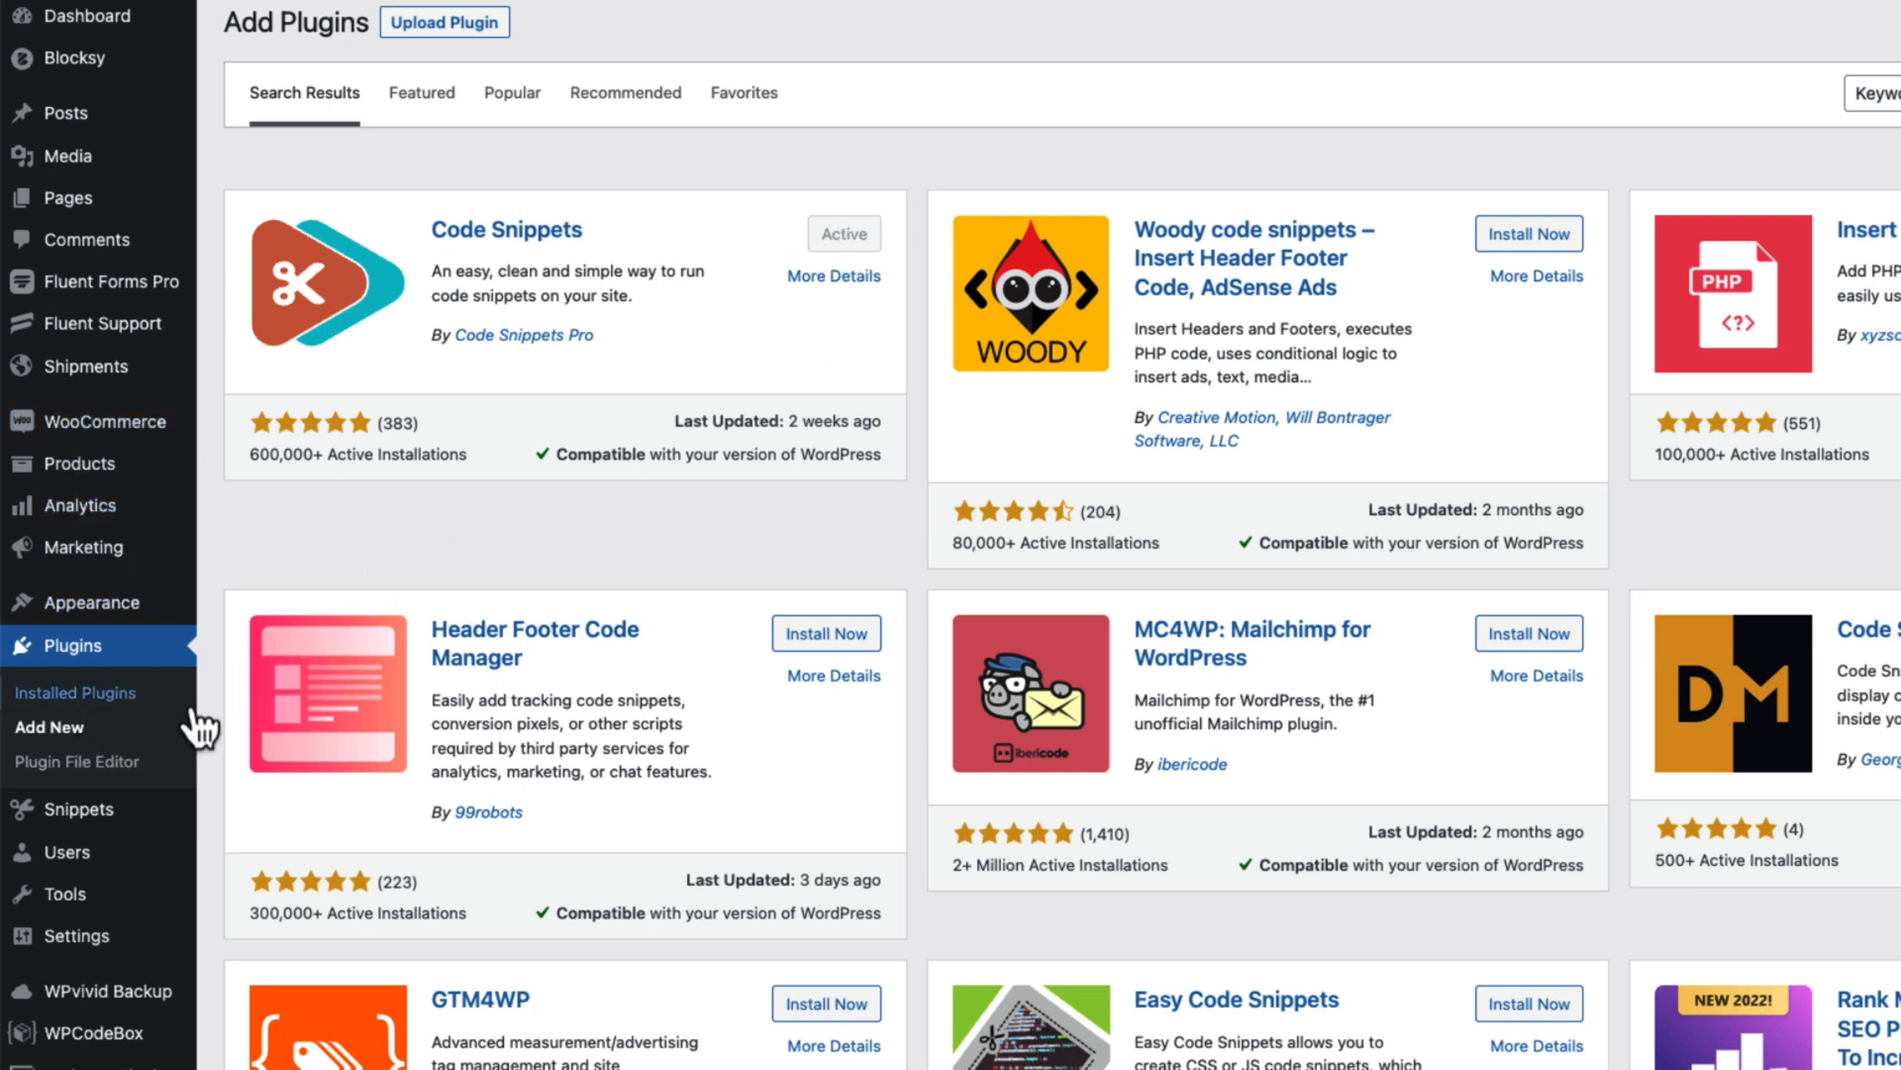
{"action": "mouse_move", "coordinate": [81, 809]}
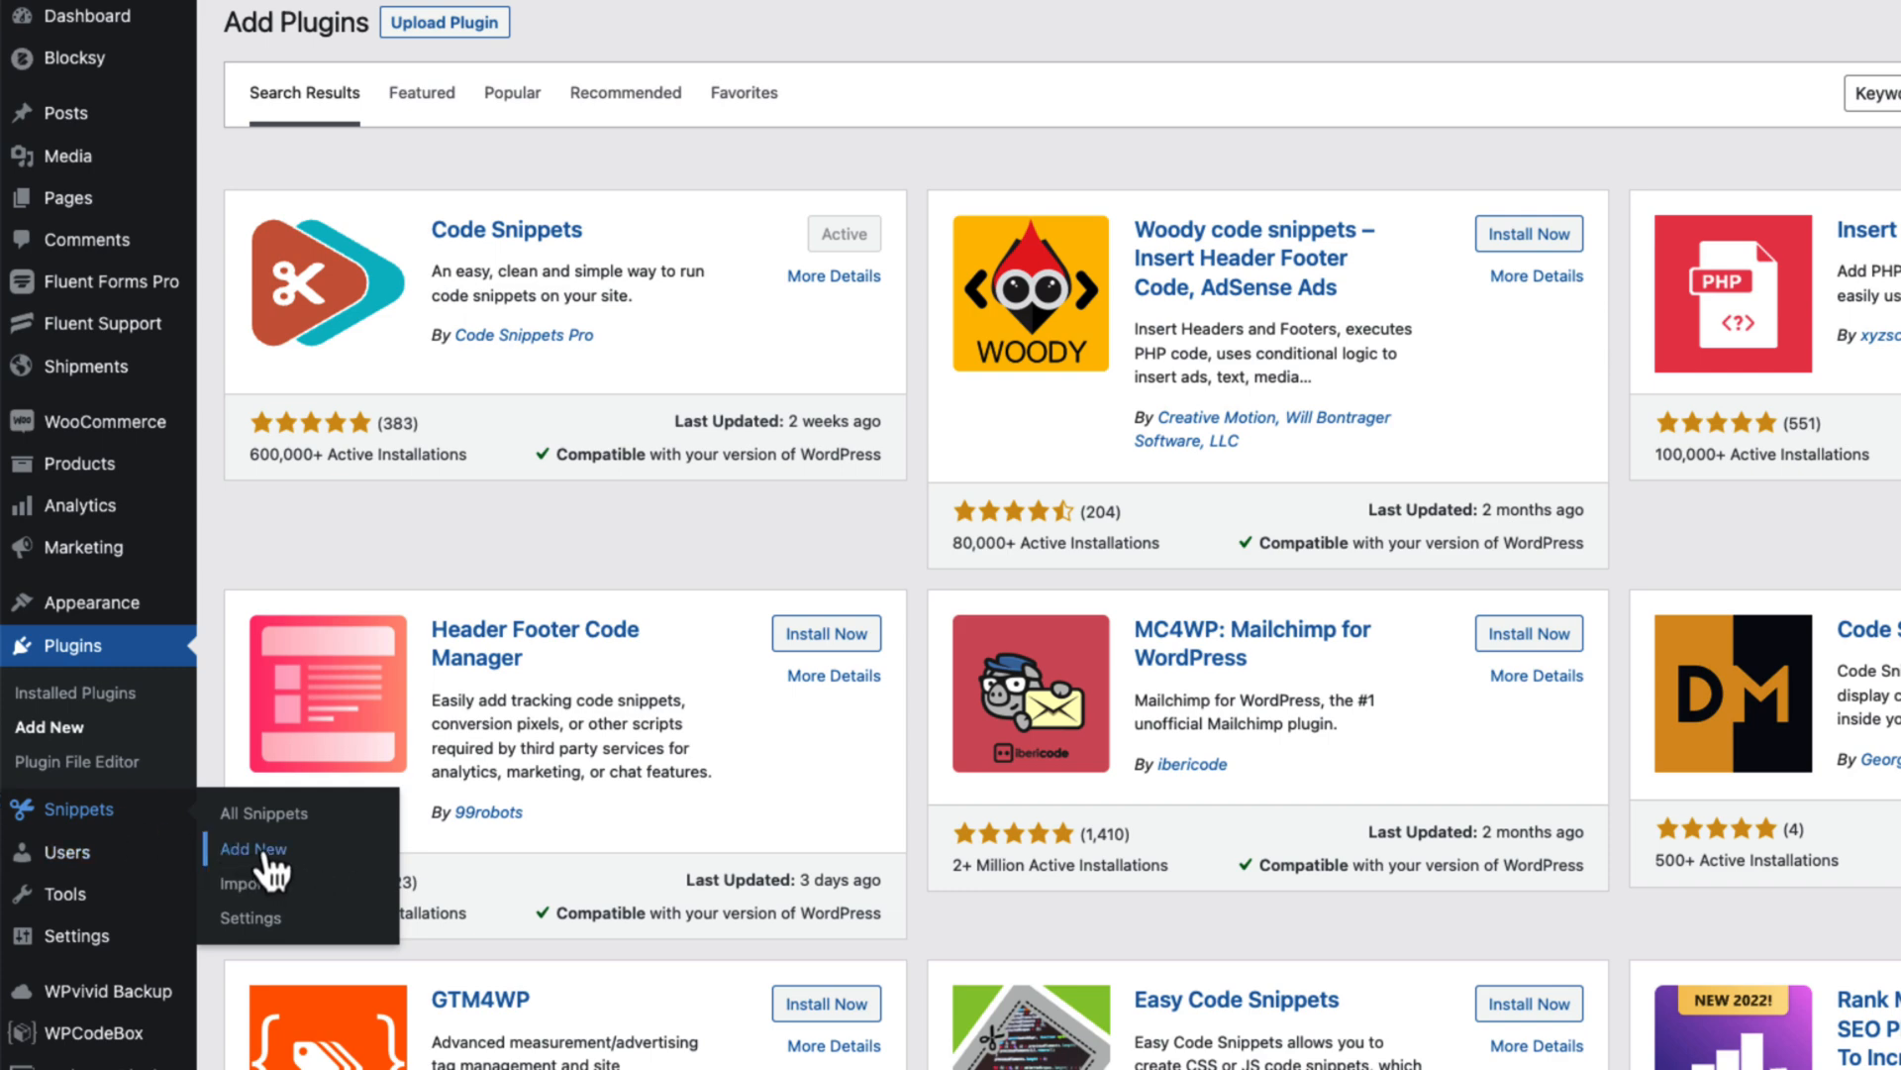
Start a blank snippet via Snippets > Add New
{"action": "left_click", "coordinate": [253, 849]}
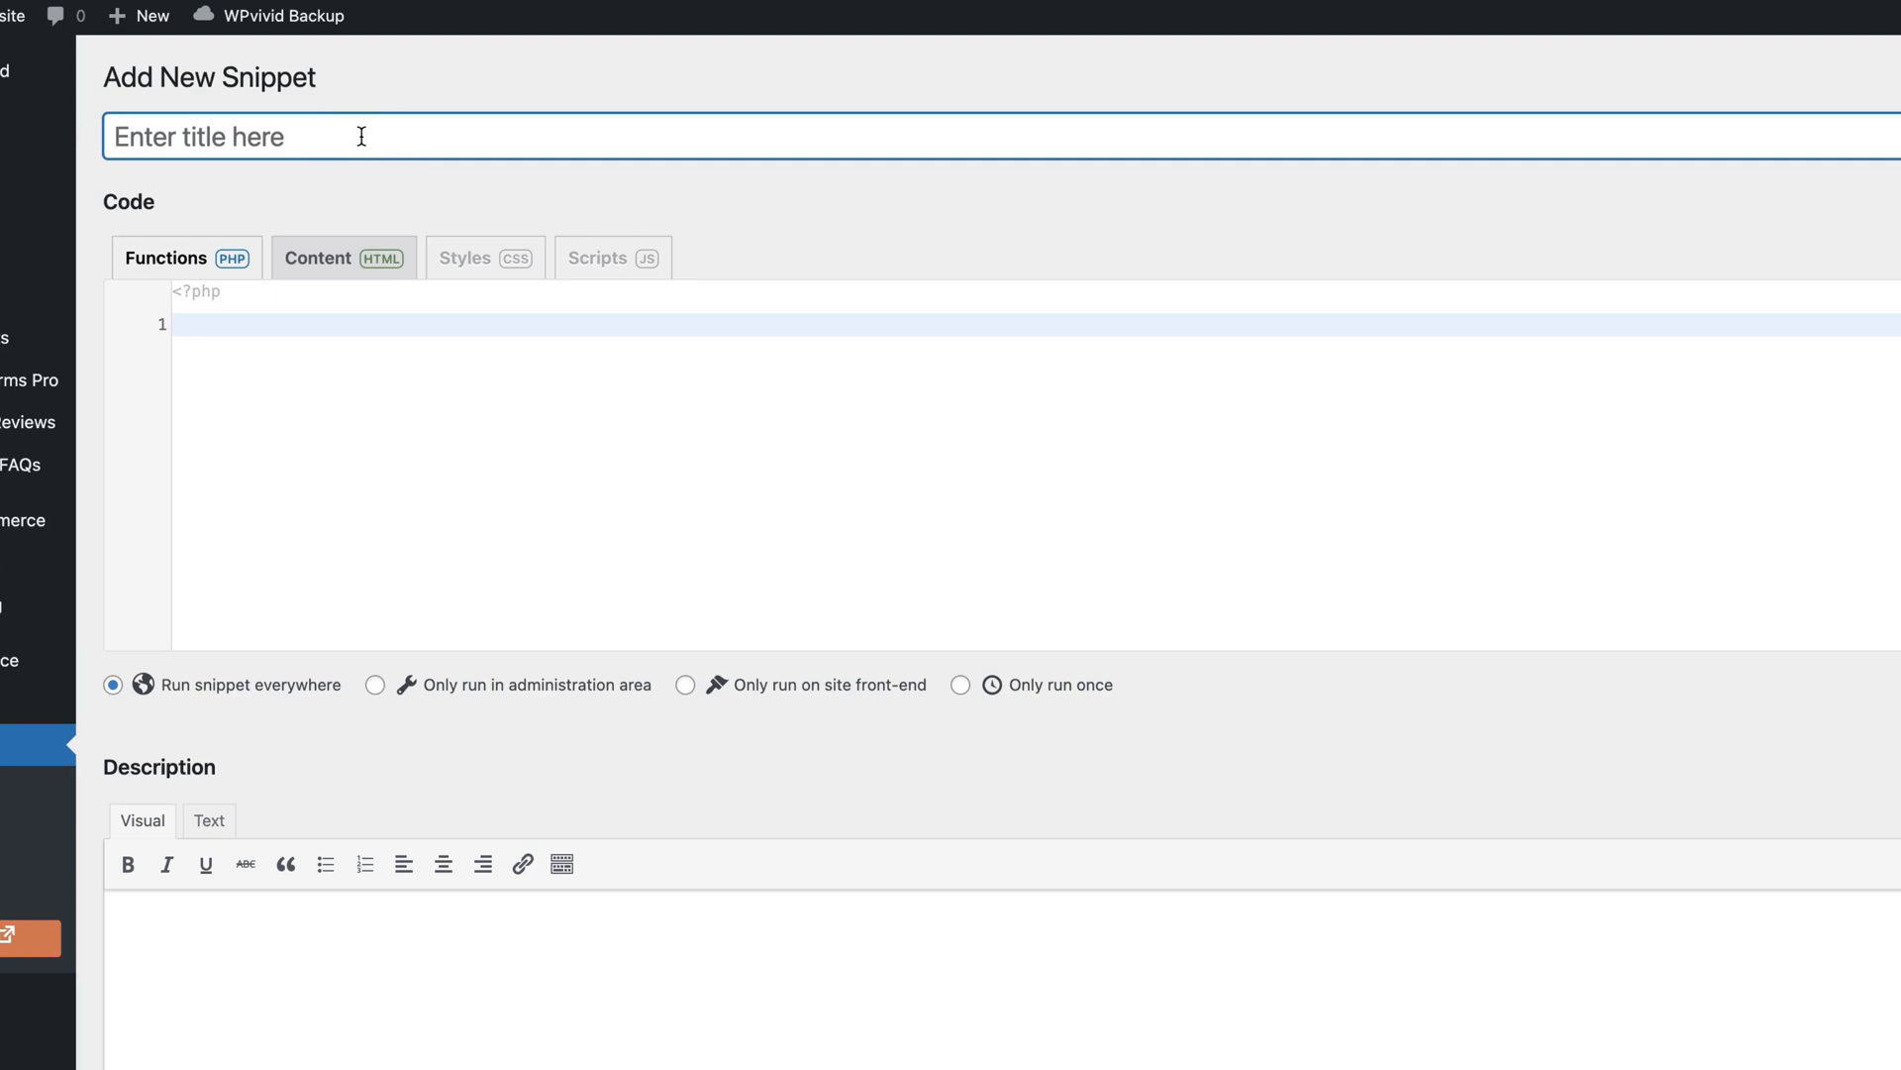
Title the snippet 'Custom tab + custom field' and add the product tab and Delivery days field code
{"action": "type", "text": "Custom tab + custom field"}
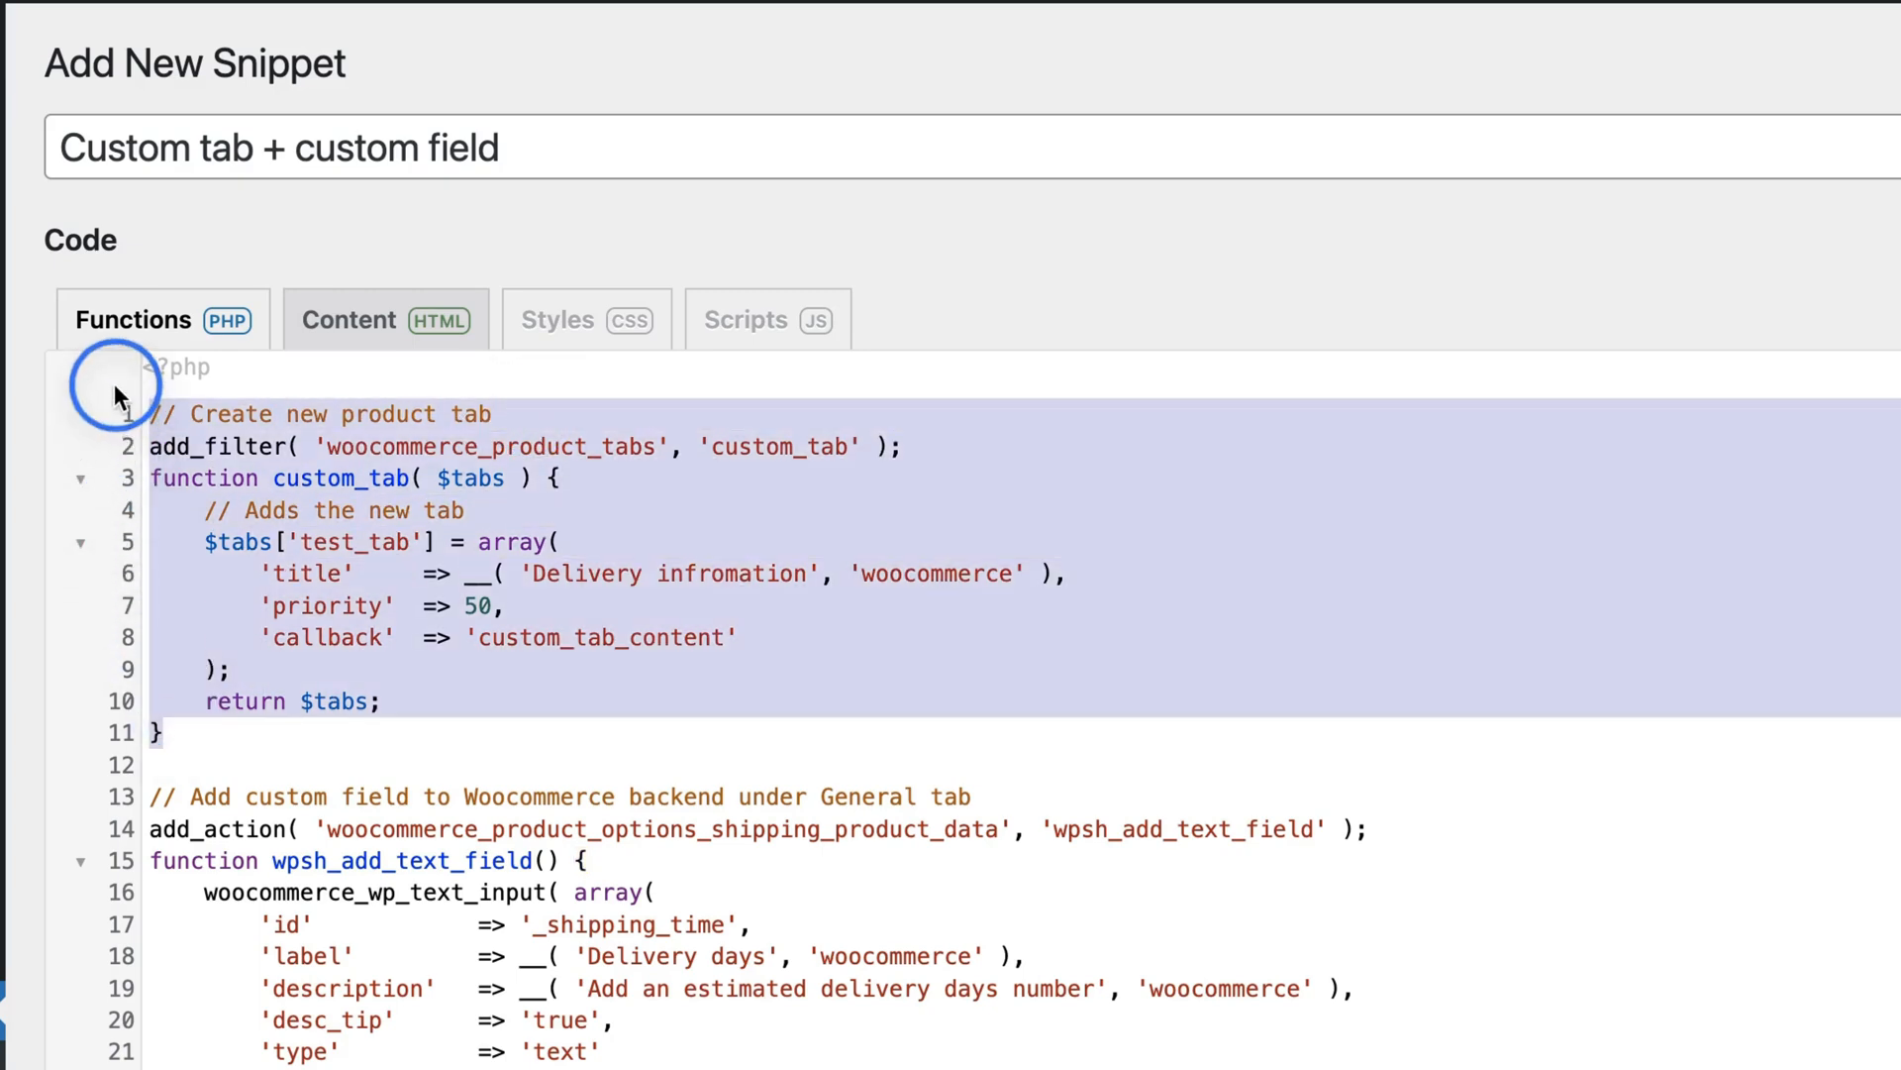
{"action": "double_click", "coordinate": [731, 573]}
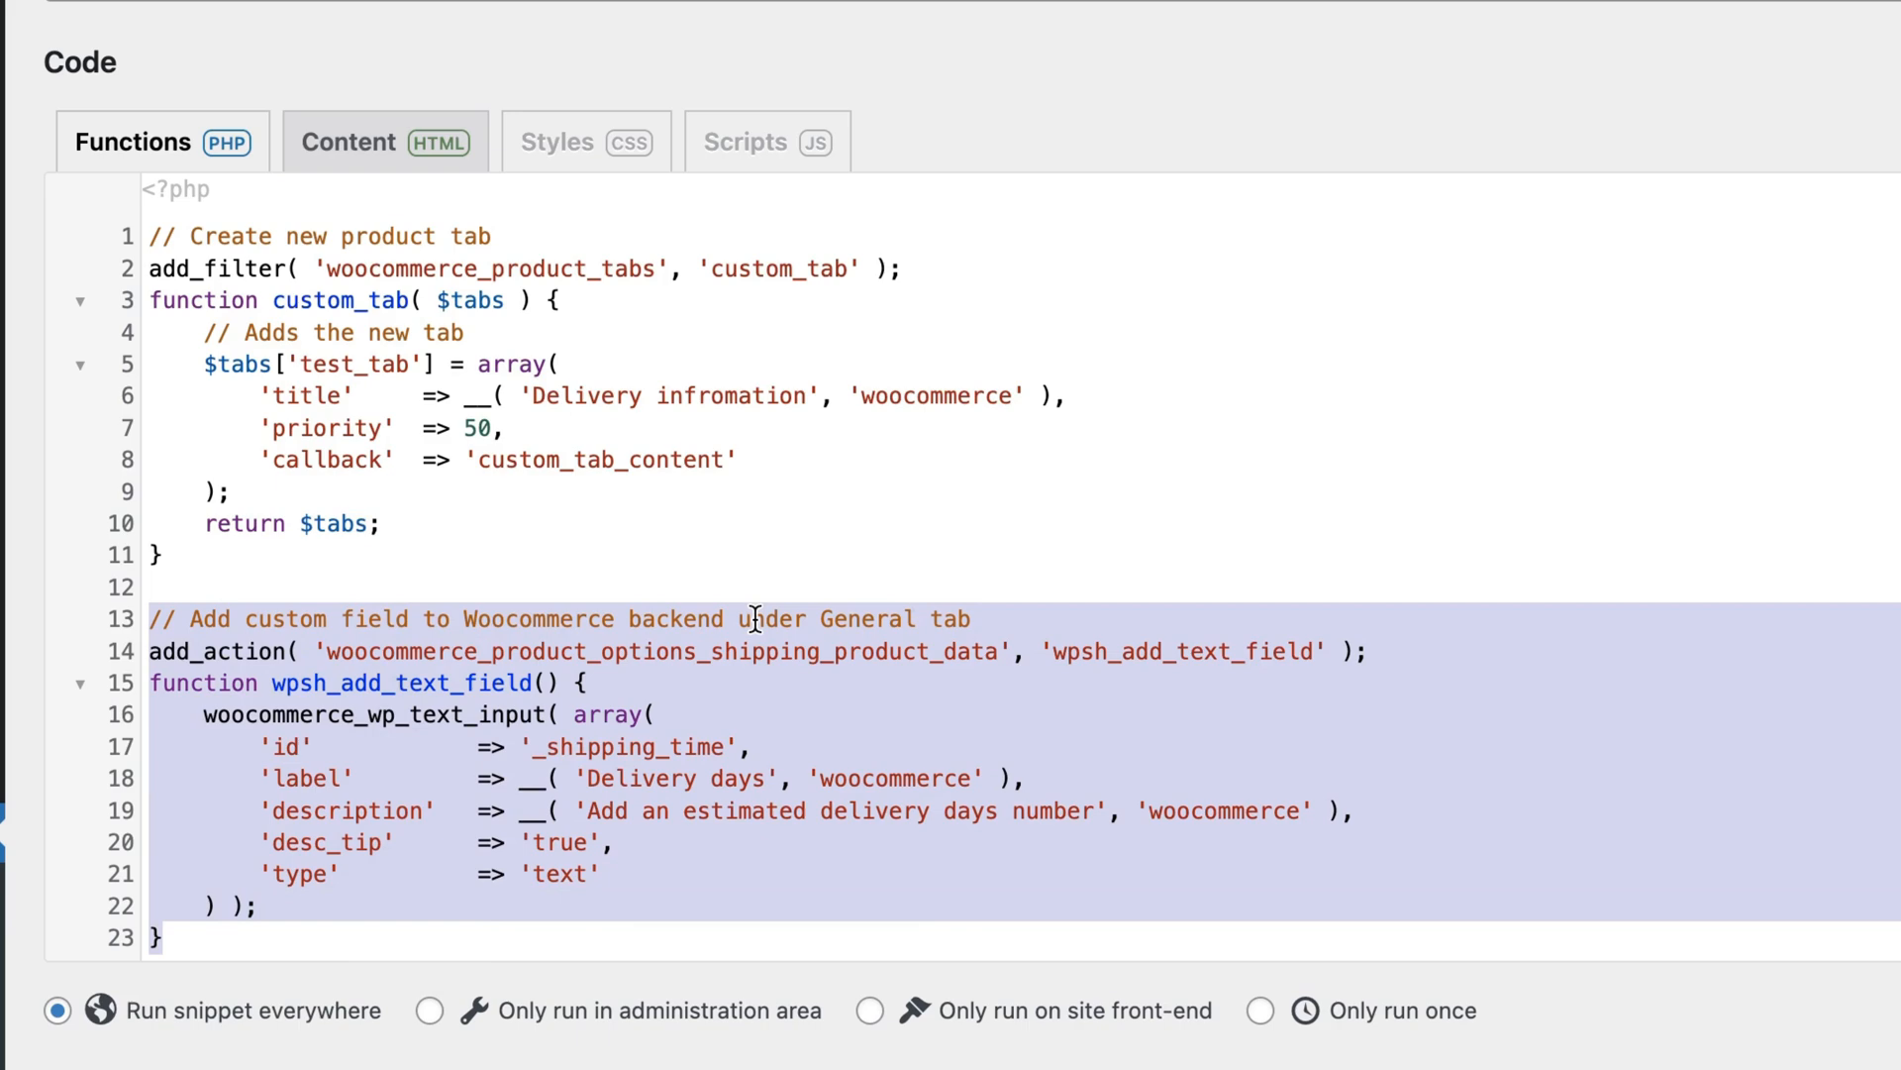
{"action": "double_click", "coordinate": [766, 652]}
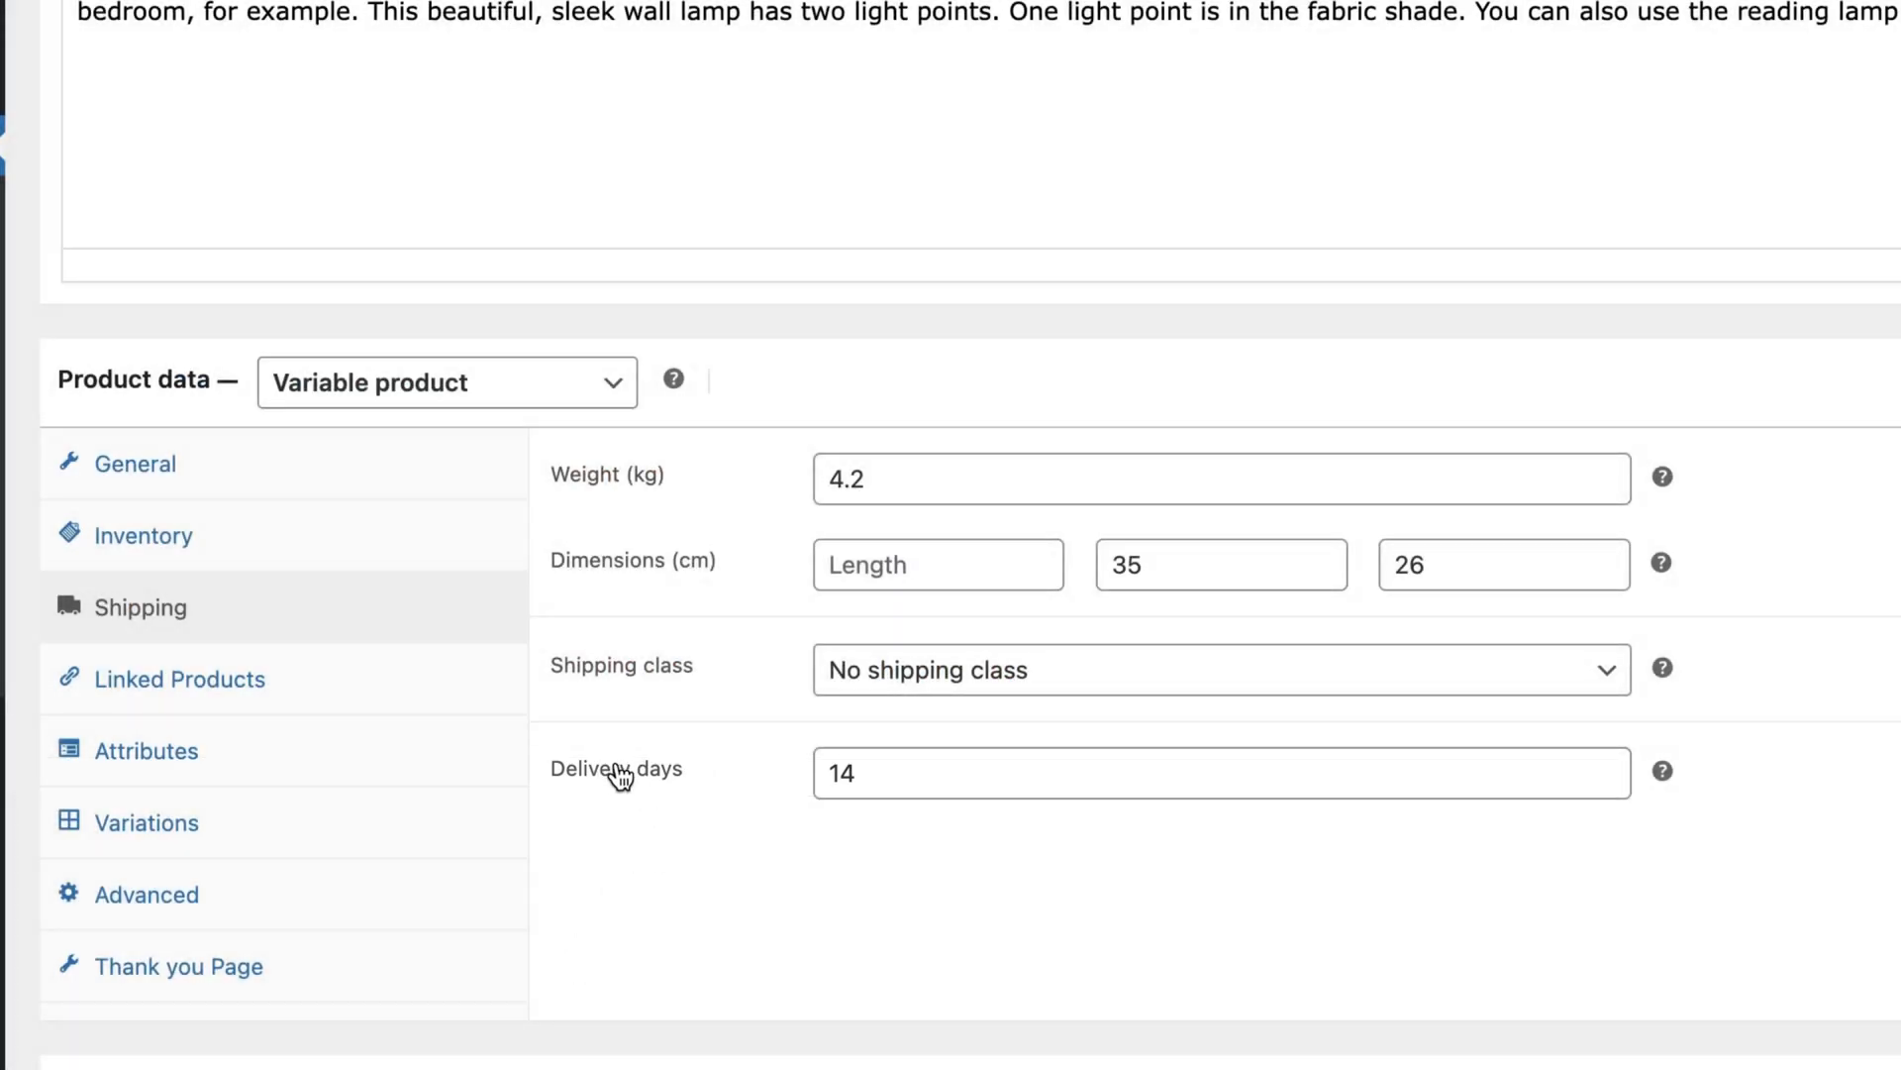
{"action": "mouse_move", "coordinate": [1662, 771]}
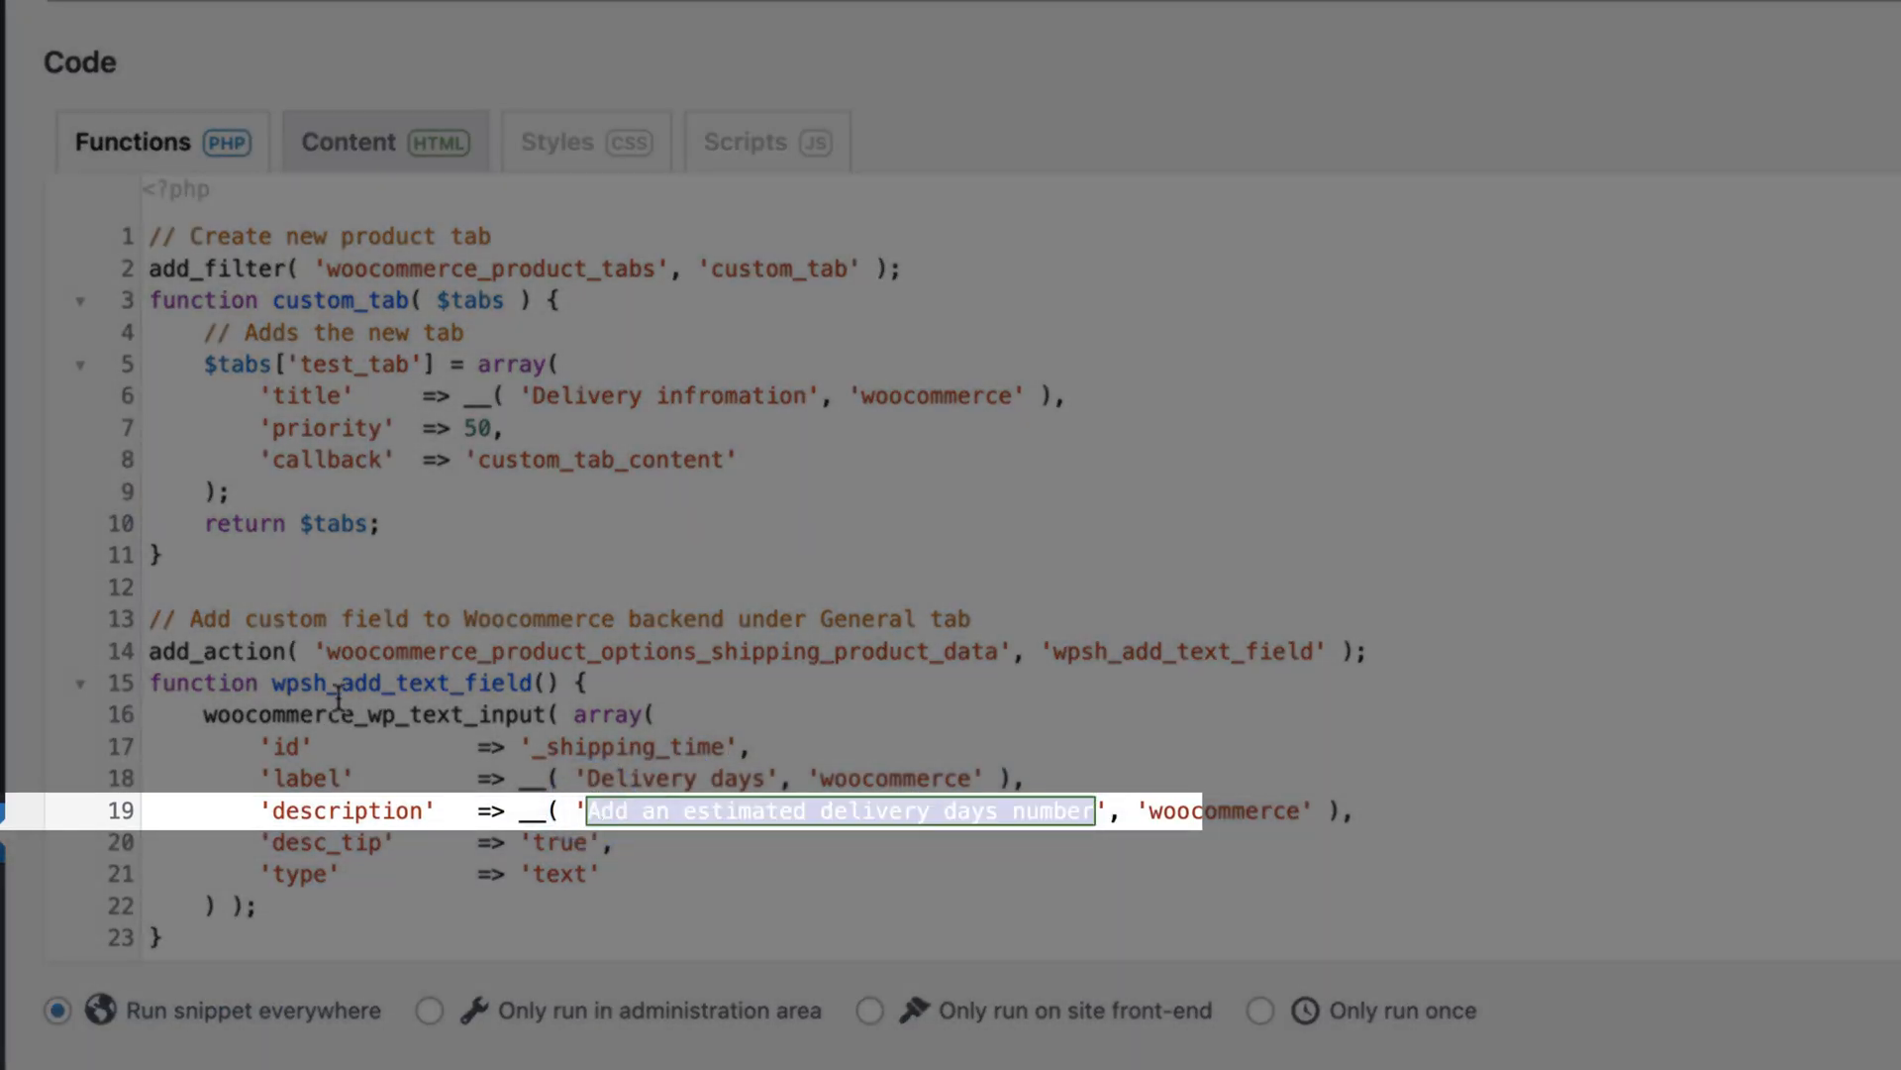
Add the '// Display values inside custom tab' function echoing the heading and delivery days
{"action": "scroll", "scroll_direction": "down", "scroll_amount": 3}
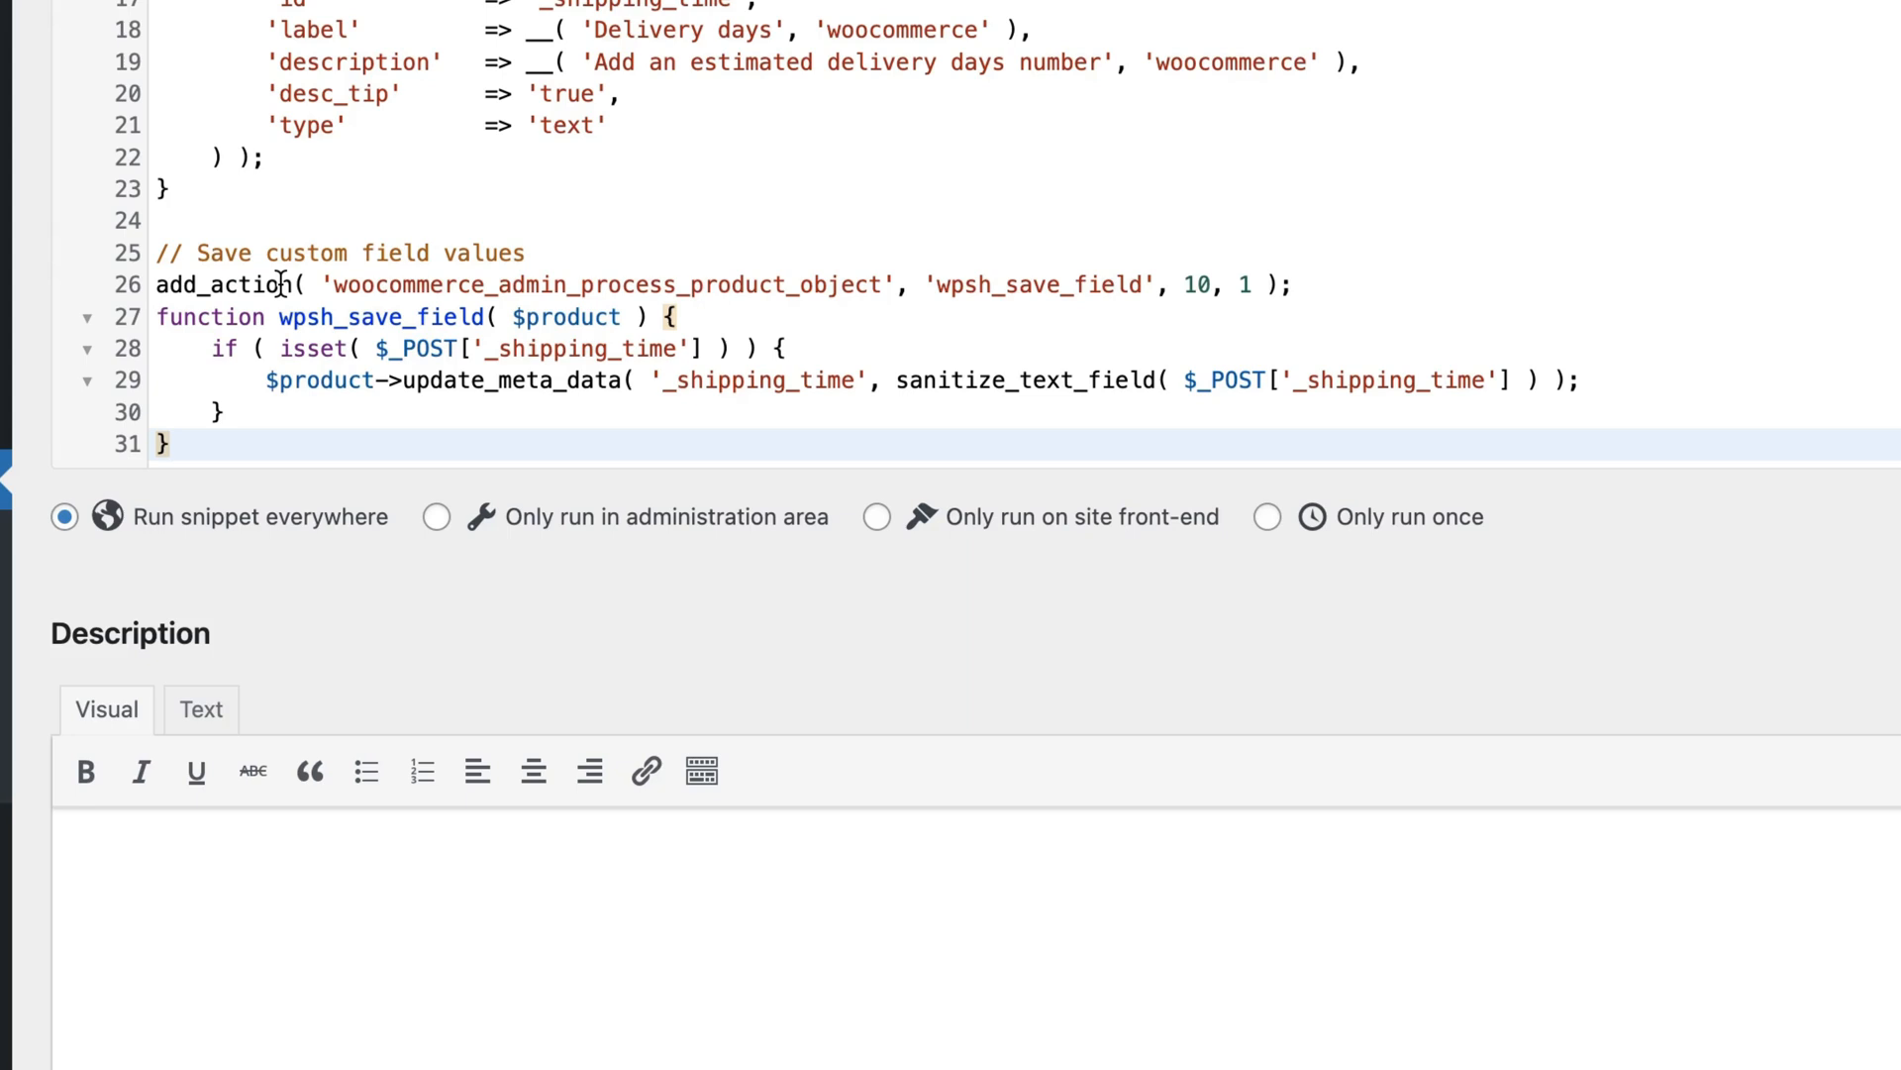
{"action": "mouse_move", "coordinate": [451, 178]}
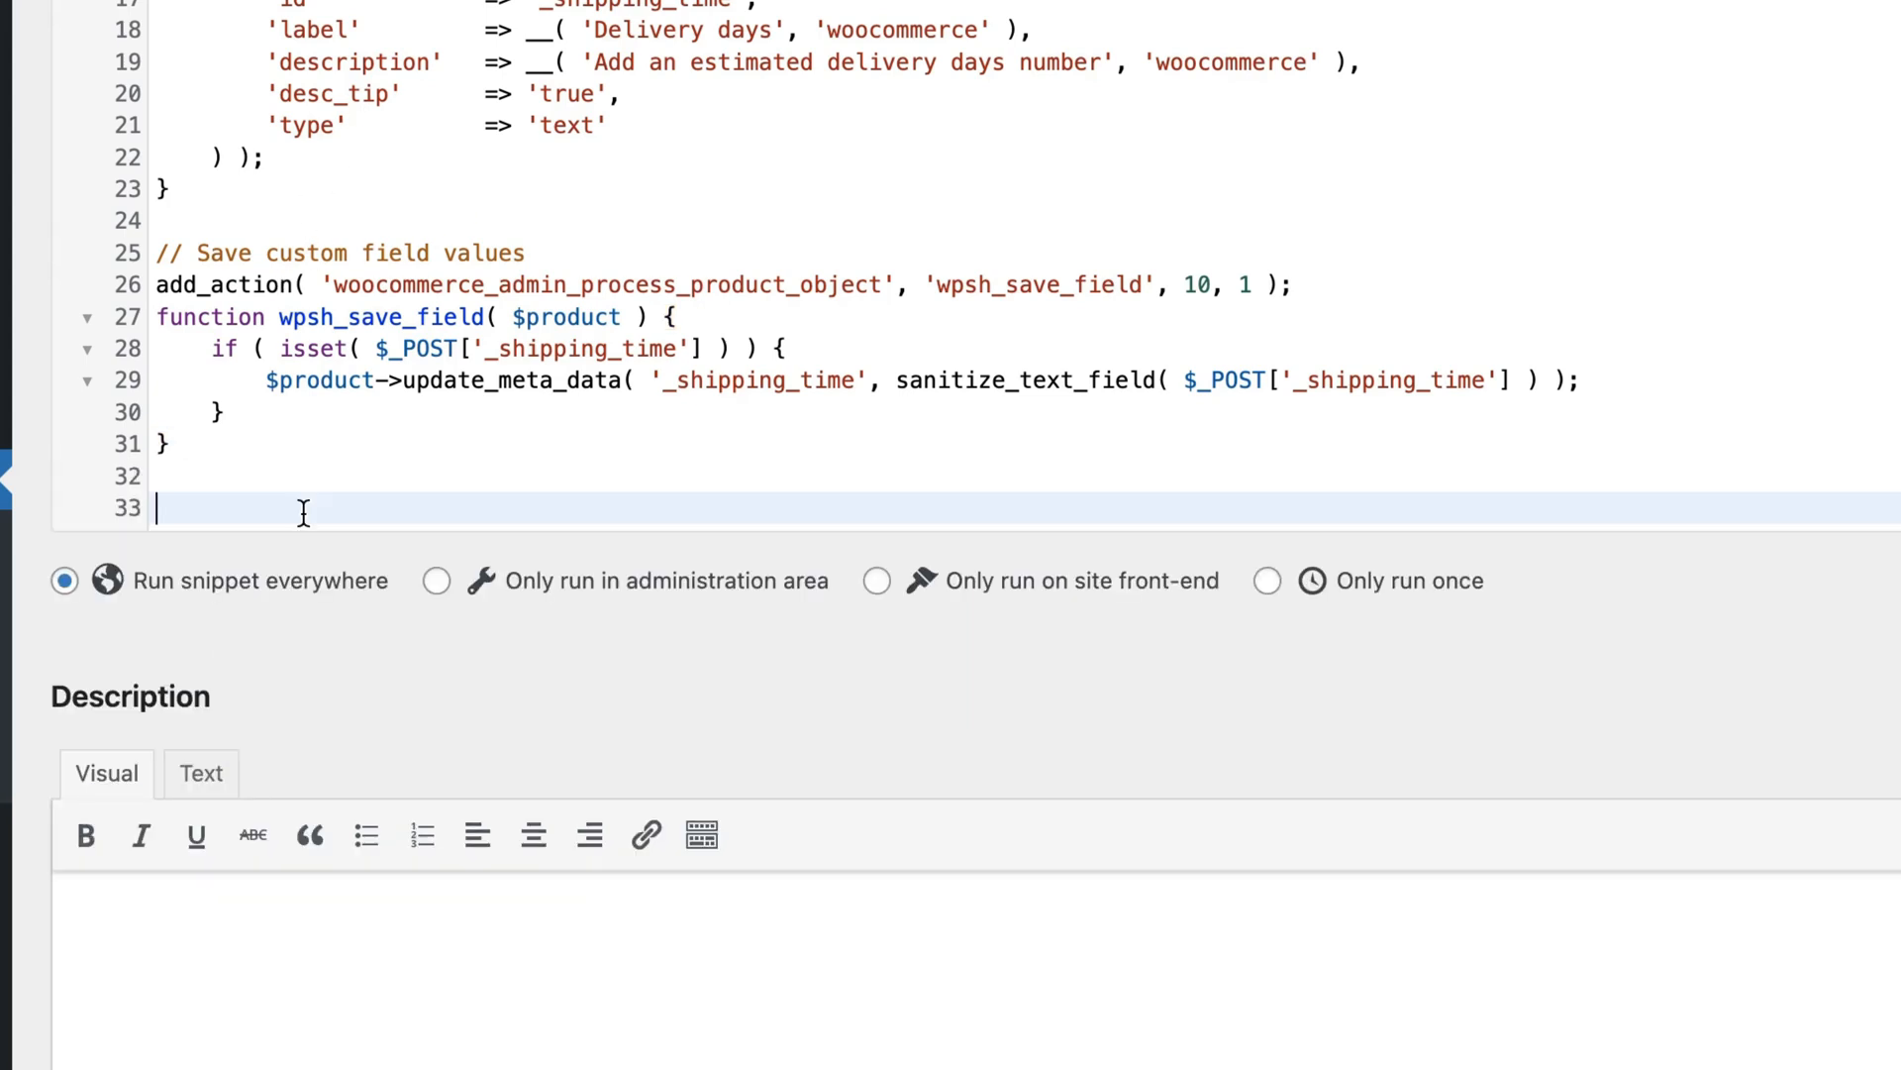
{"action": "type", "text": "// Display values inside custom tab"}
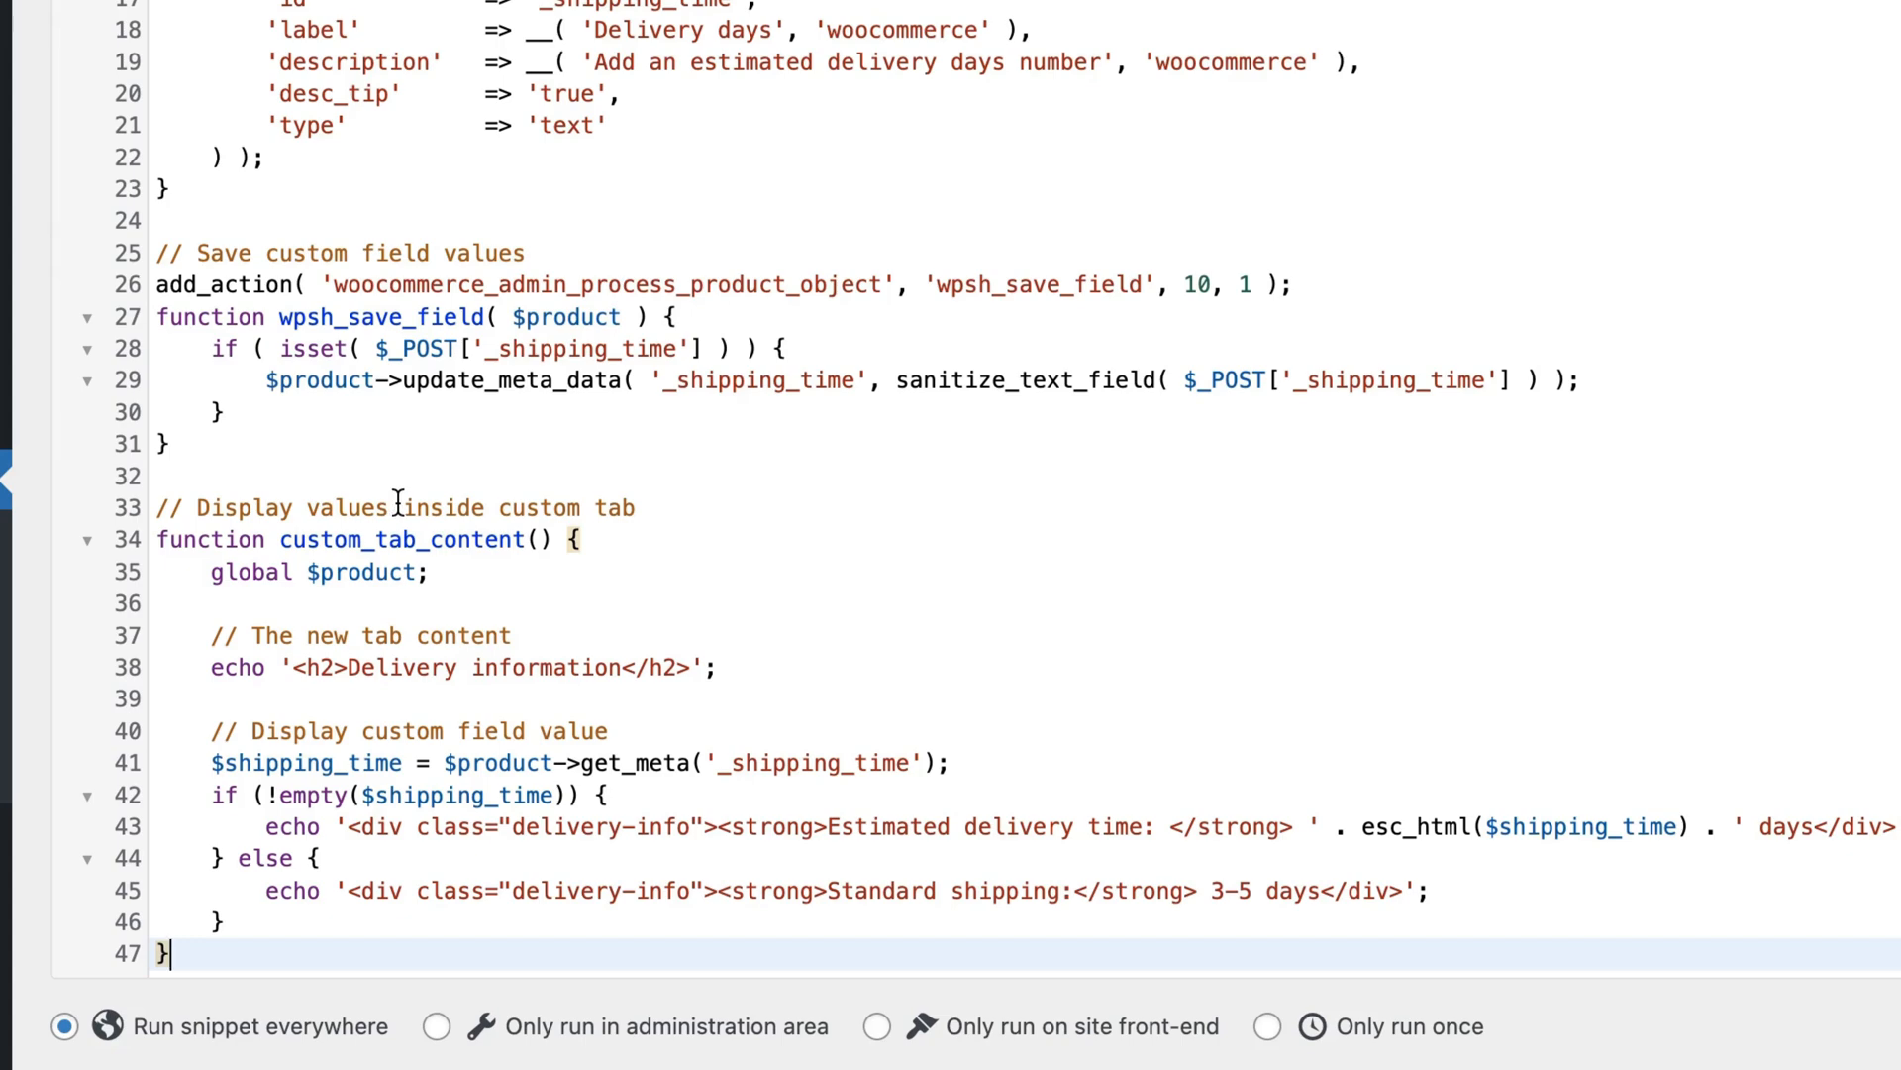
{"action": "scroll", "scroll_direction": "down", "scroll_amount": 3}
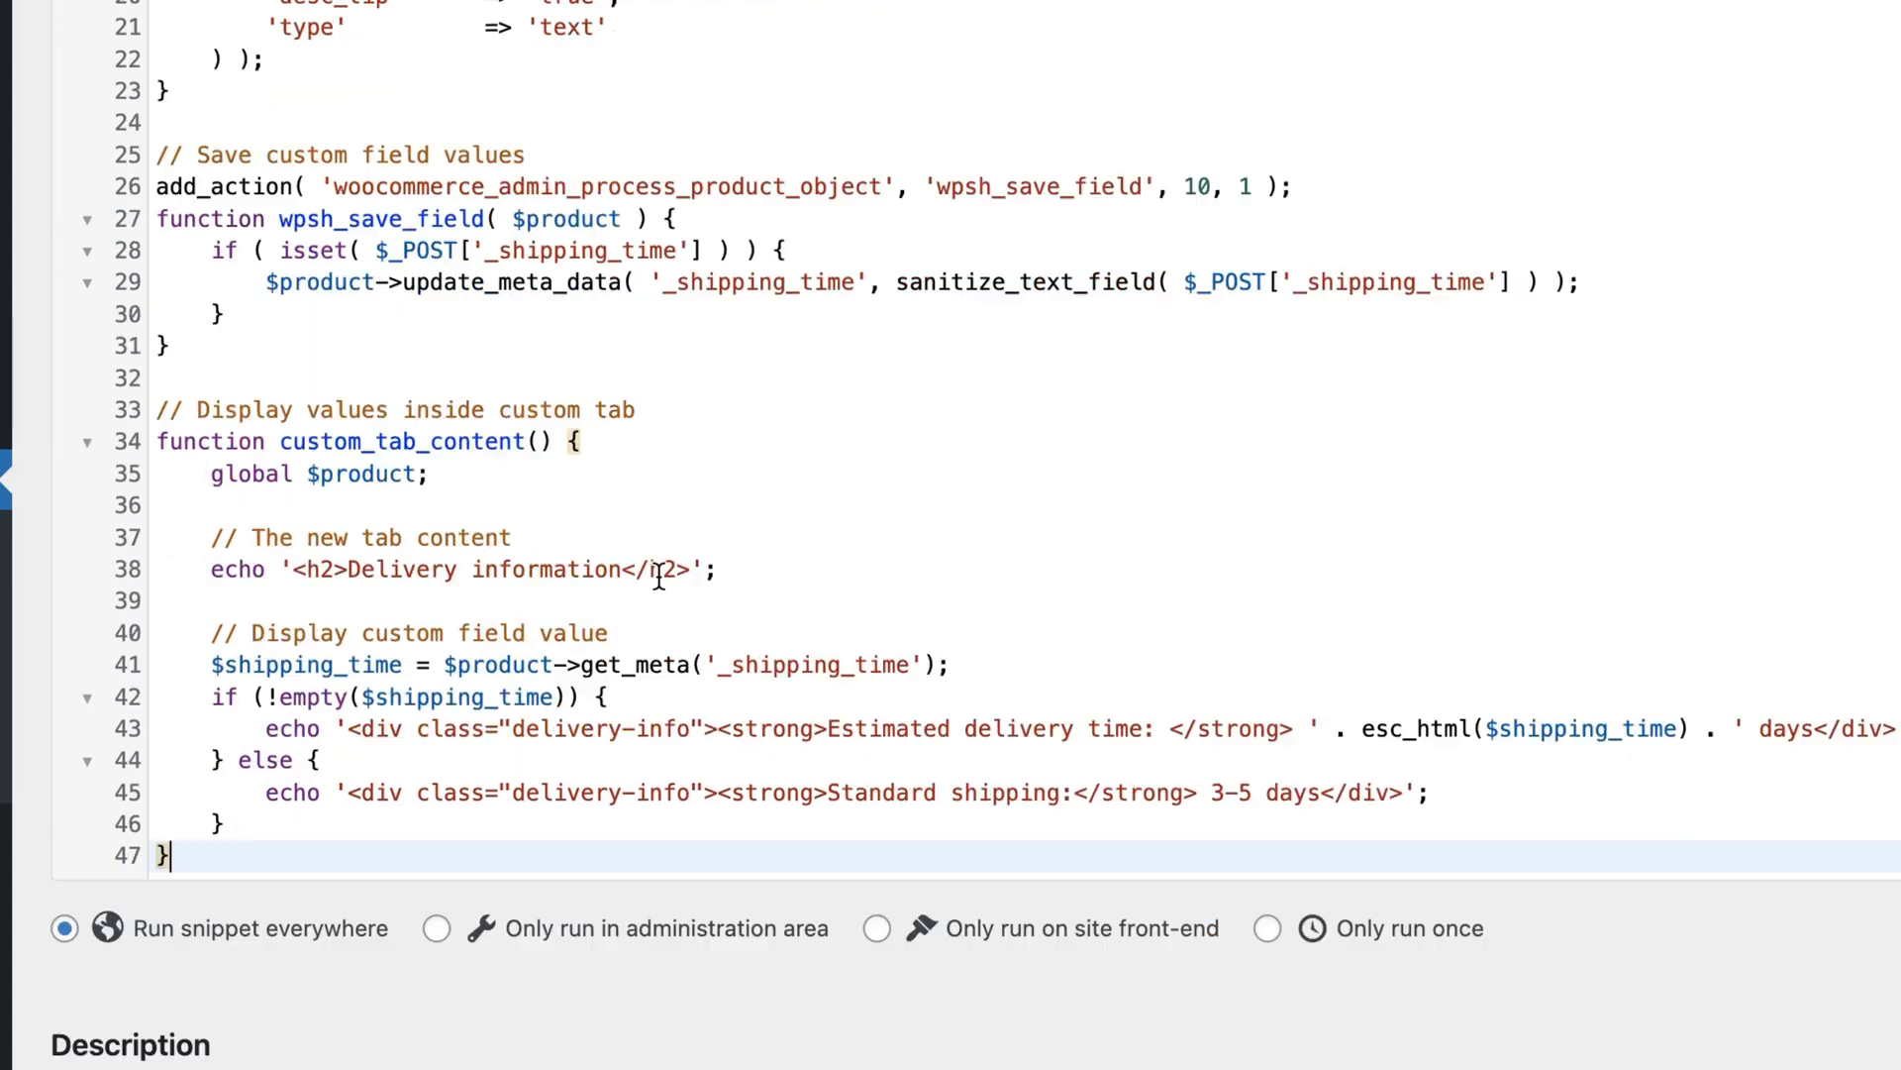
{"action": "double_click", "coordinate": [509, 569]}
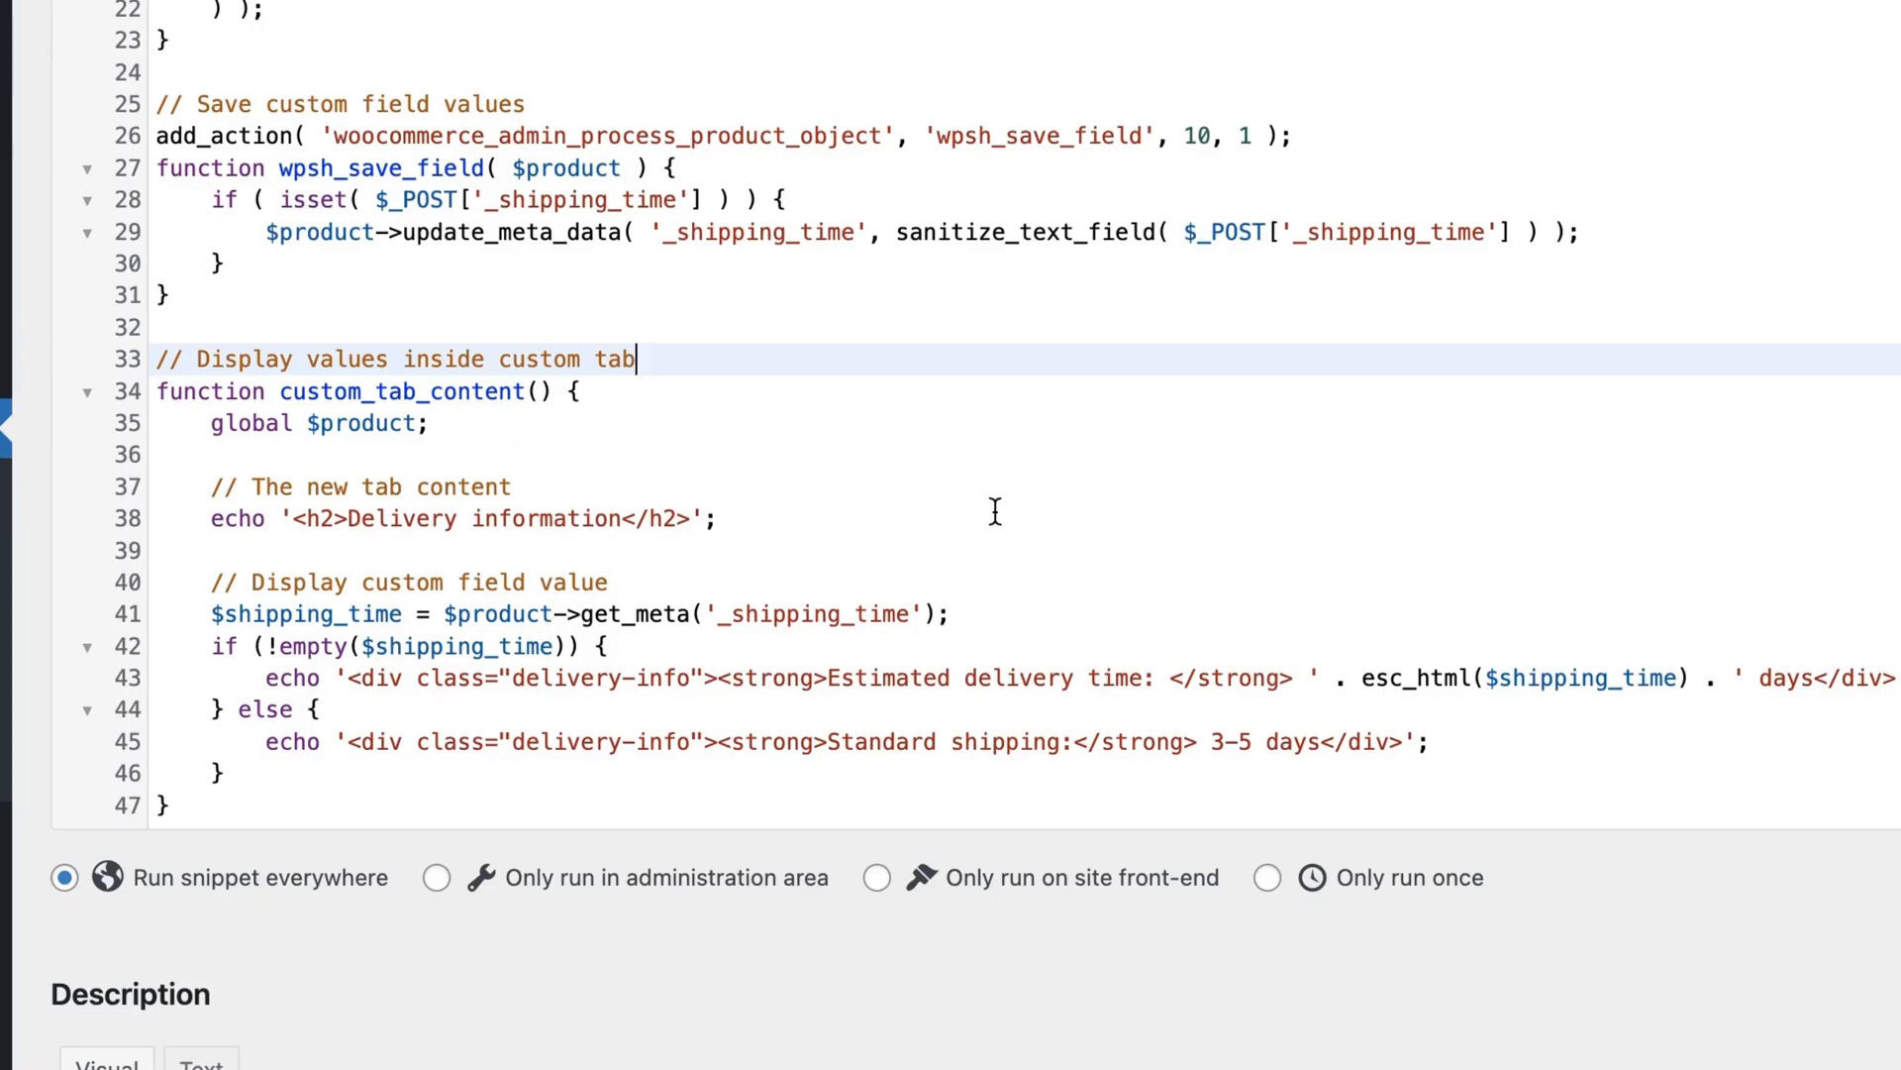
{"action": "scroll", "scroll_direction": "down", "scroll_amount": 3}
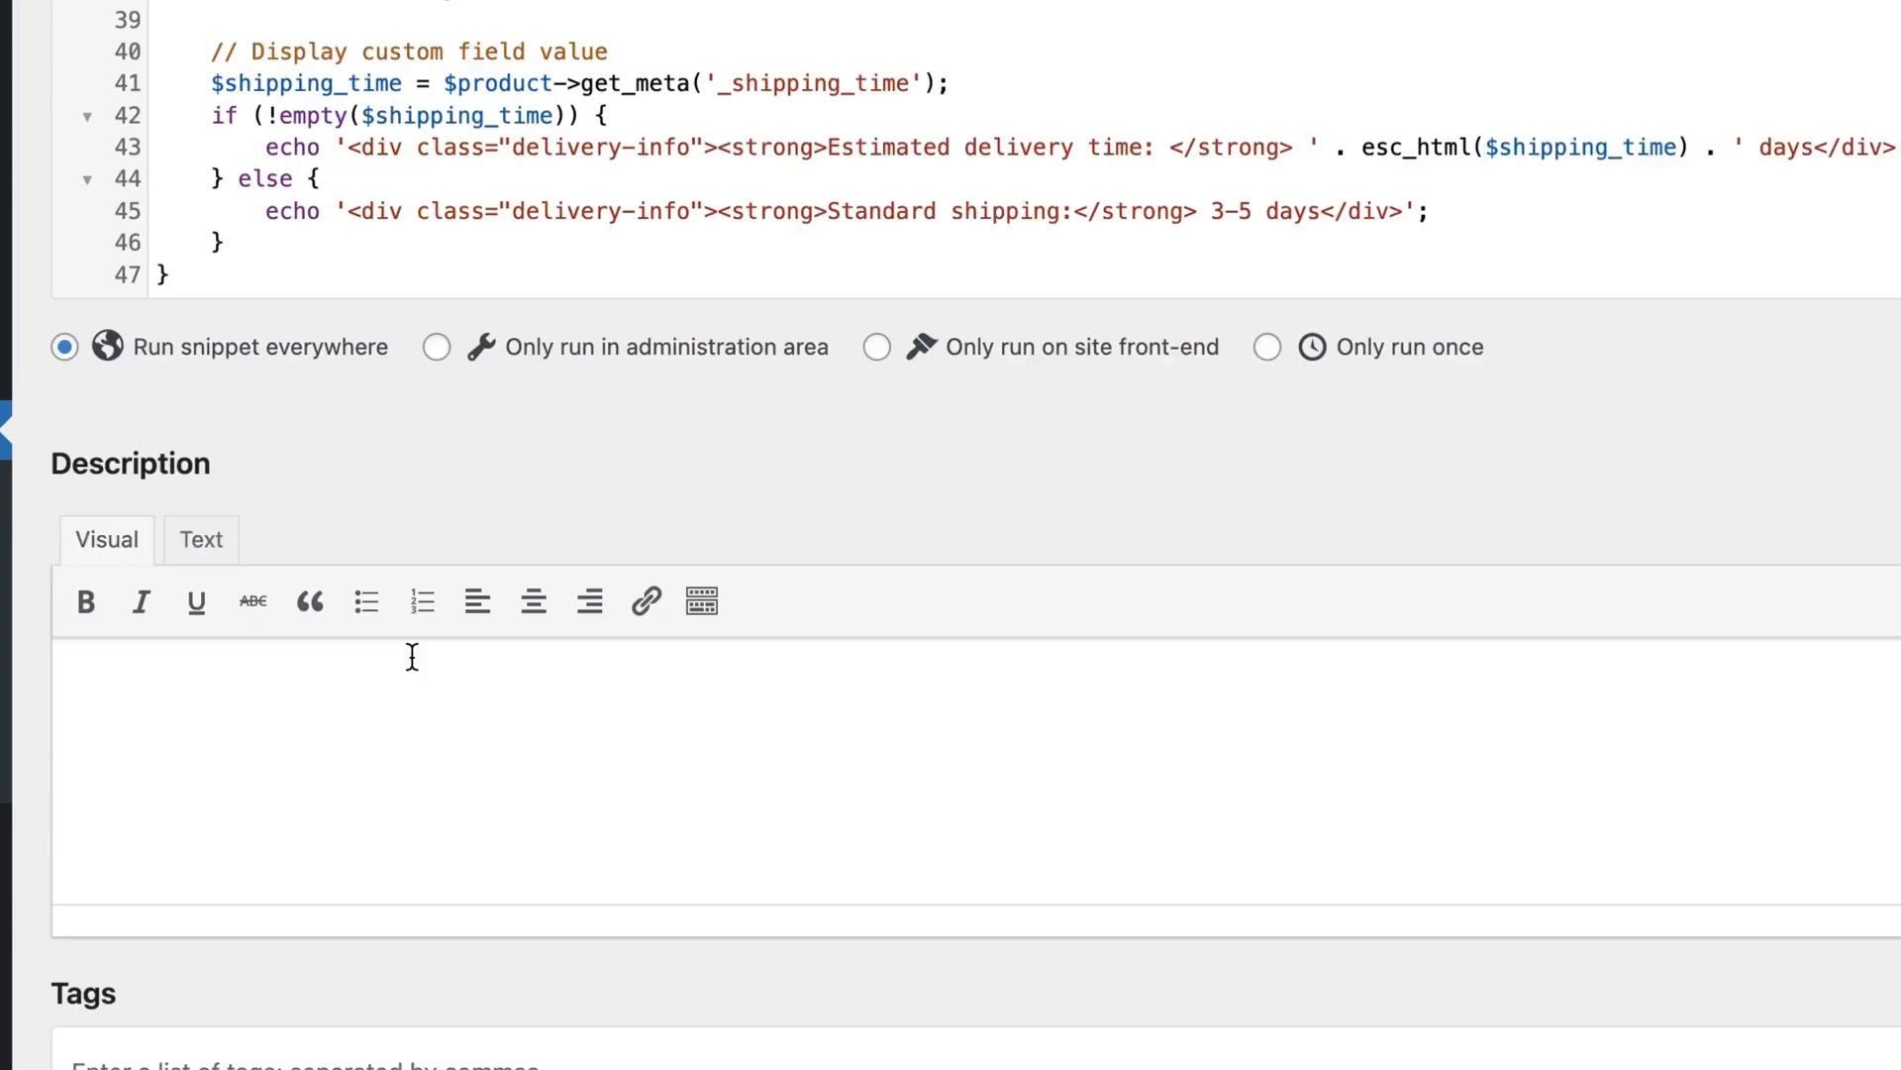
{"action": "scroll", "scroll_direction": "down", "scroll_amount": 3}
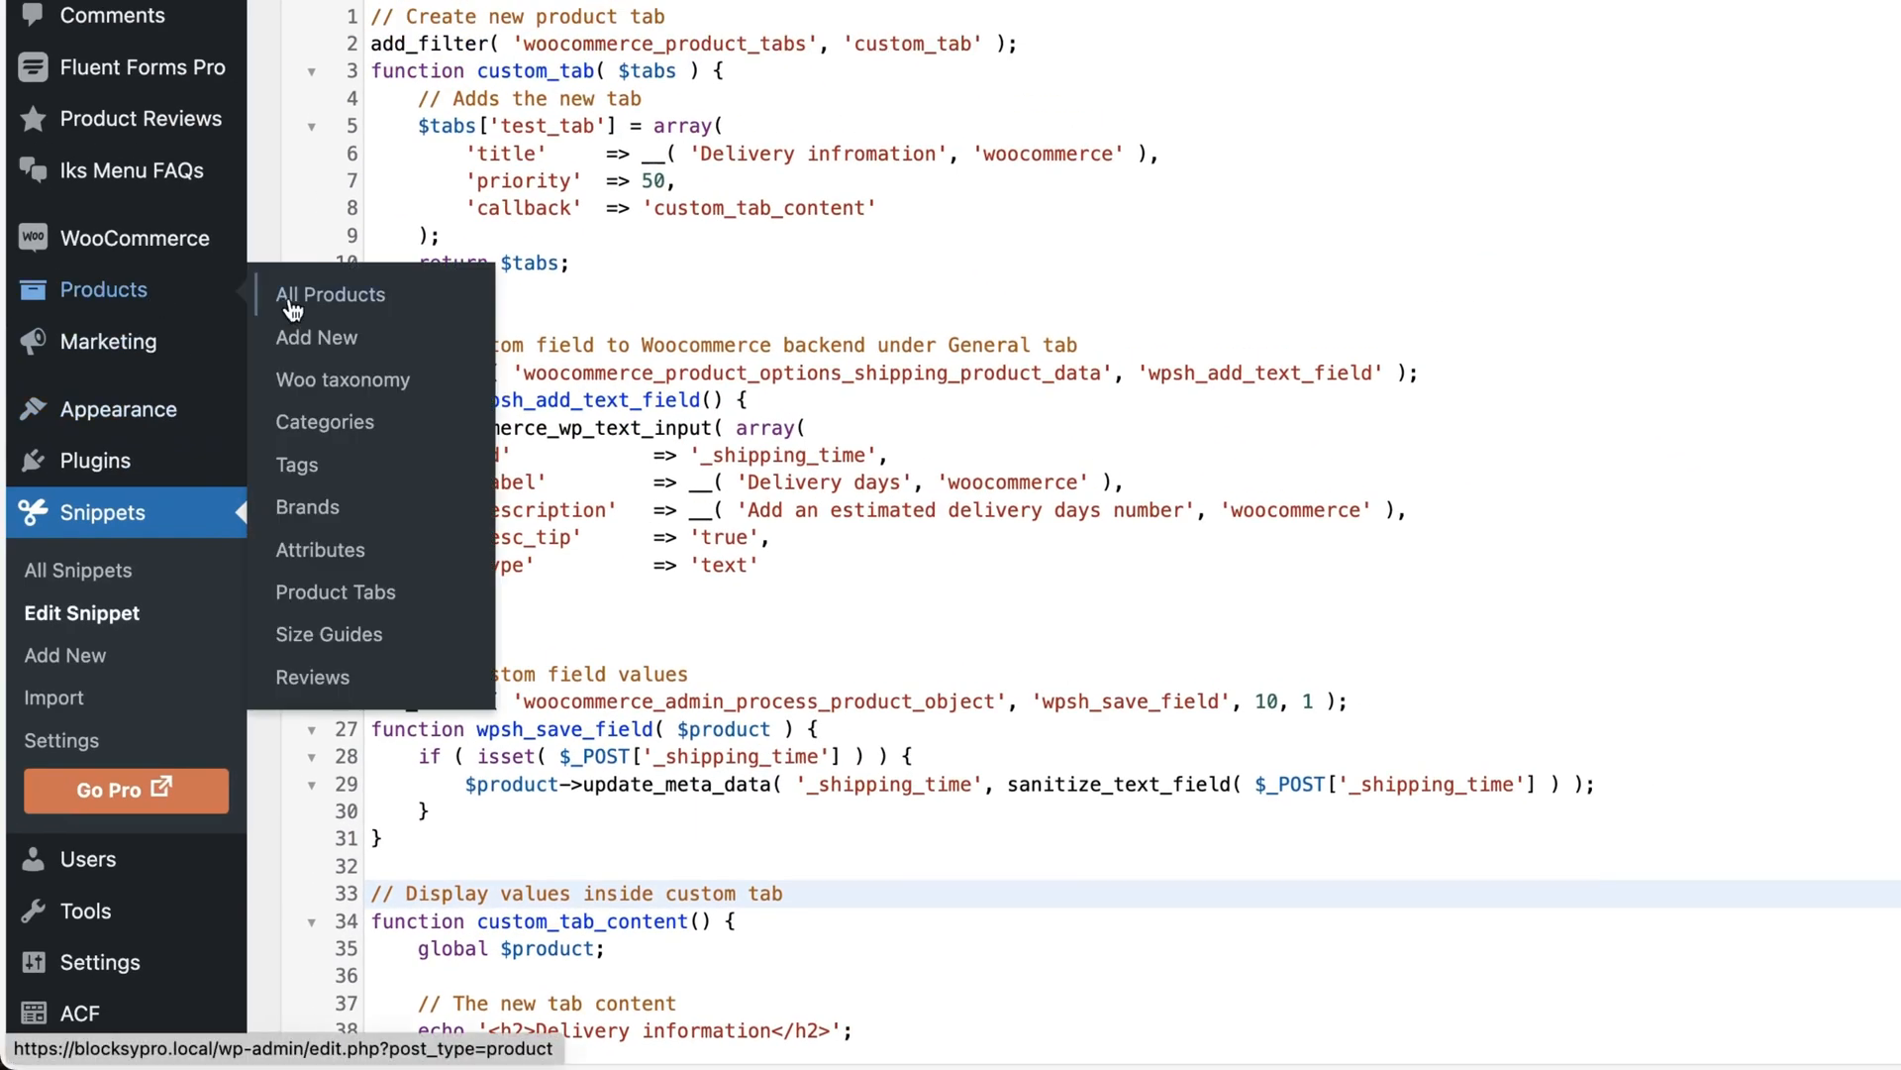
{"action": "left_click", "coordinate": [330, 295]}
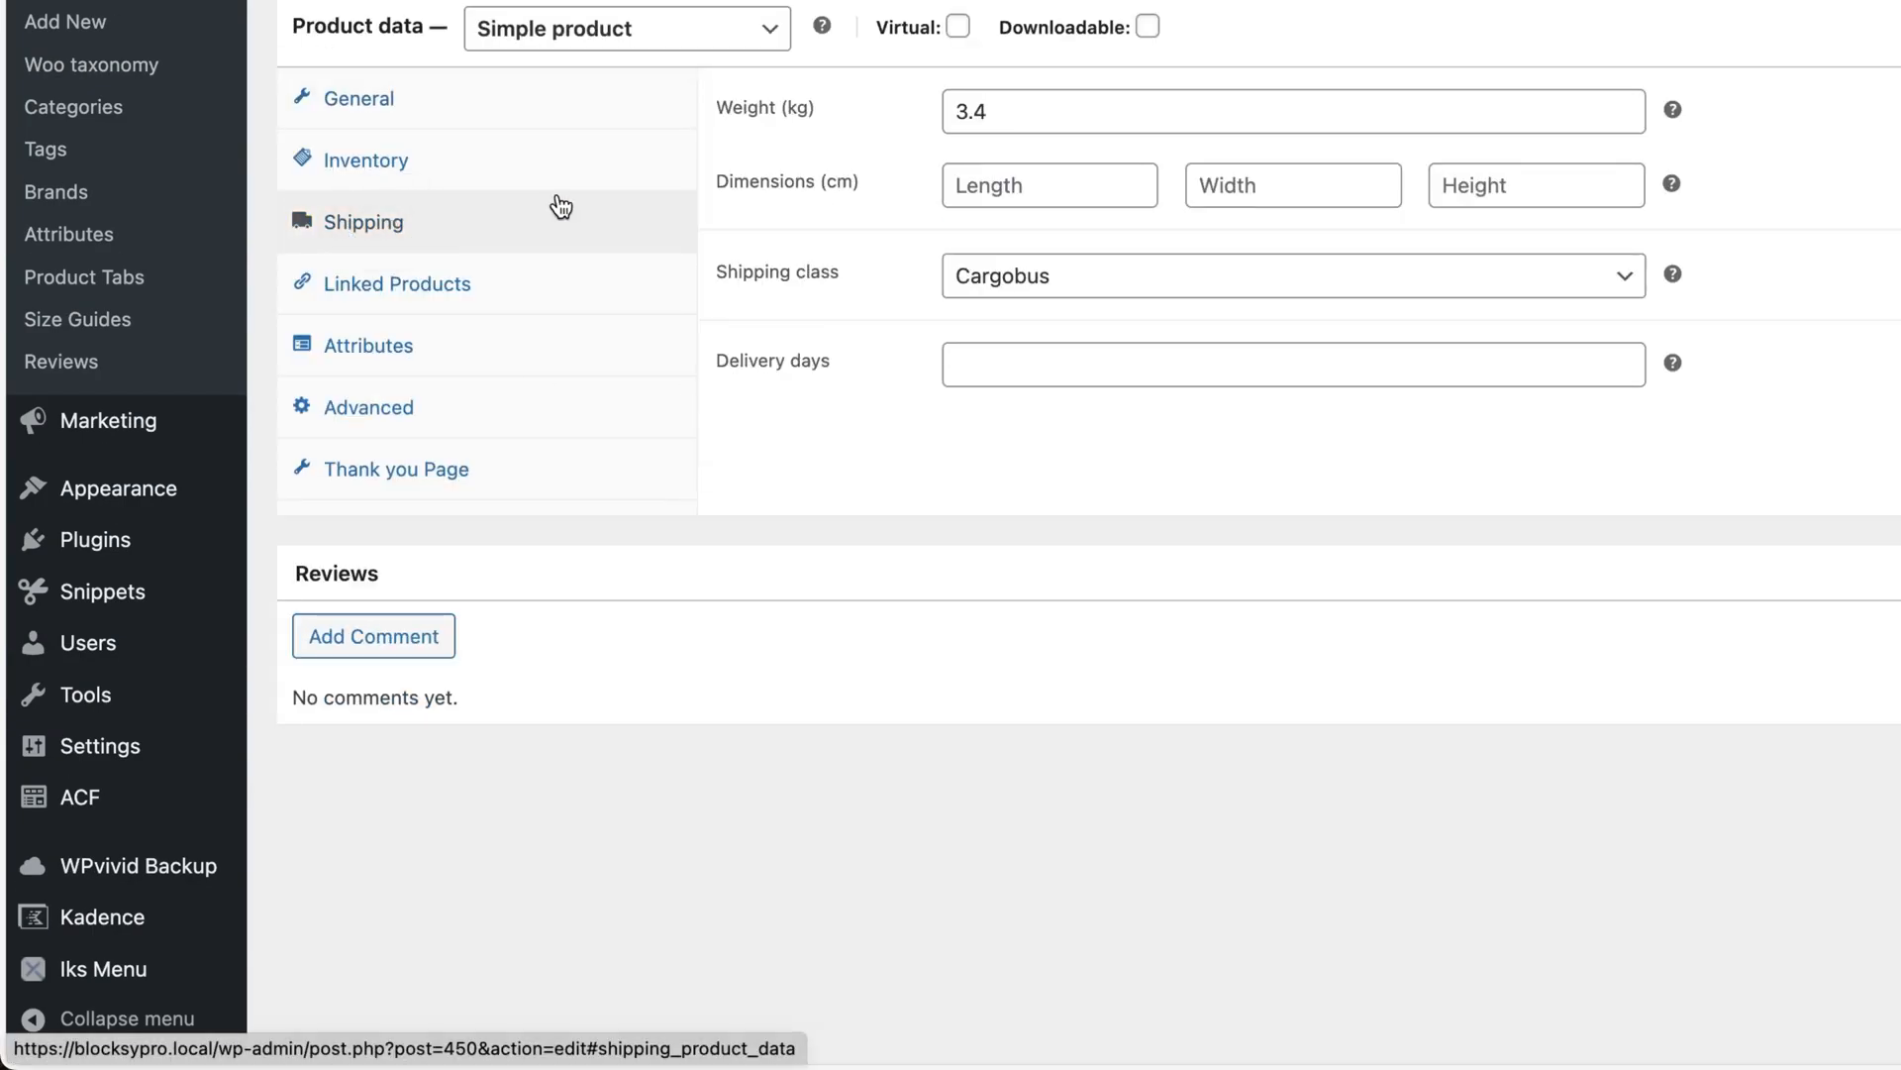
{"action": "type", "text": "21"}
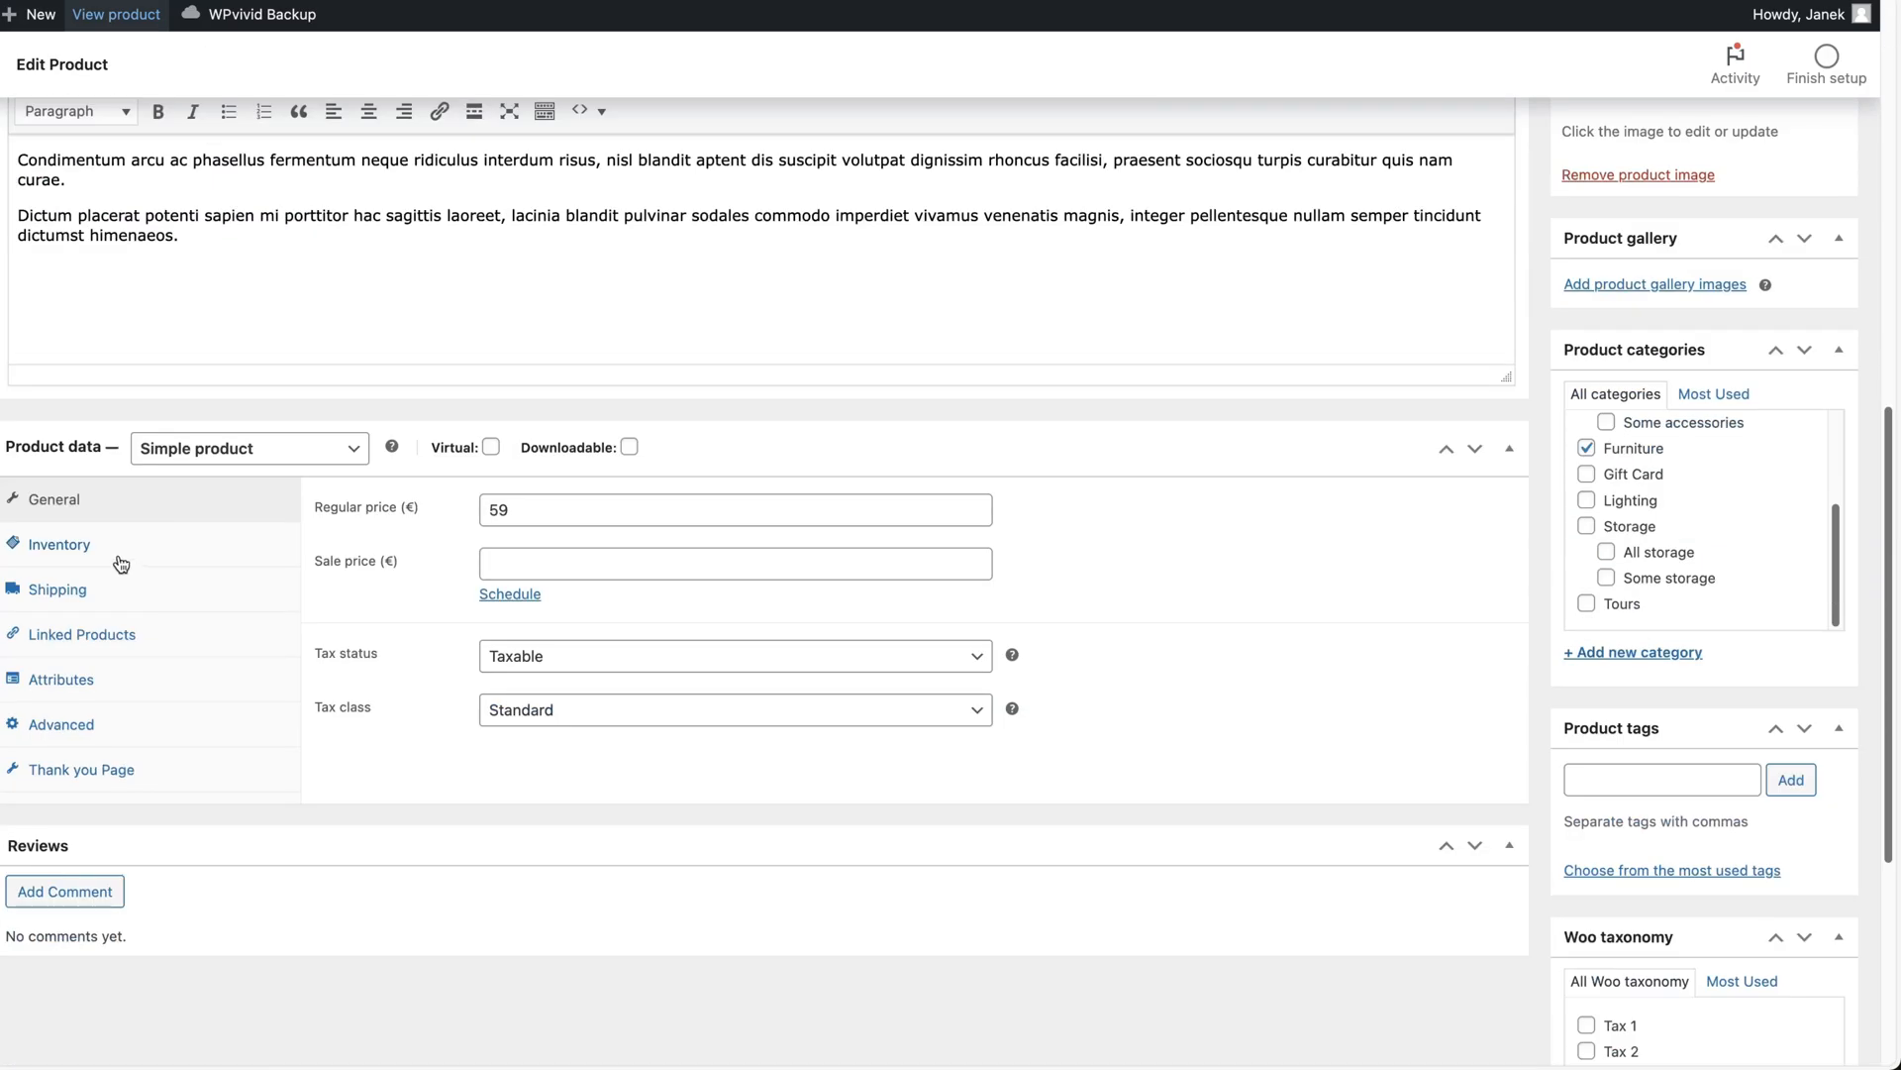
{"action": "left_click", "coordinate": [58, 589]}
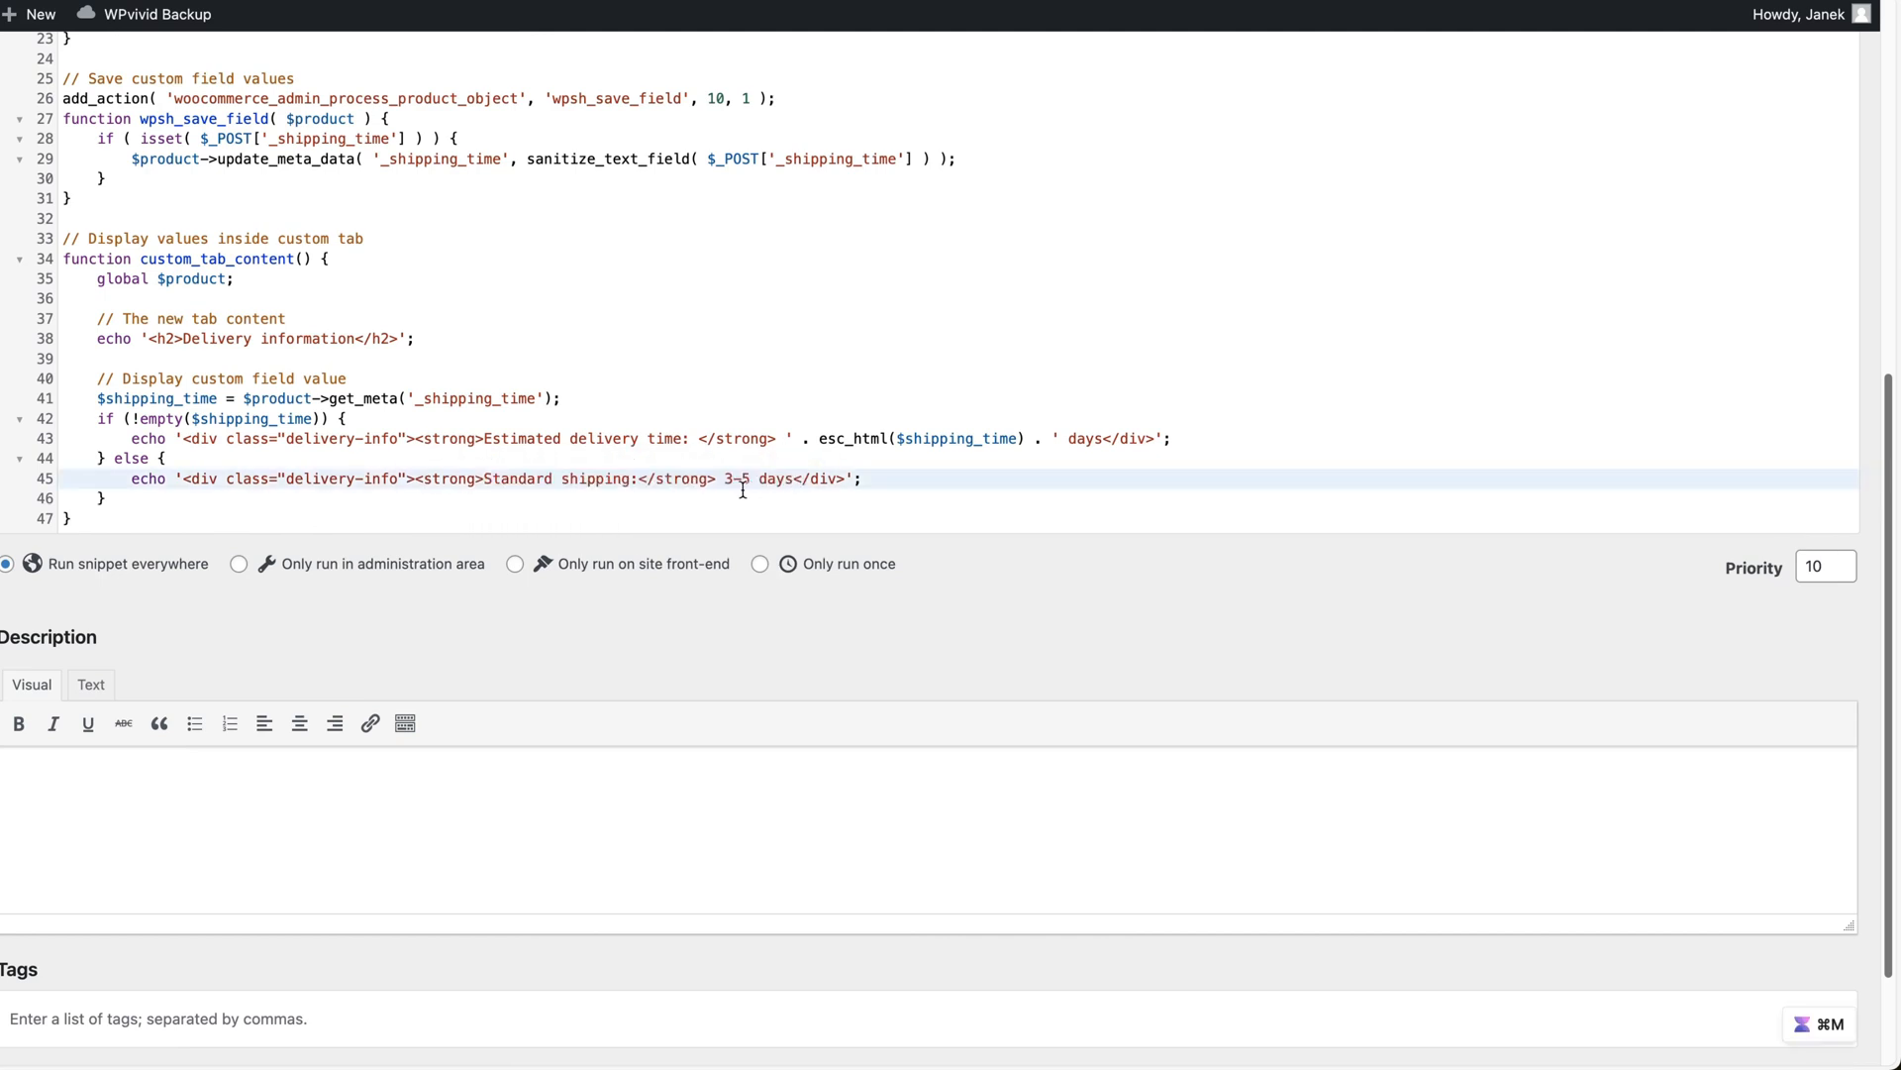
{"action": "mouse_move", "coordinate": [665, 460]}
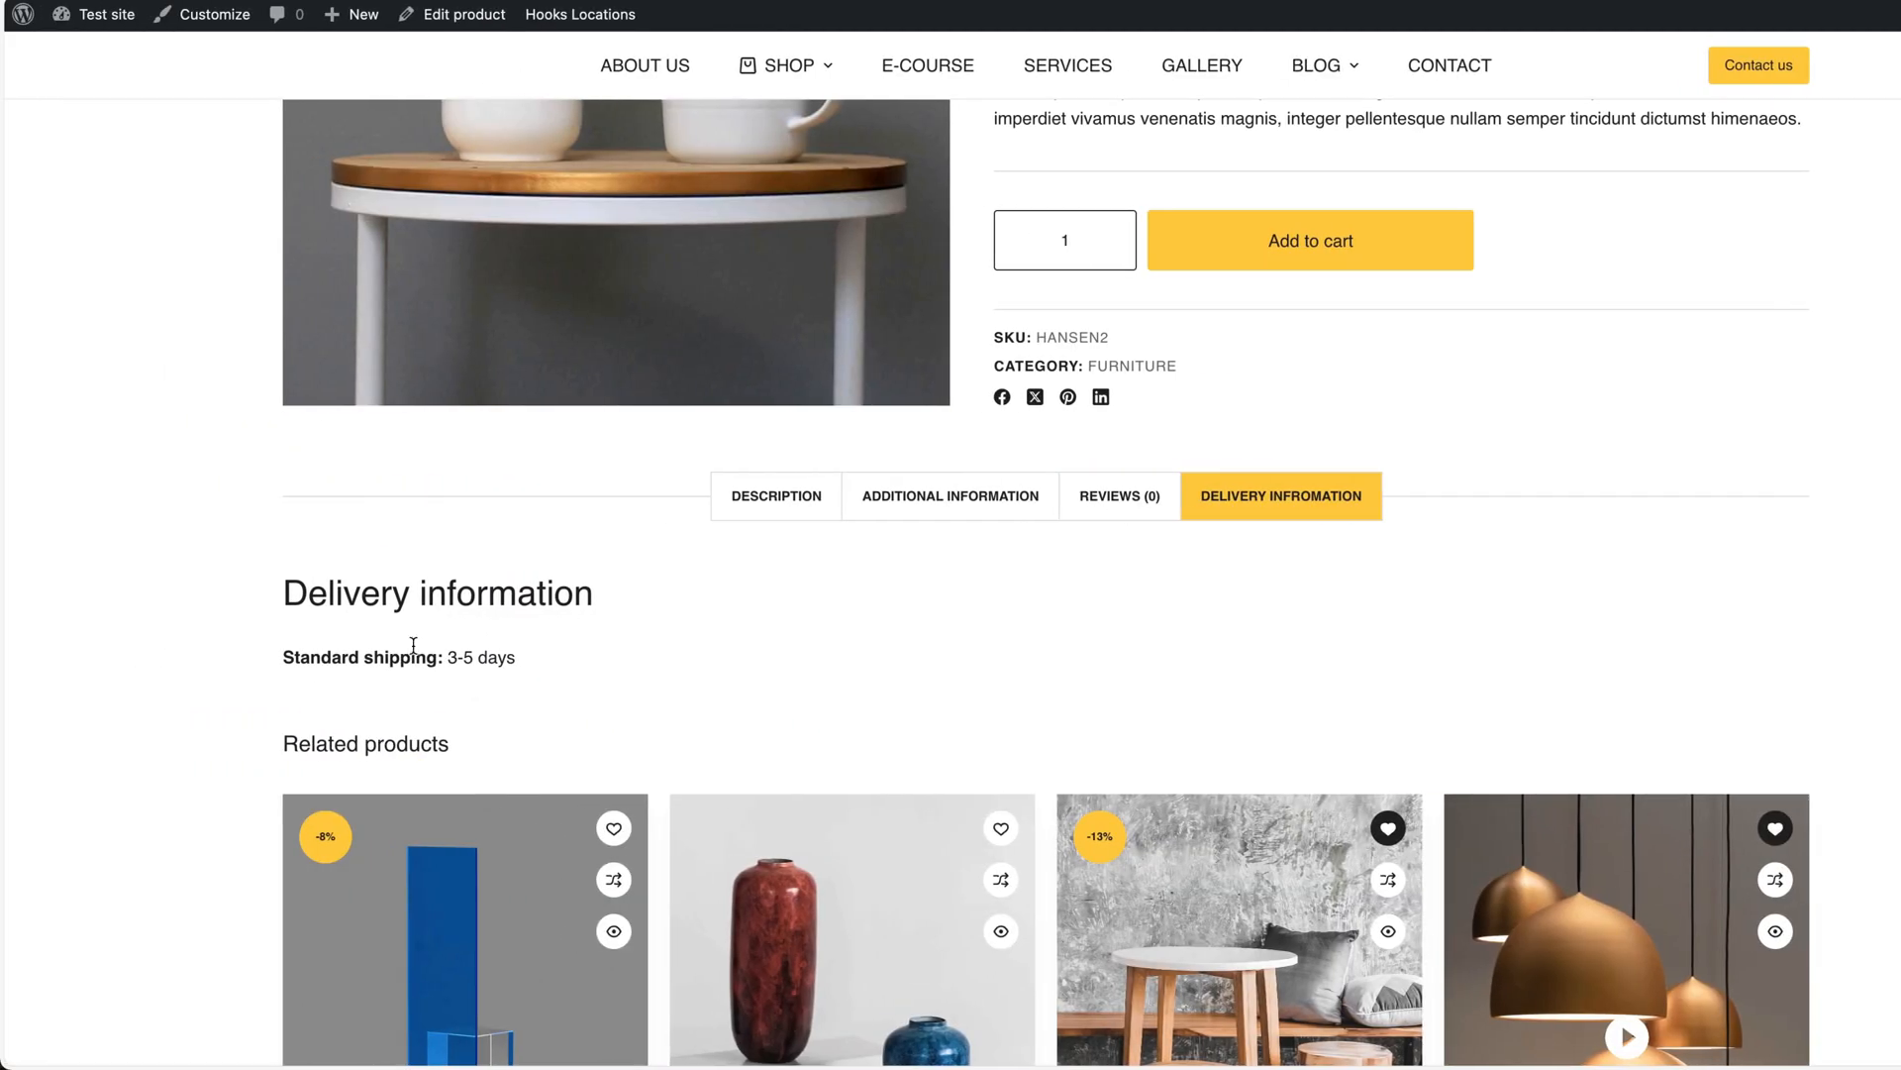
{"action": "mouse_move", "coordinate": [214, 15]}
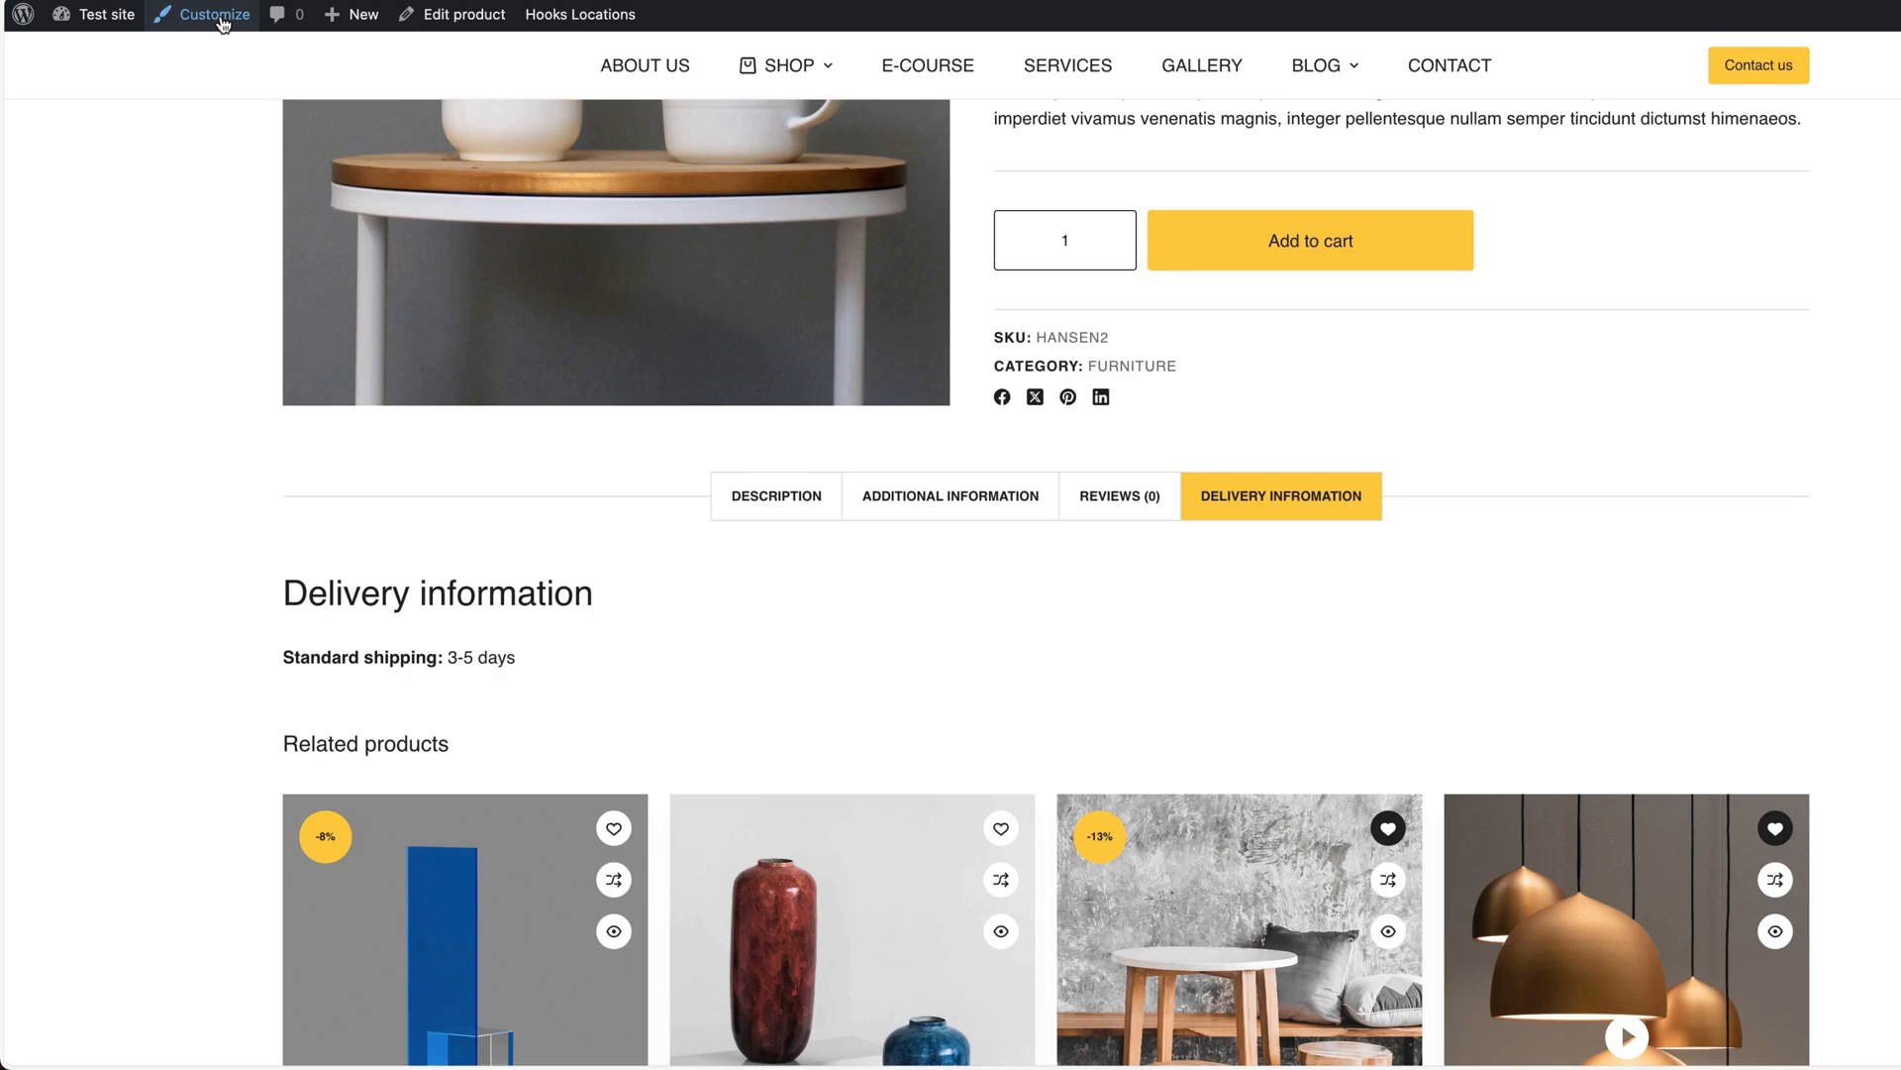
Preview the Delivery information tab in Additional CSS and look up truck.png's URL in Media Library
{"action": "left_click", "coordinate": [211, 13]}
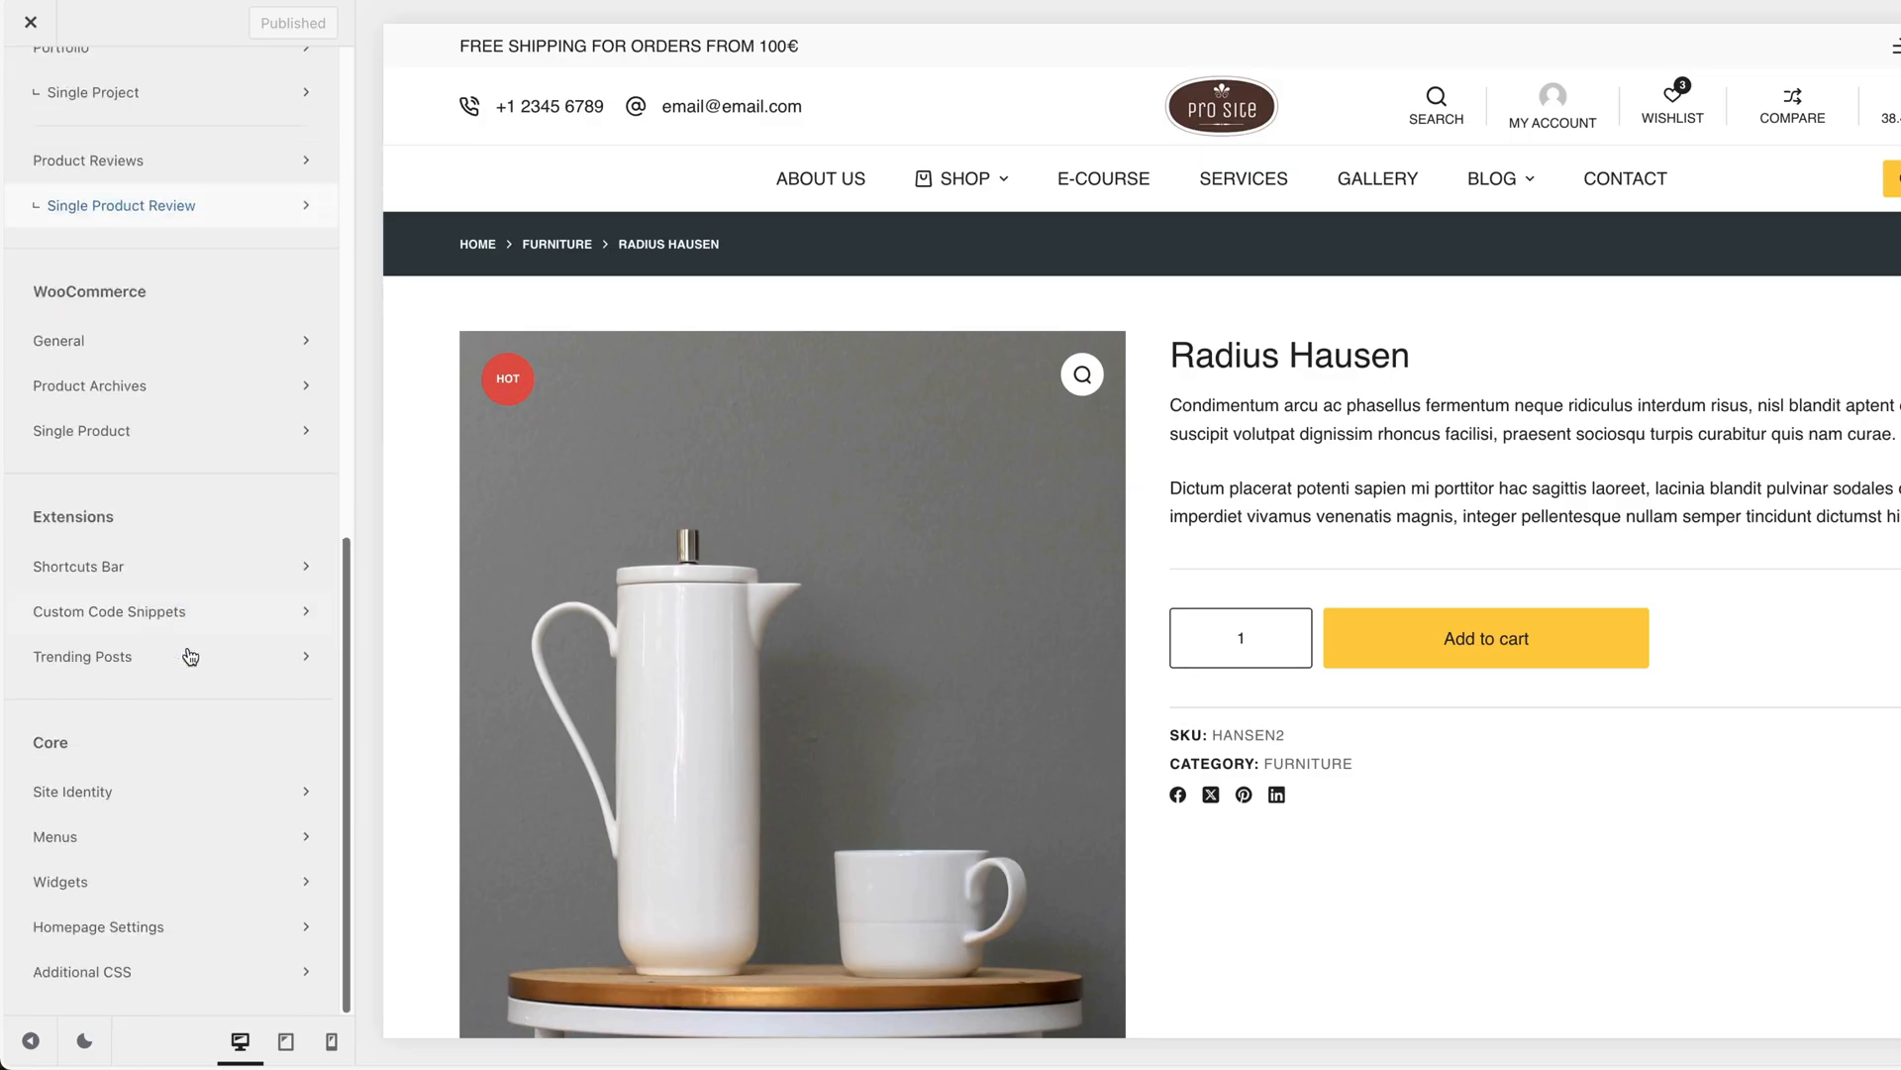
{"action": "left_click", "coordinate": [81, 972]}
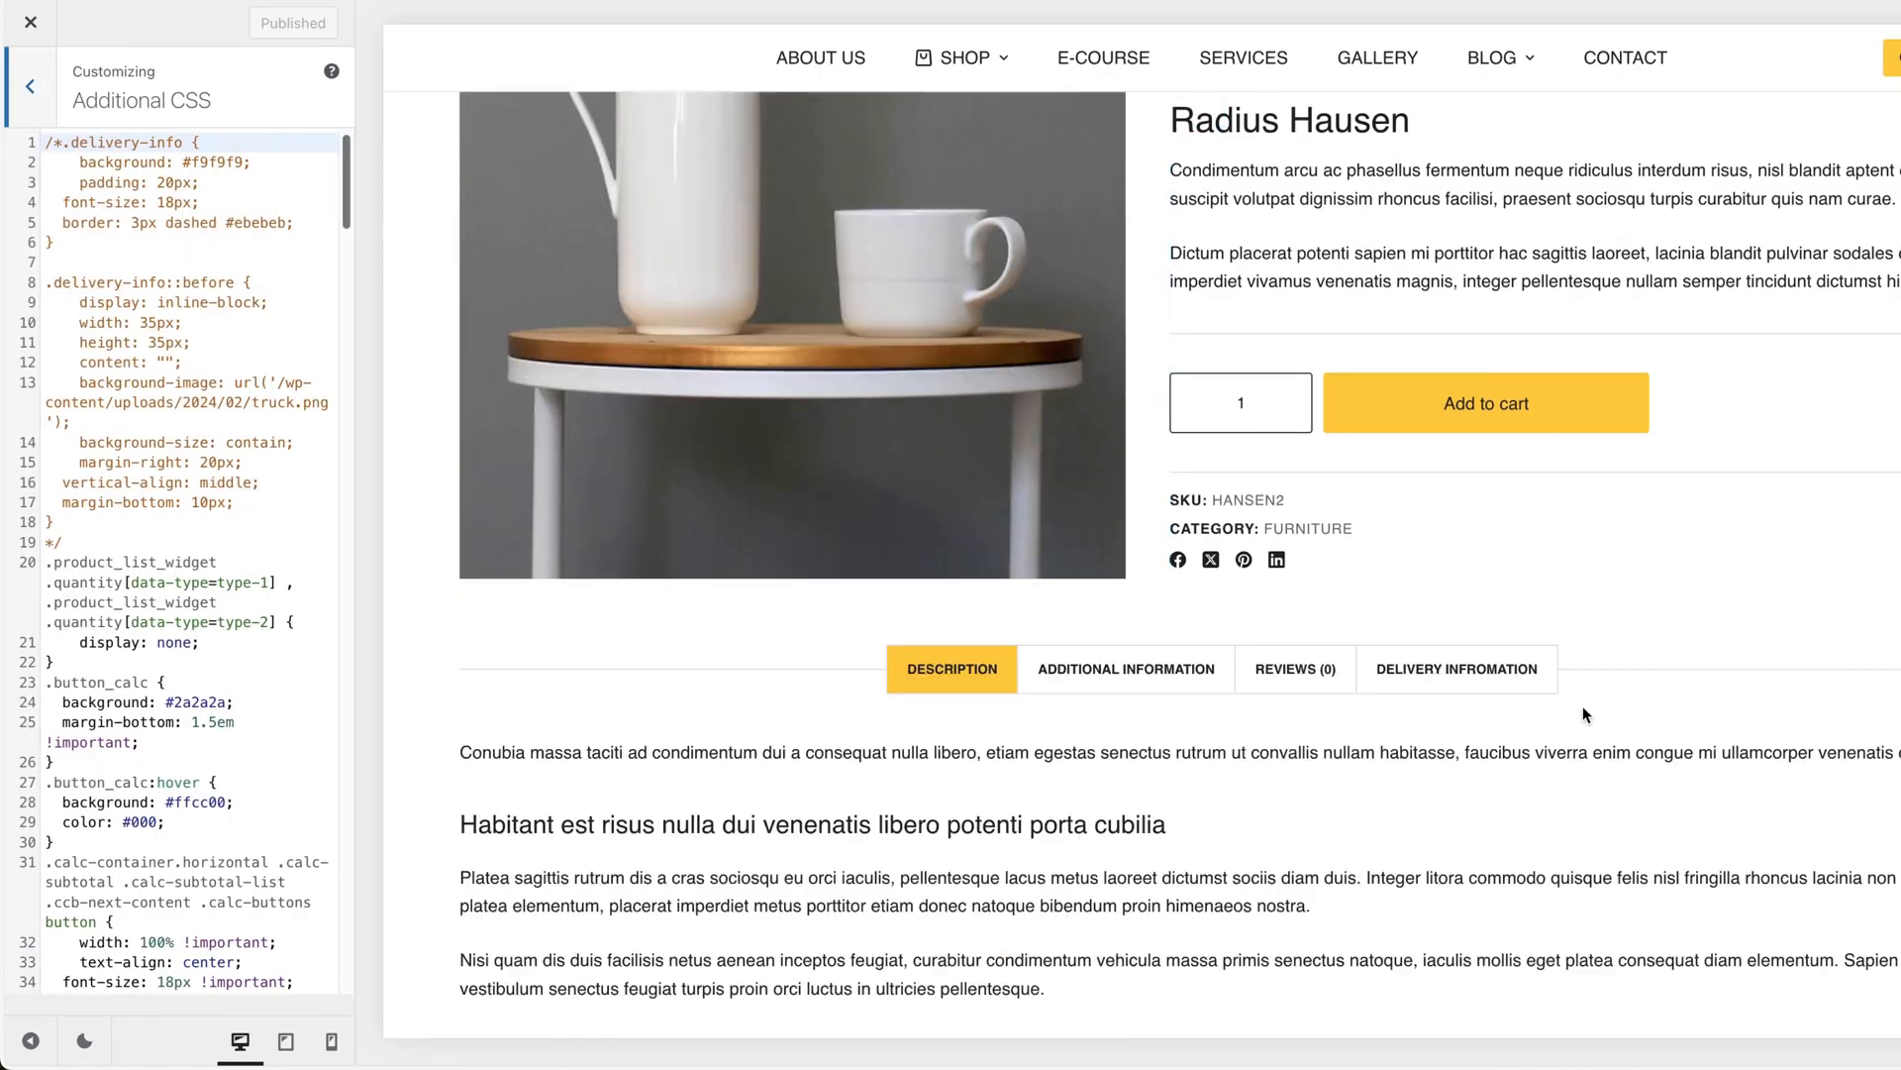
{"action": "left_click", "coordinate": [1457, 668]}
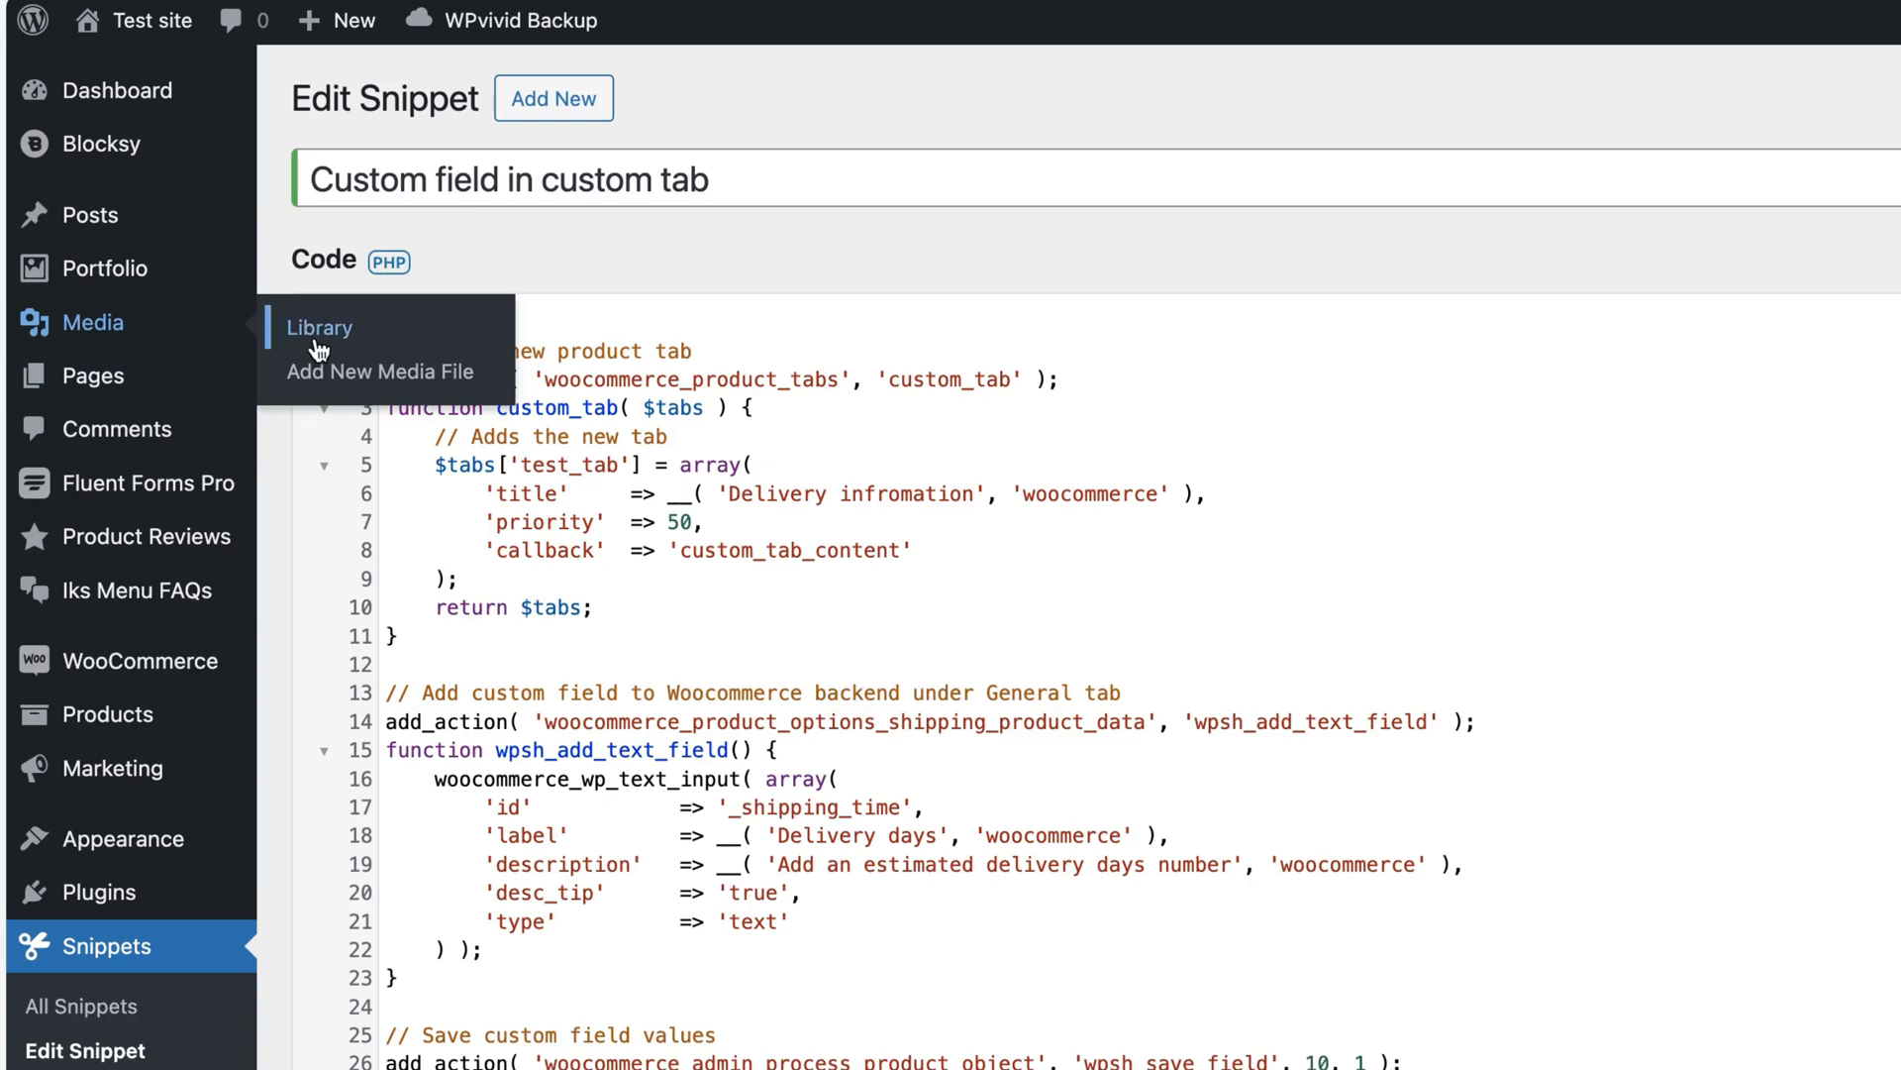
{"action": "left_click", "coordinate": [319, 327]}
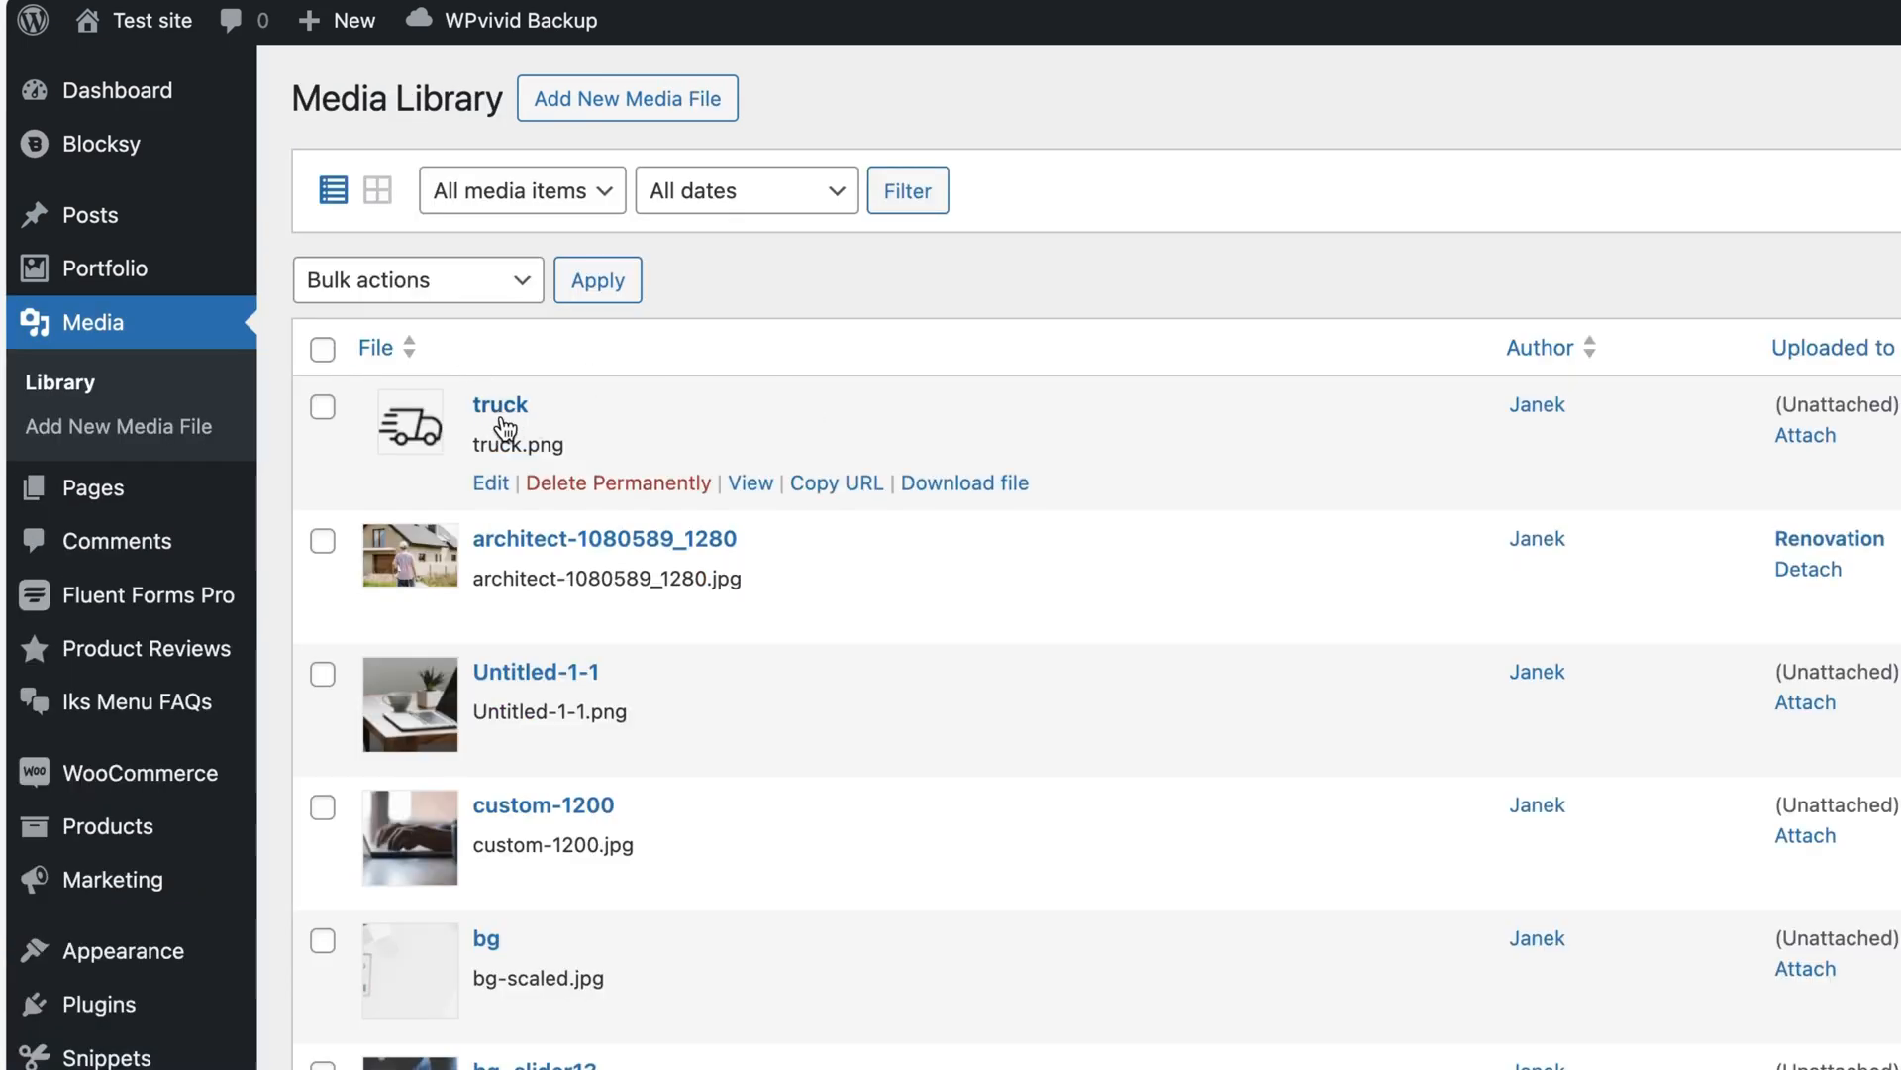
{"action": "left_click", "coordinate": [836, 483]}
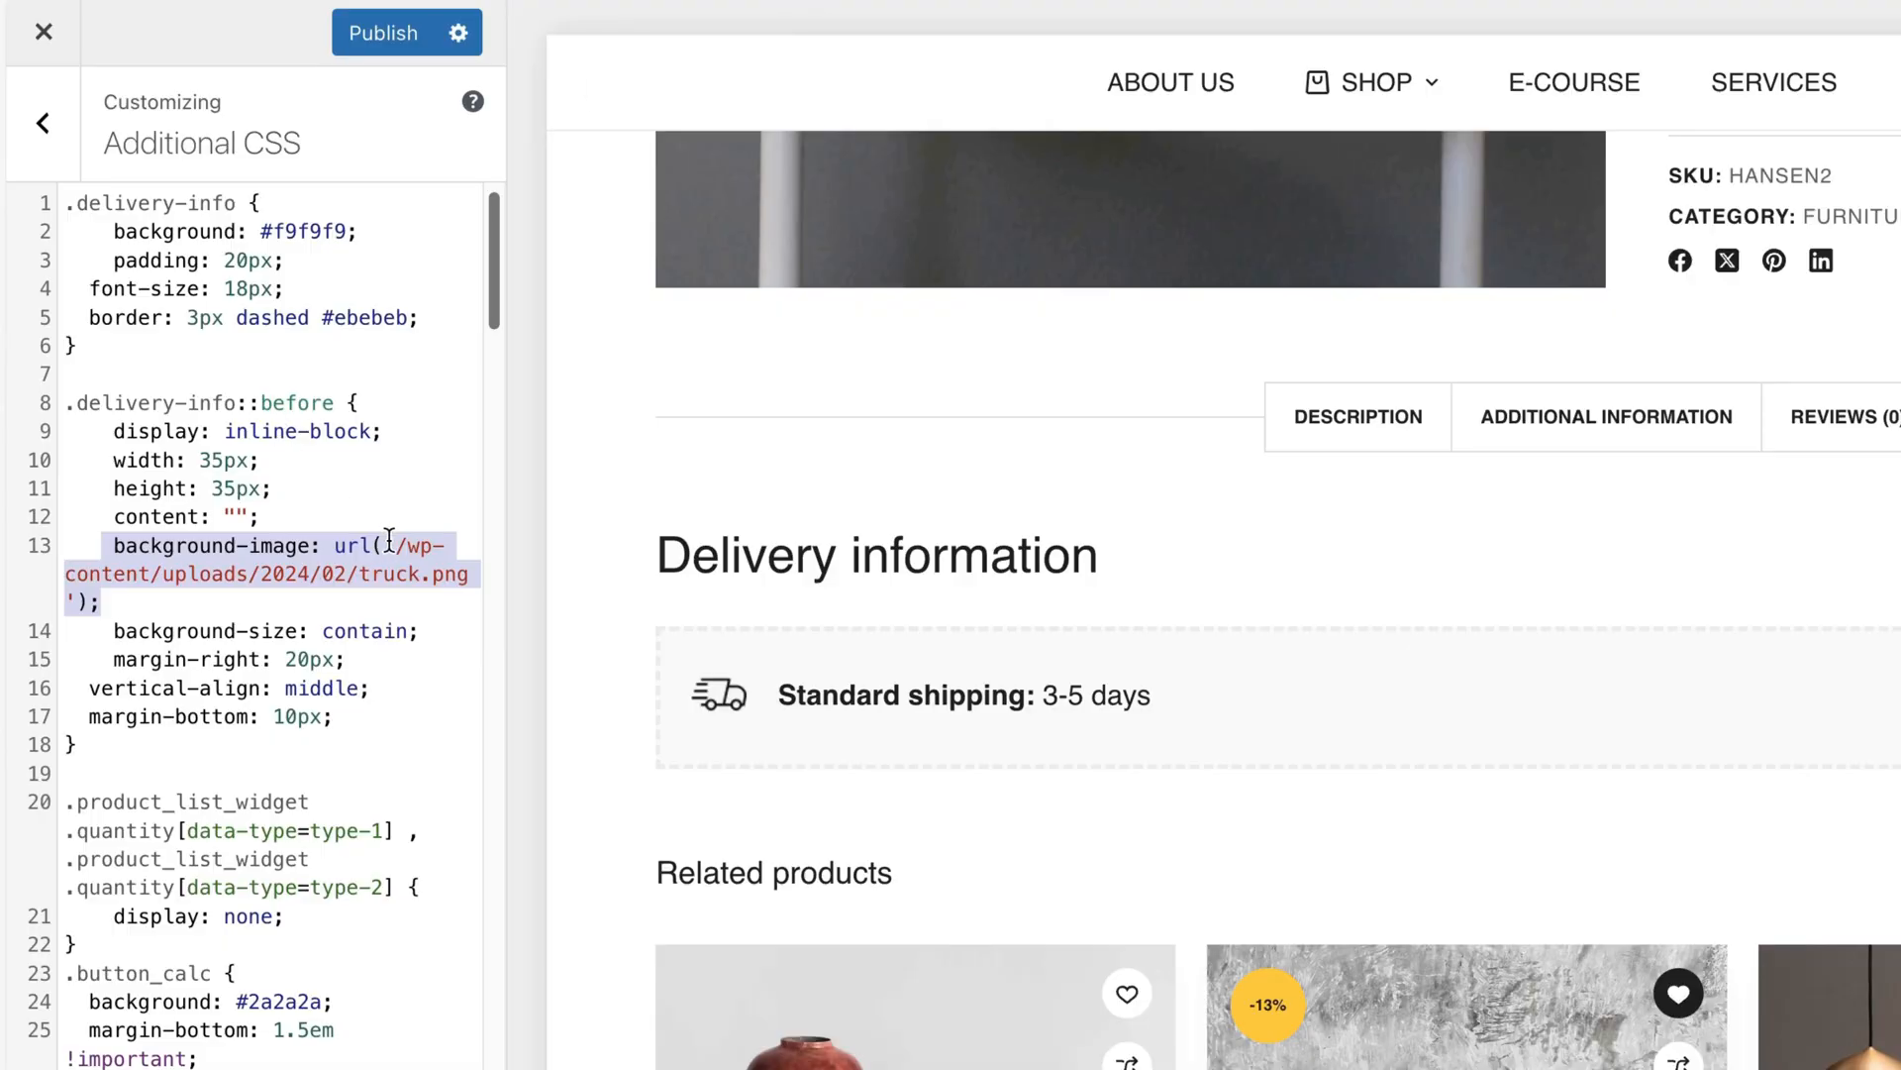
{"action": "mouse_move", "coordinate": [519, 15]}
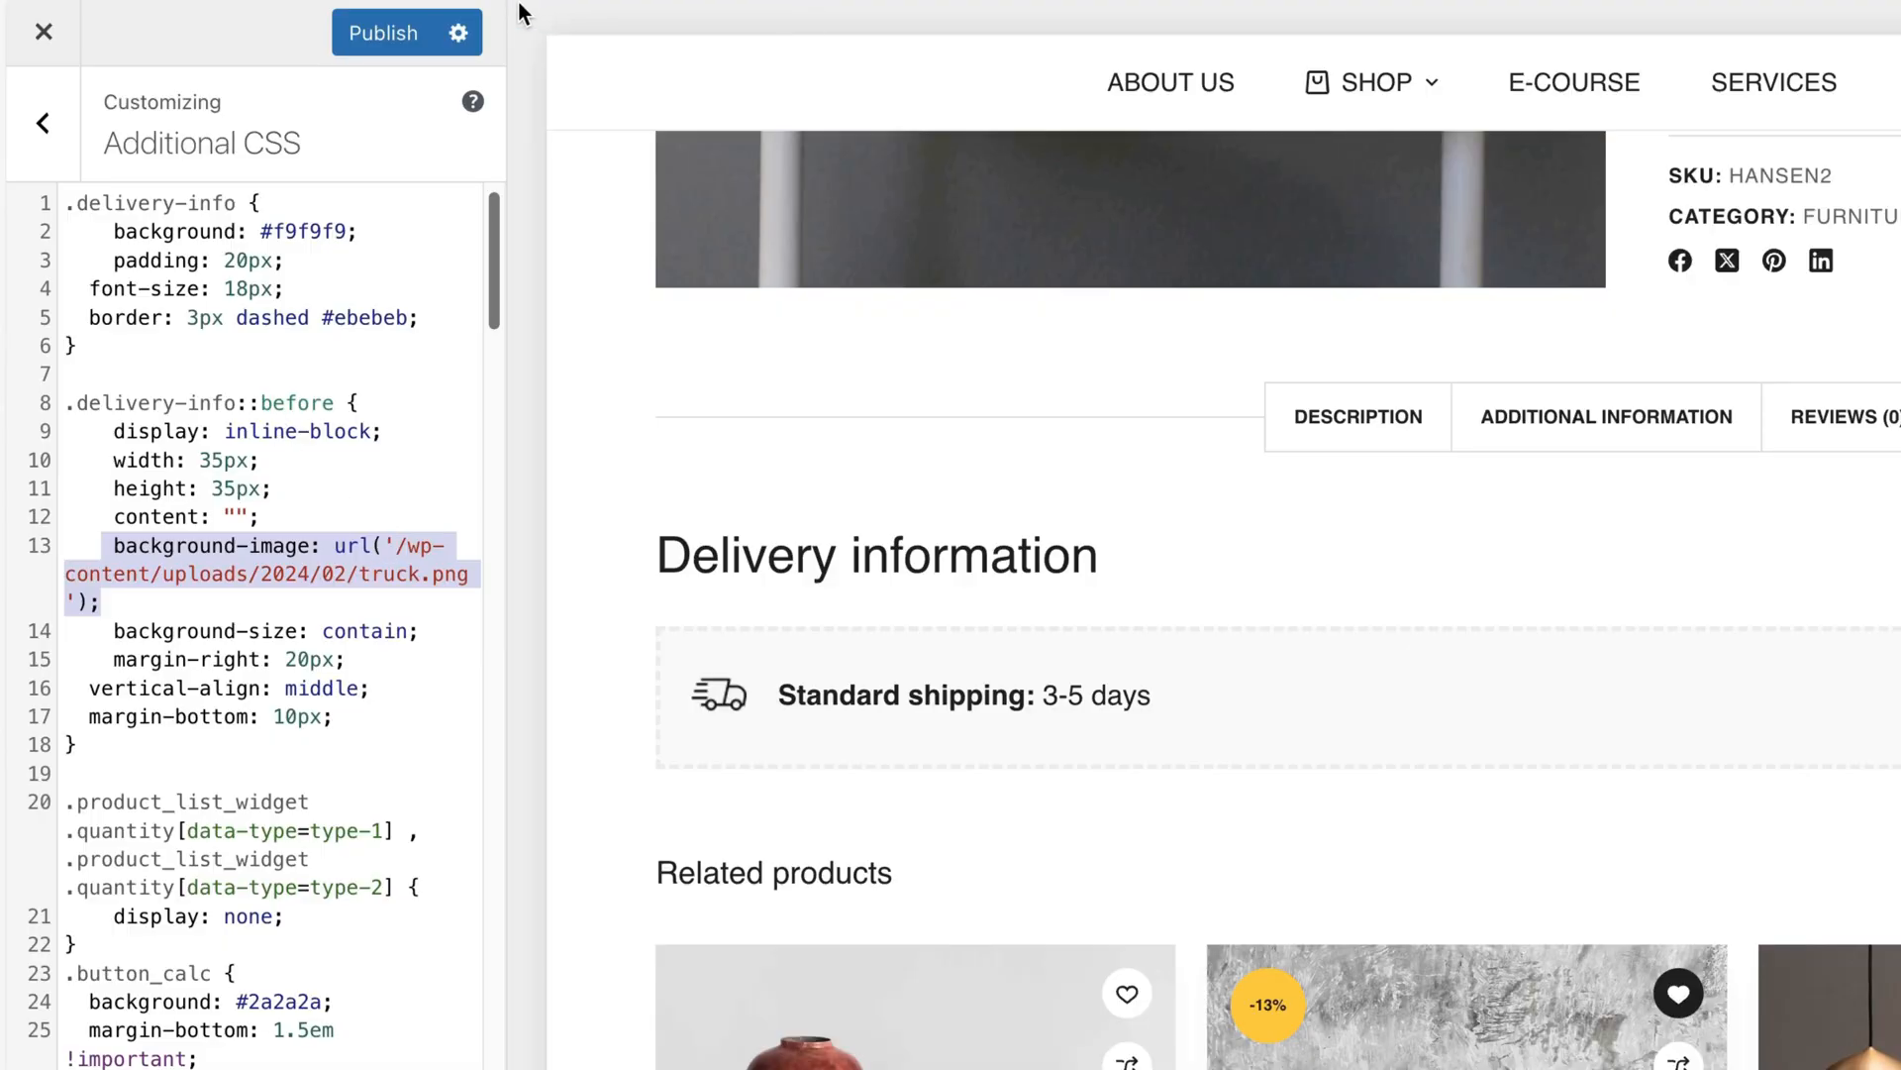
Keep the truck icon's ::before width and height at 35px and publish the CSS
{"action": "left_click", "coordinate": [412, 546]}
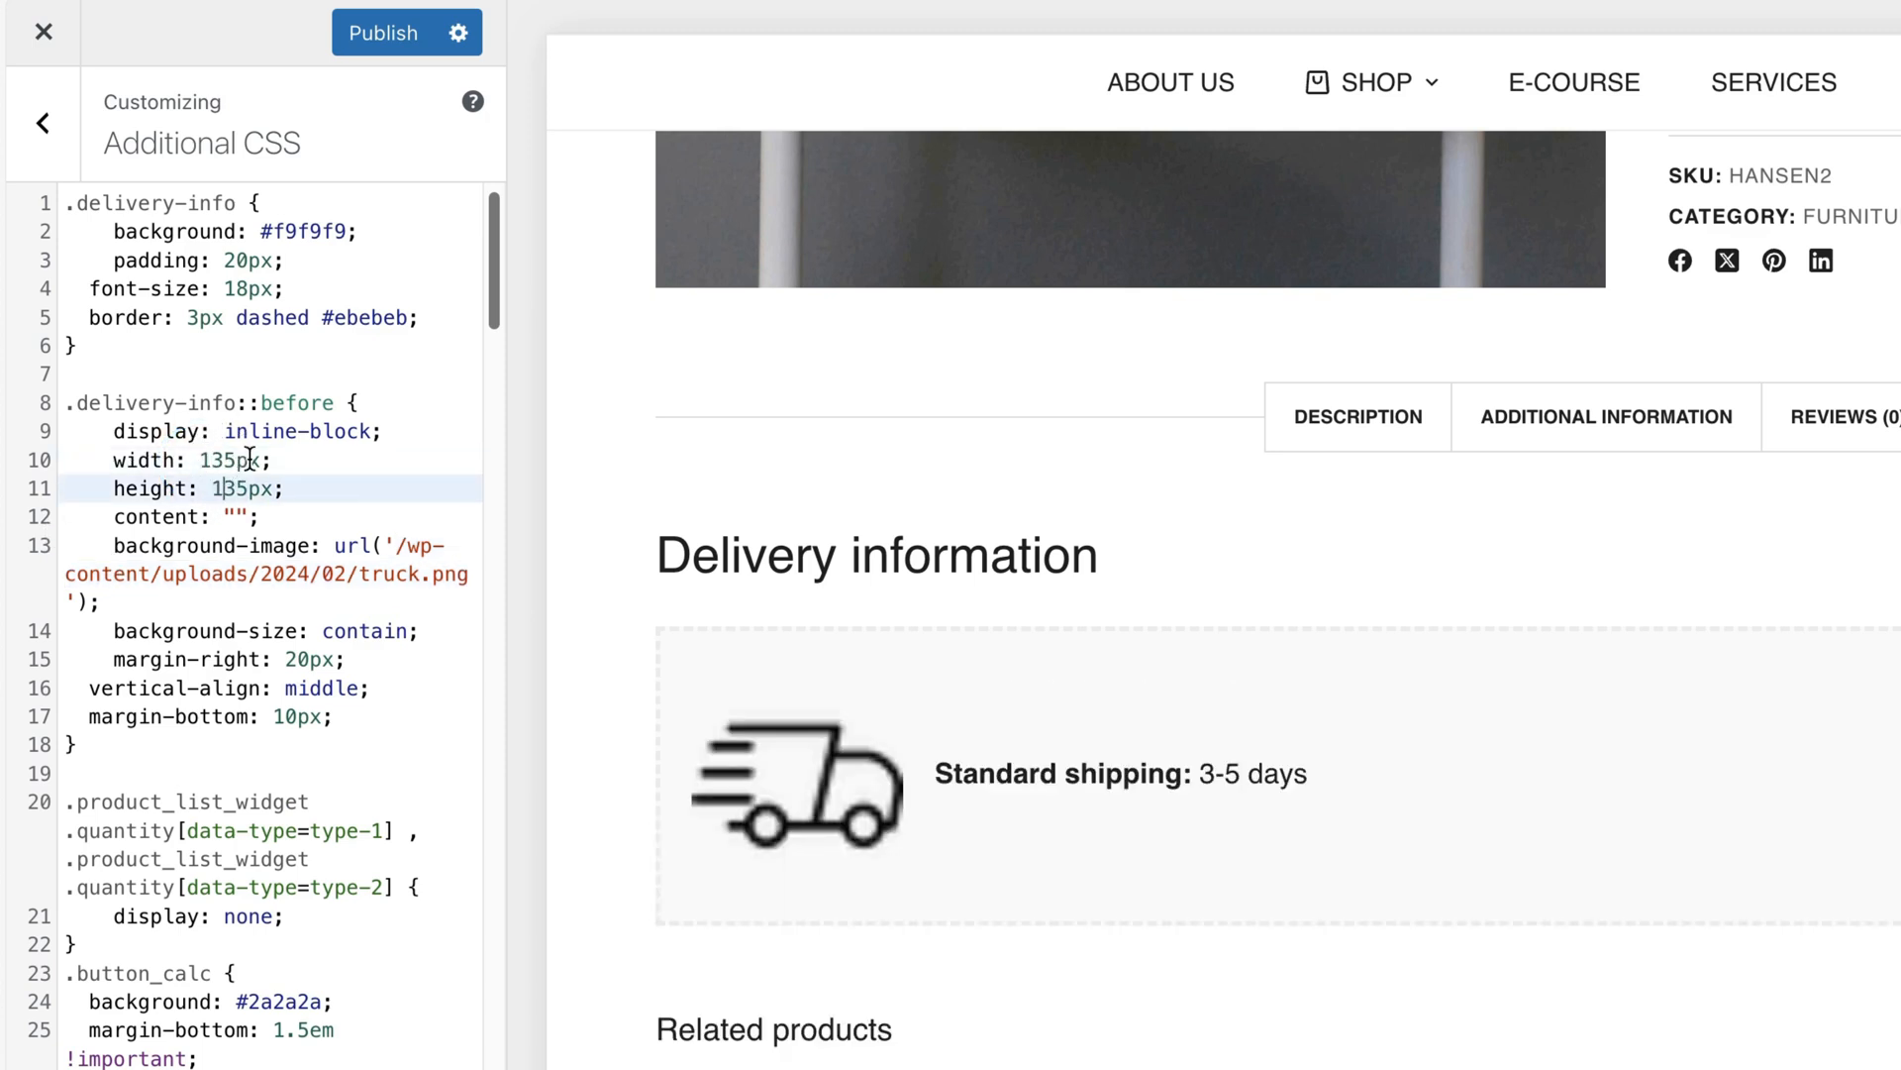
{"action": "type", "text": "35px"}
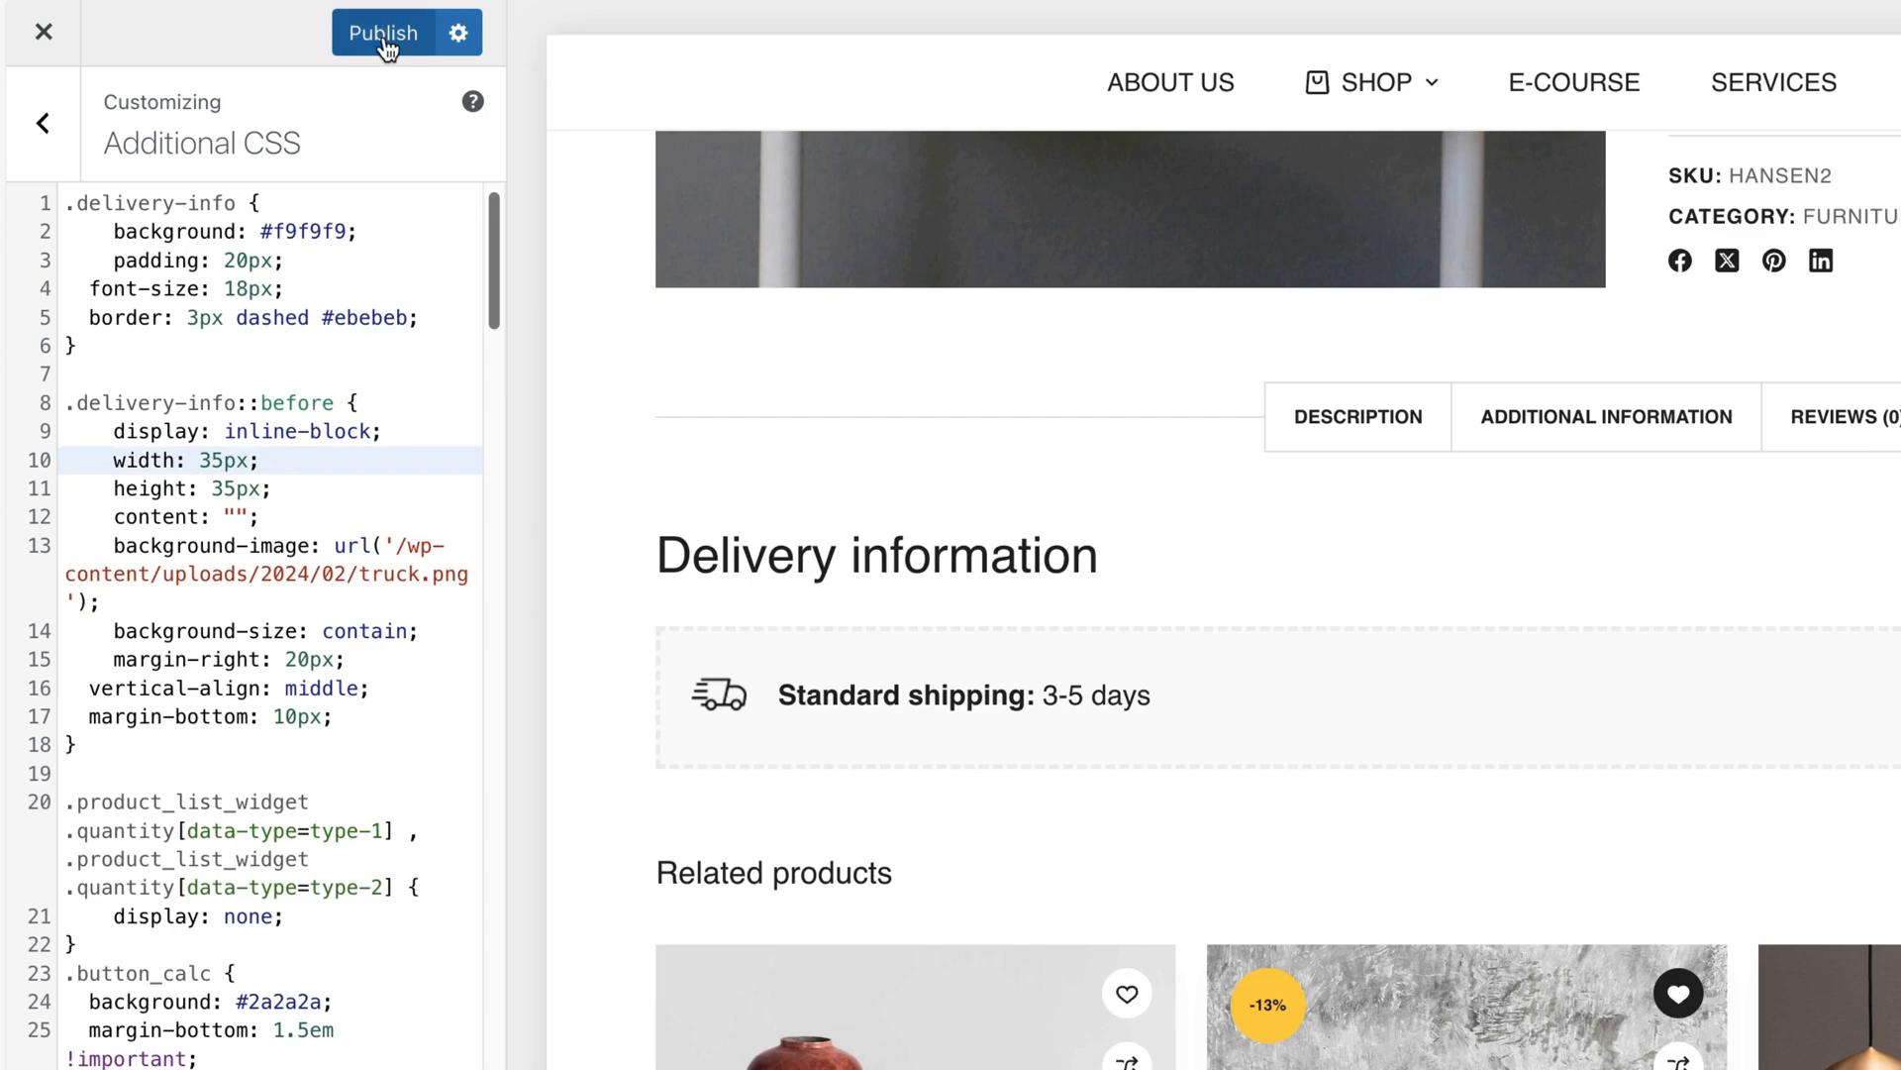
{"action": "left_click", "coordinate": [384, 33]}
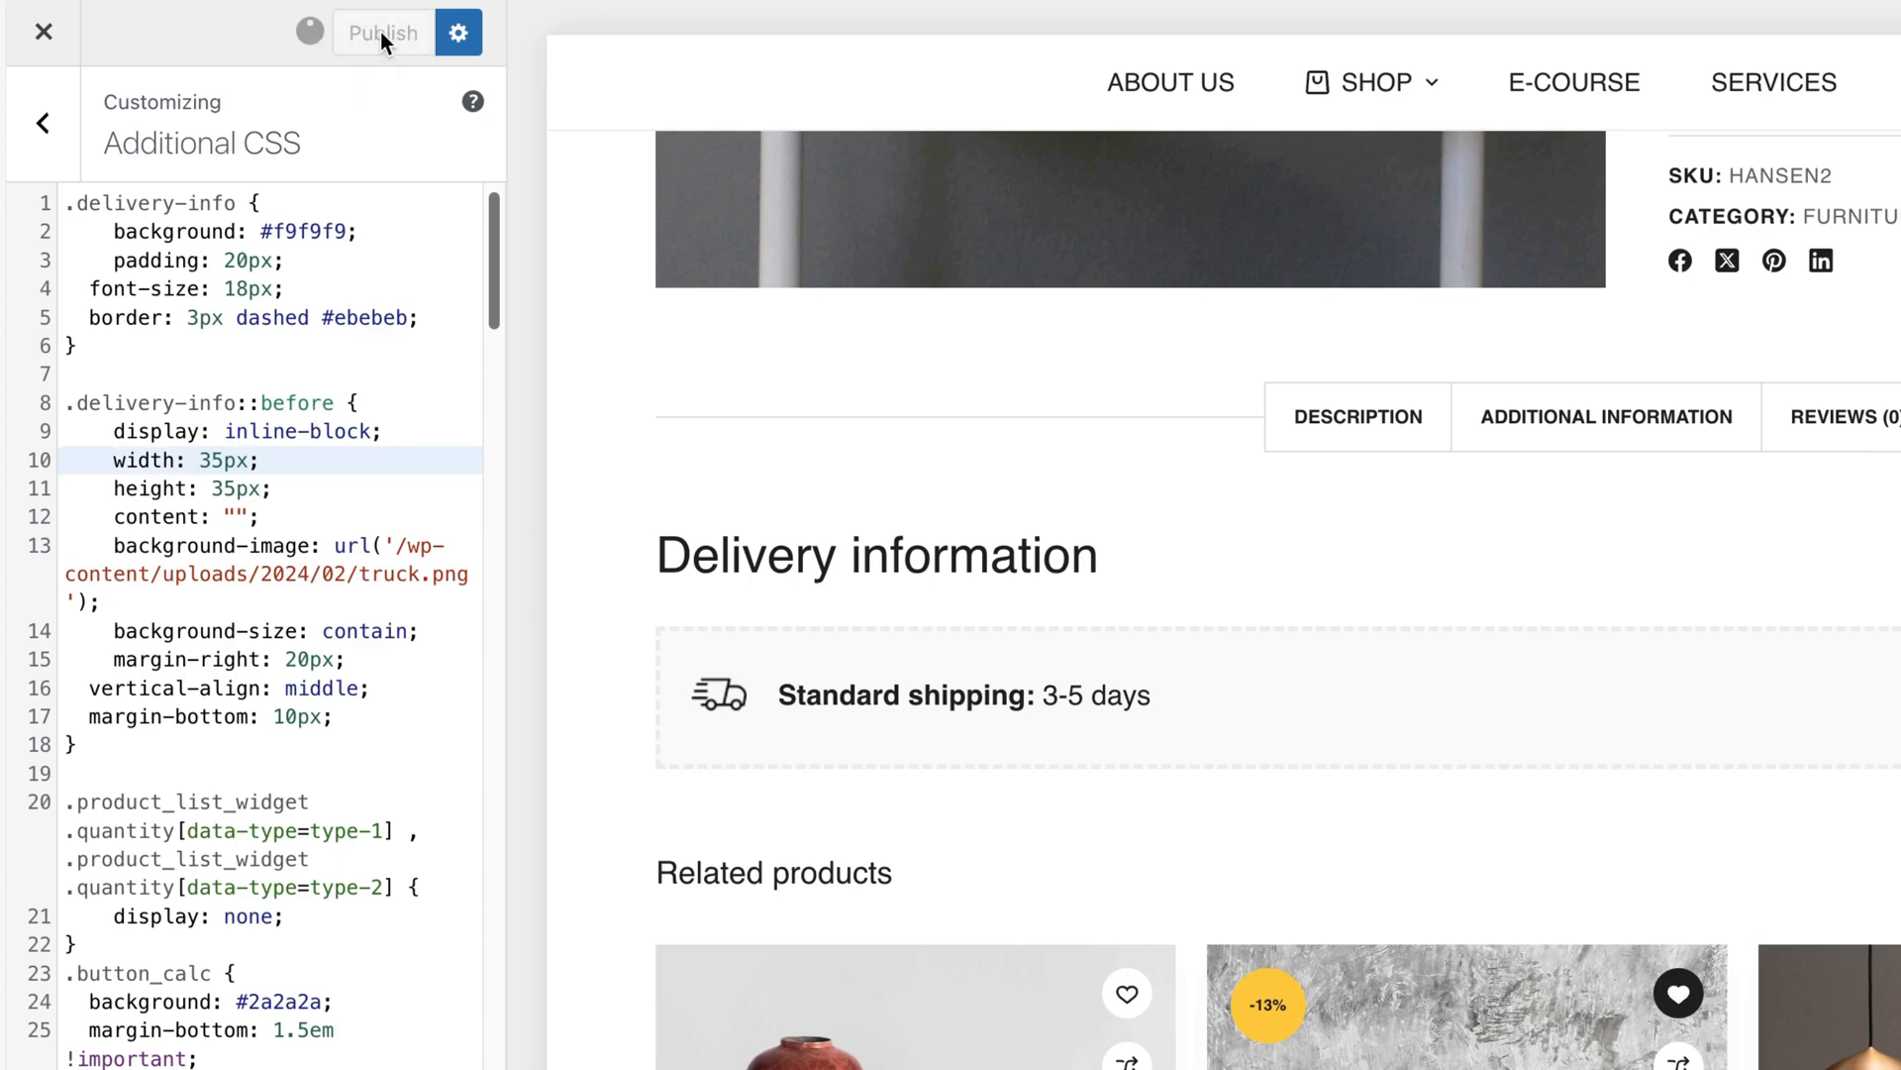